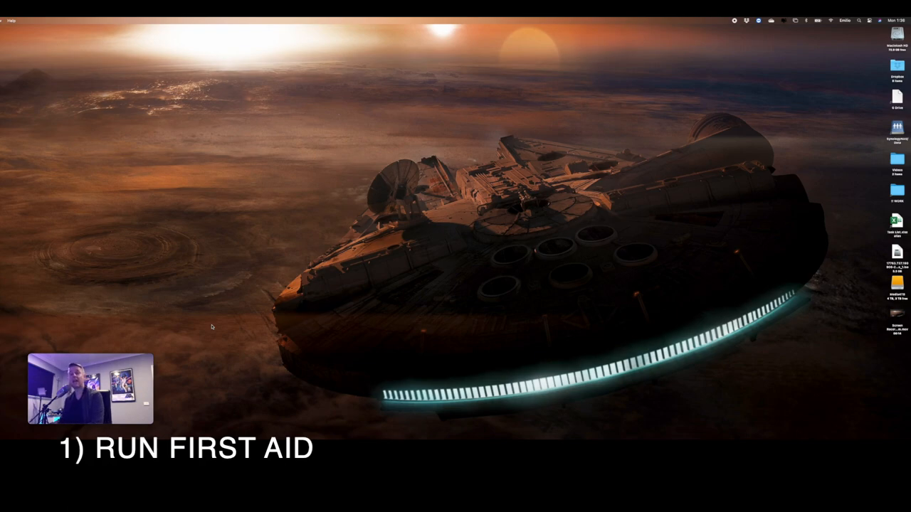
pyautogui.moveTo(312, 177)
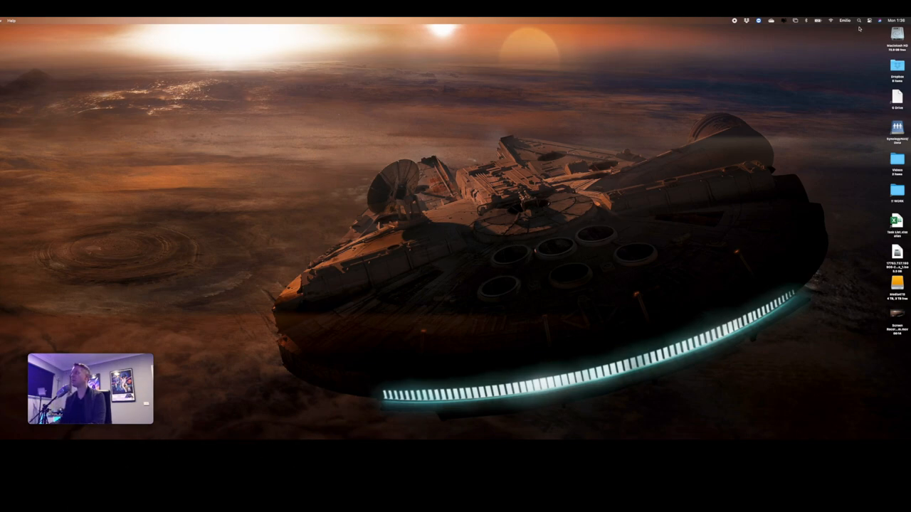
# Step: Launch Disk Utility via Spotlight, showing the Macintosh HD volume details
pyautogui.click(860, 20)
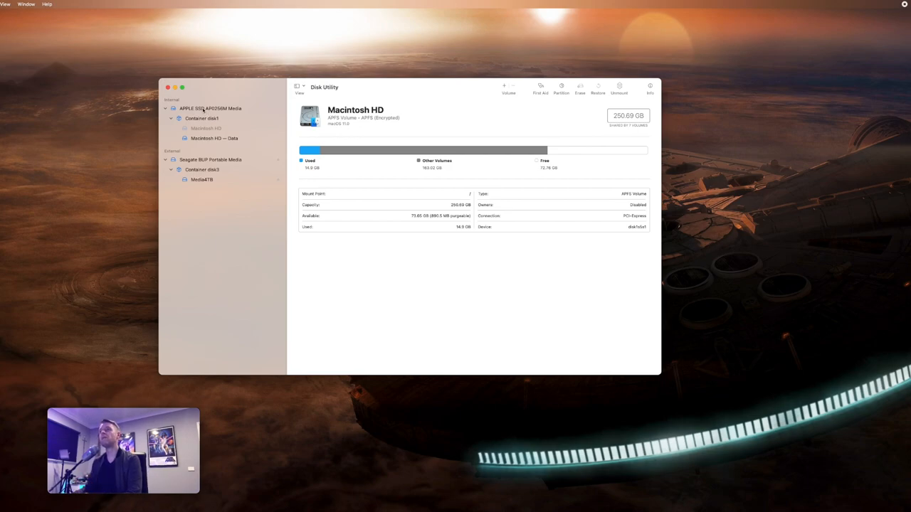
# Step: Run First Aid on the internal APPLE SSD AP0256M Media drive and dismiss the successful report
pyautogui.click(211, 108)
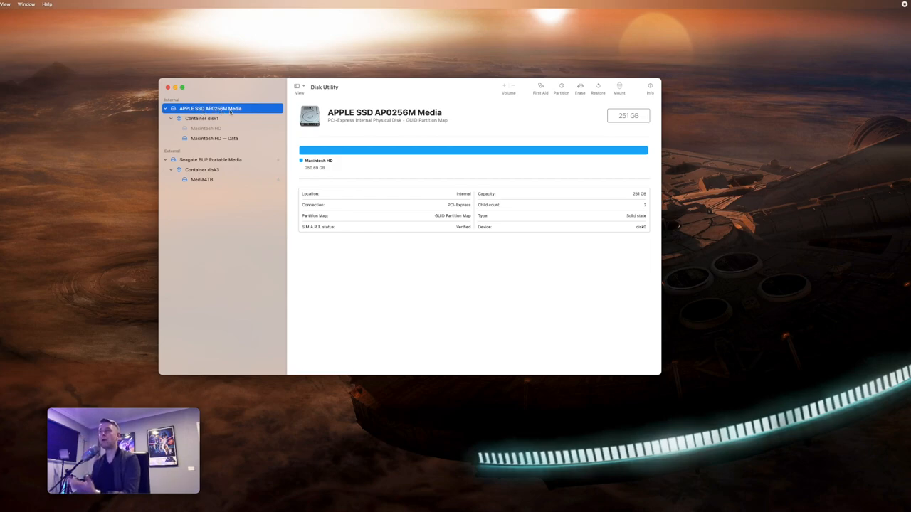
pyautogui.moveTo(539, 86)
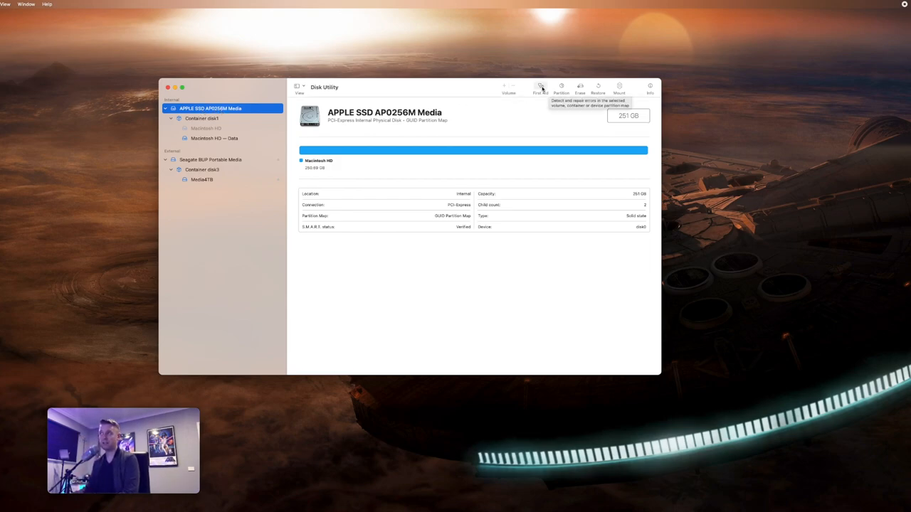
pyautogui.click(539, 87)
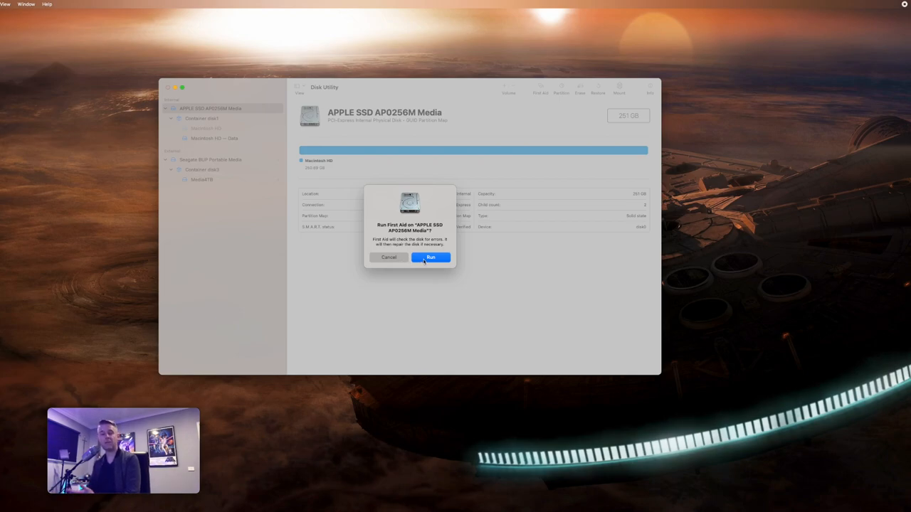
pyautogui.click(429, 256)
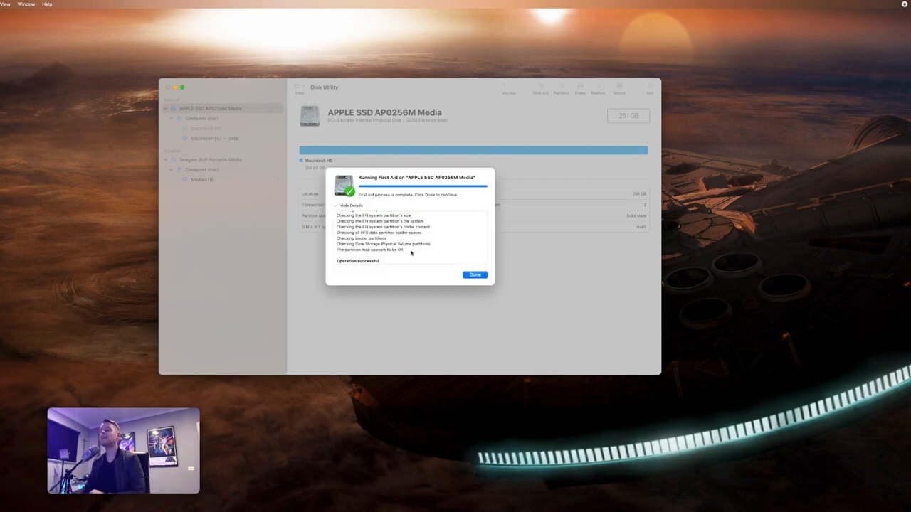
pyautogui.scroll(3)
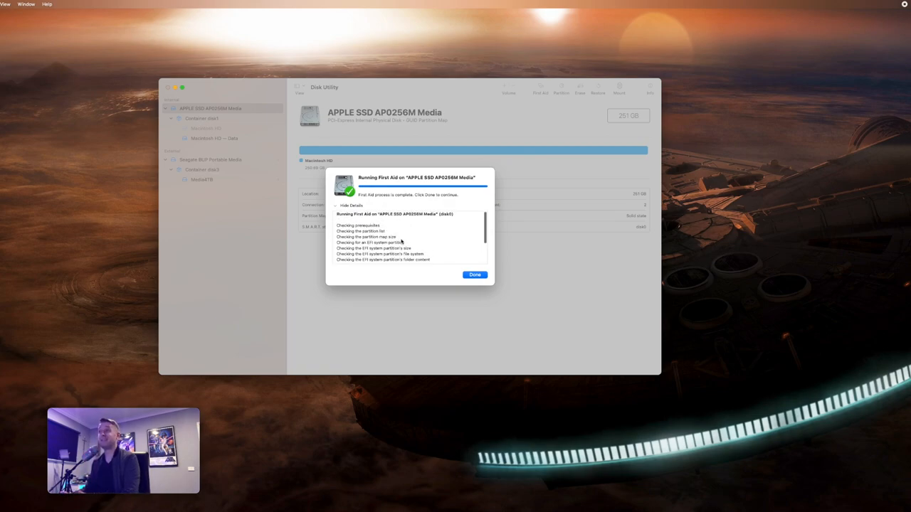
pyautogui.scroll(-3)
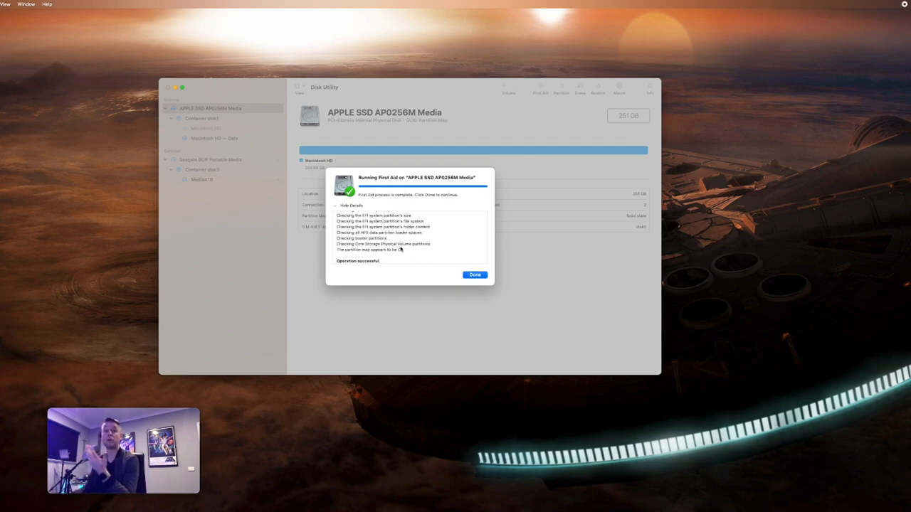
pyautogui.click(476, 275)
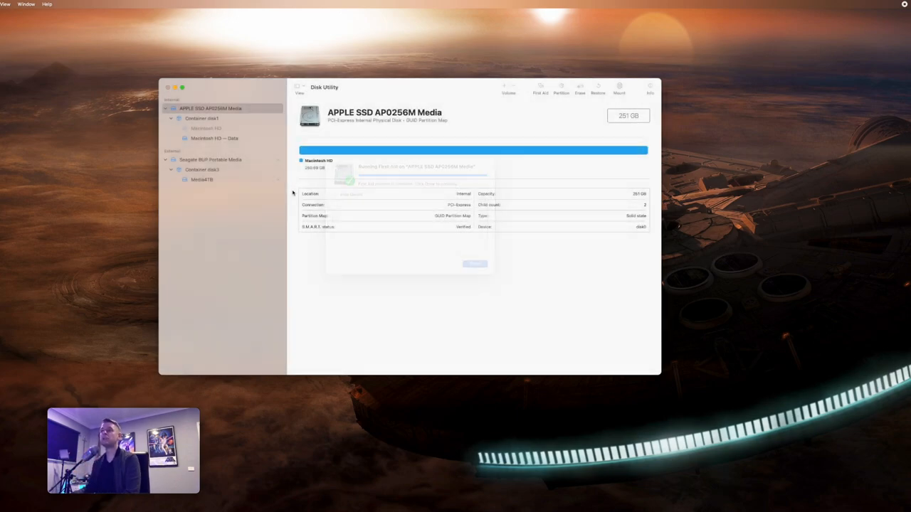
# Step: Run First Aid on the external Seagate BUP Portable Media drive and dismiss the report
pyautogui.click(211, 160)
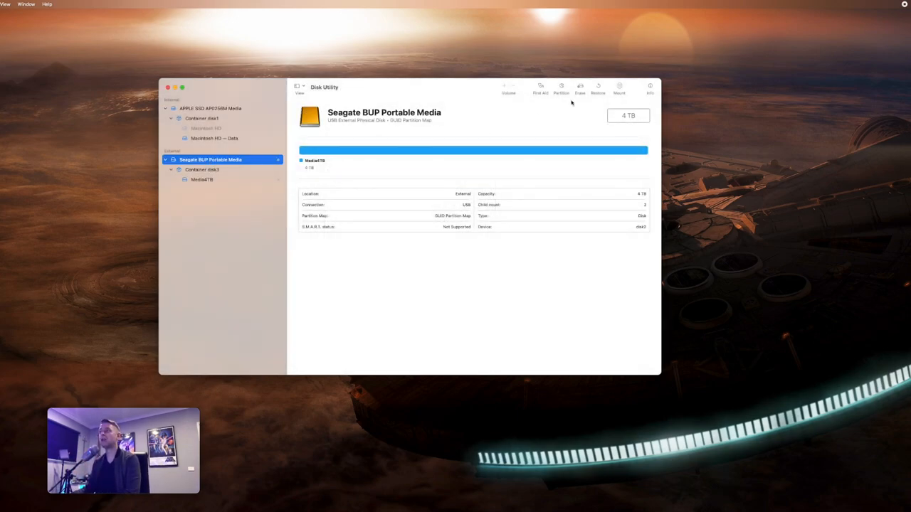
pyautogui.click(541, 88)
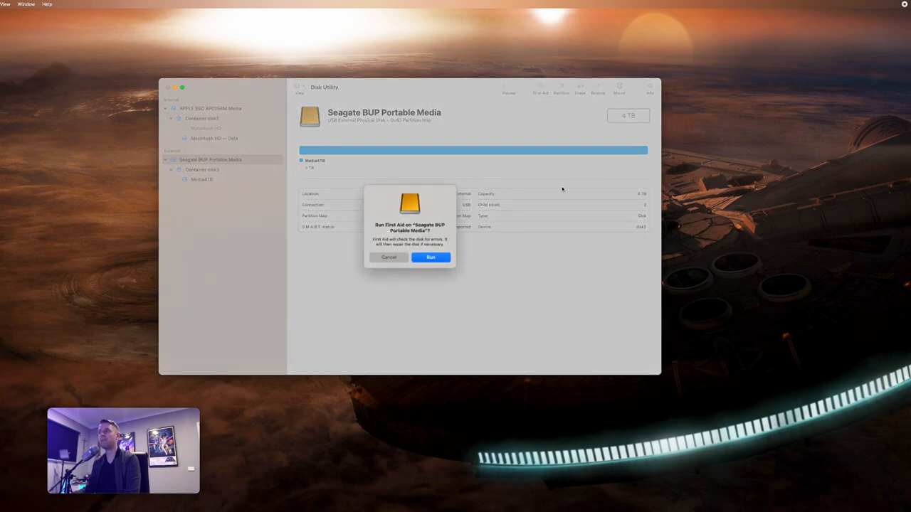
pyautogui.click(430, 256)
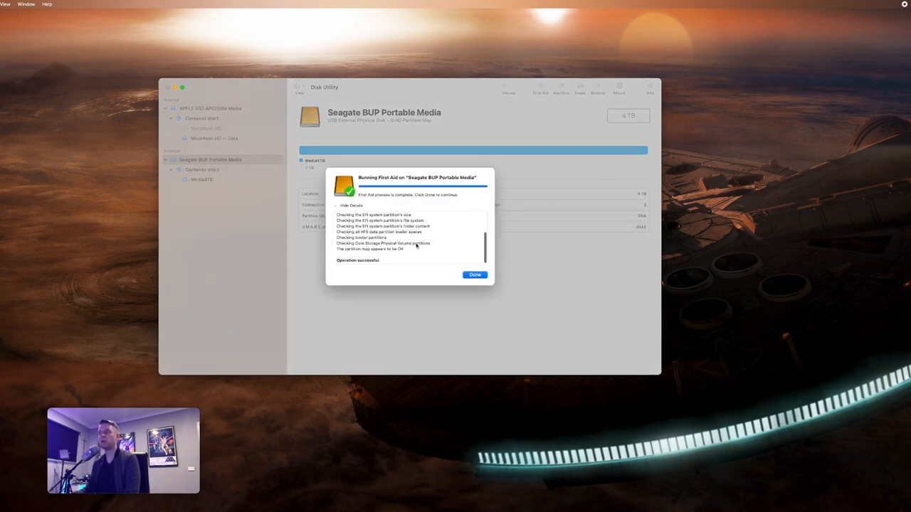
pyautogui.click(476, 275)
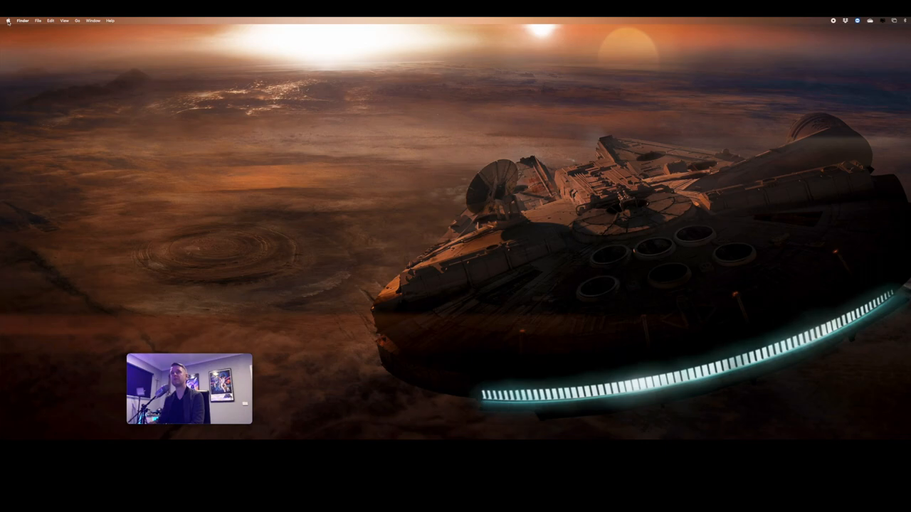
# Step: Go to the Users & Groups pane in System Preferences
pyautogui.click(7, 20)
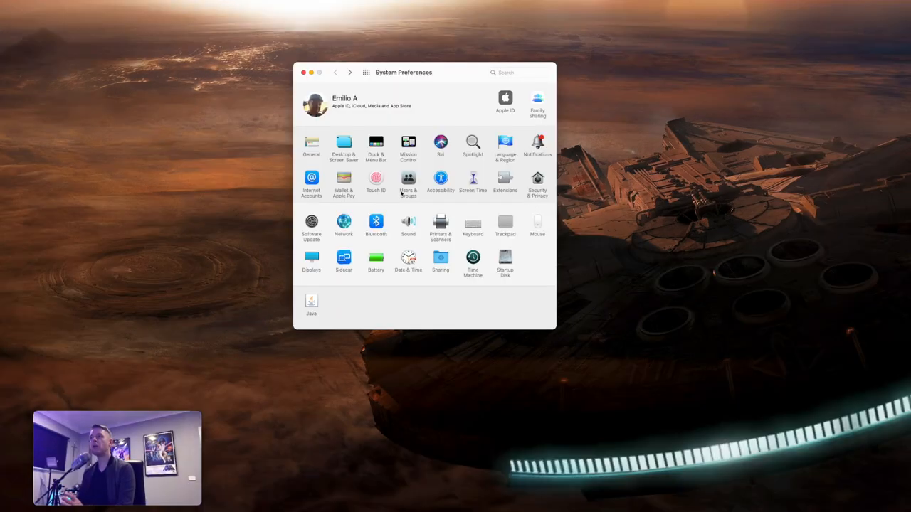
pyautogui.moveTo(441, 205)
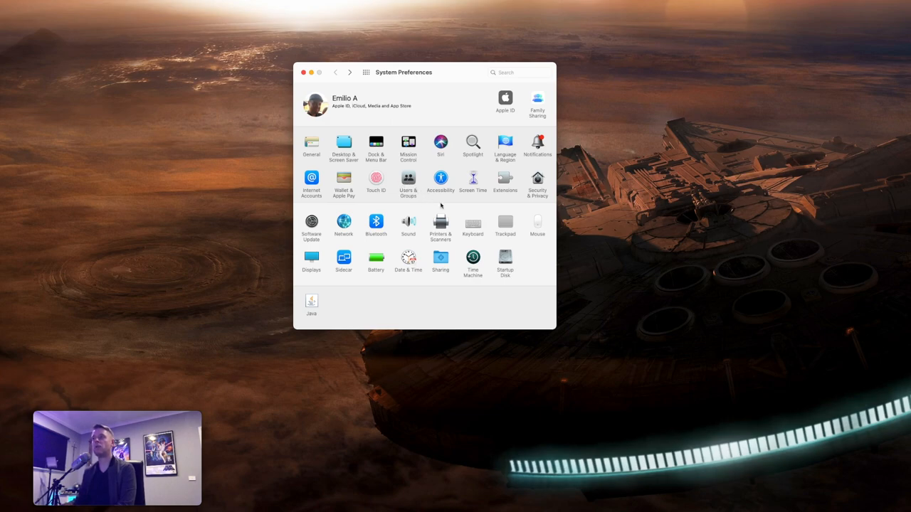
pyautogui.click(407, 182)
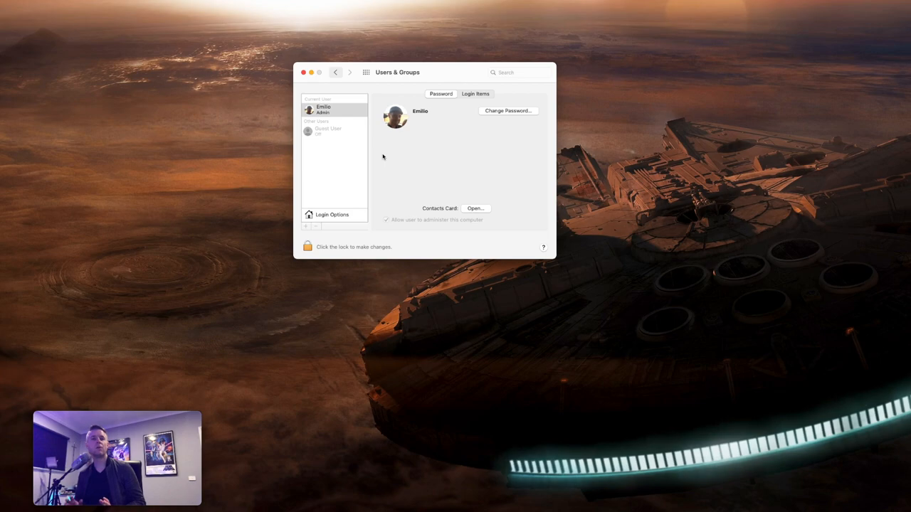
pyautogui.moveTo(378, 154)
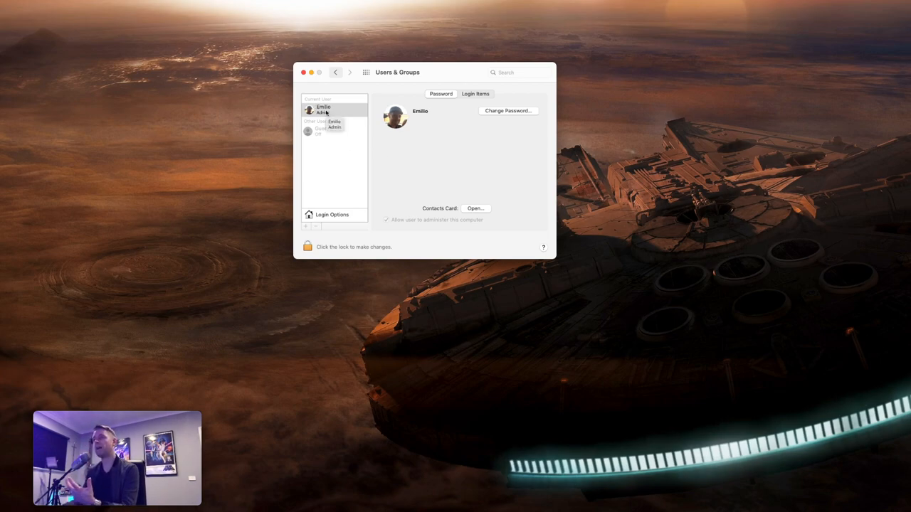
pyautogui.moveTo(343, 137)
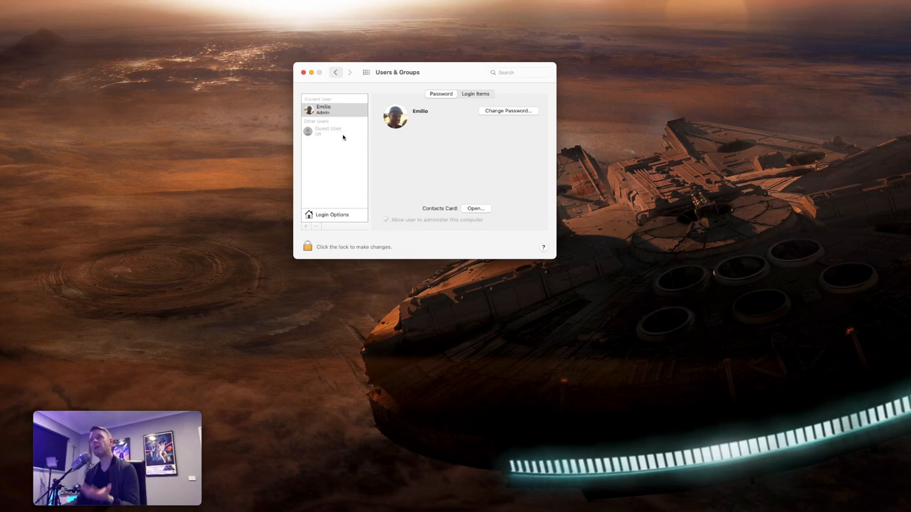
pyautogui.moveTo(323, 155)
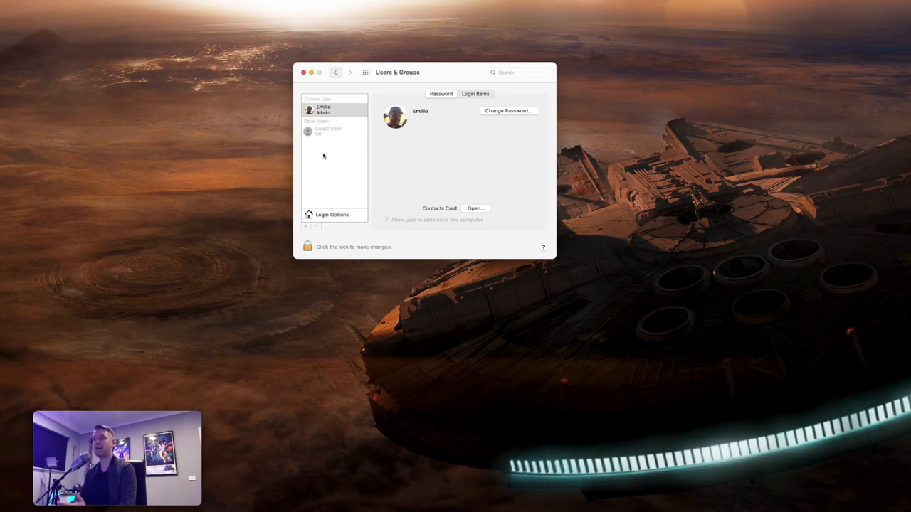
pyautogui.moveTo(330, 192)
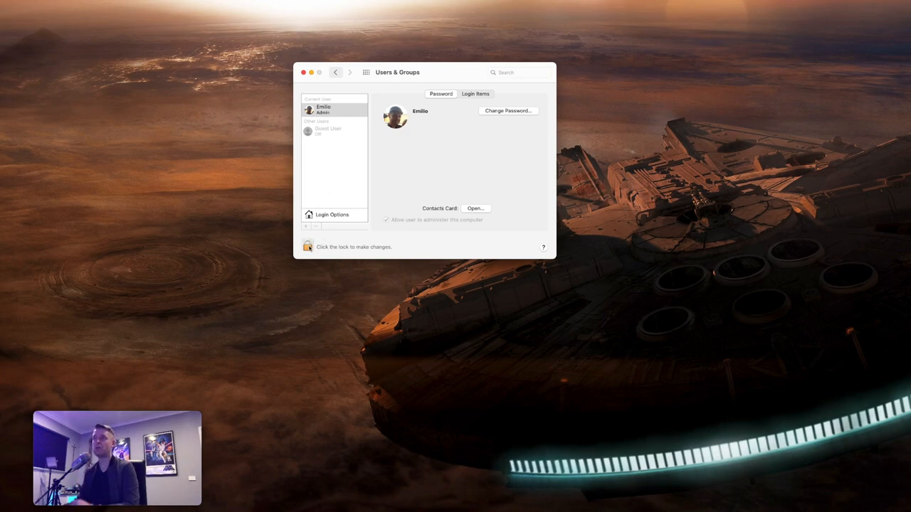
# Step: Unlock the settings and remove Google Chrome, Microsoft Outlook and others from Login Items, keeping Dropbox and OneDrive
pyautogui.click(308, 247)
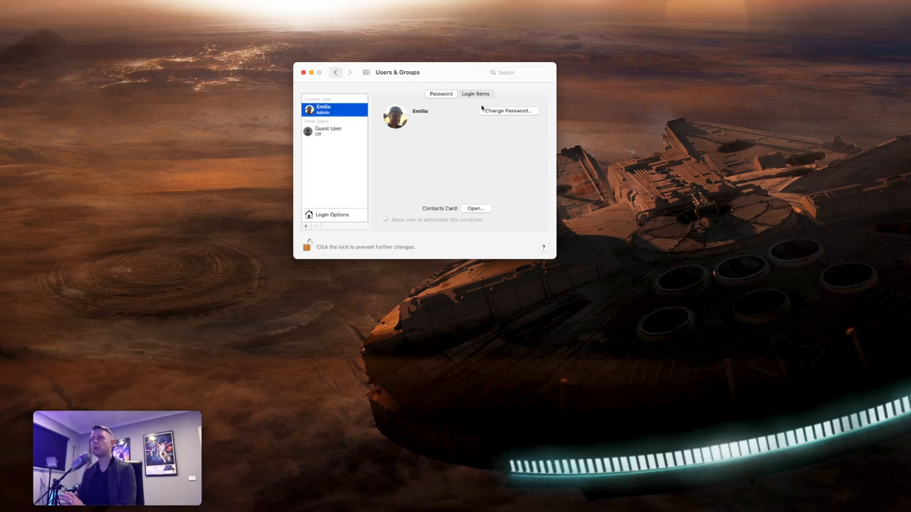
pyautogui.click(476, 94)
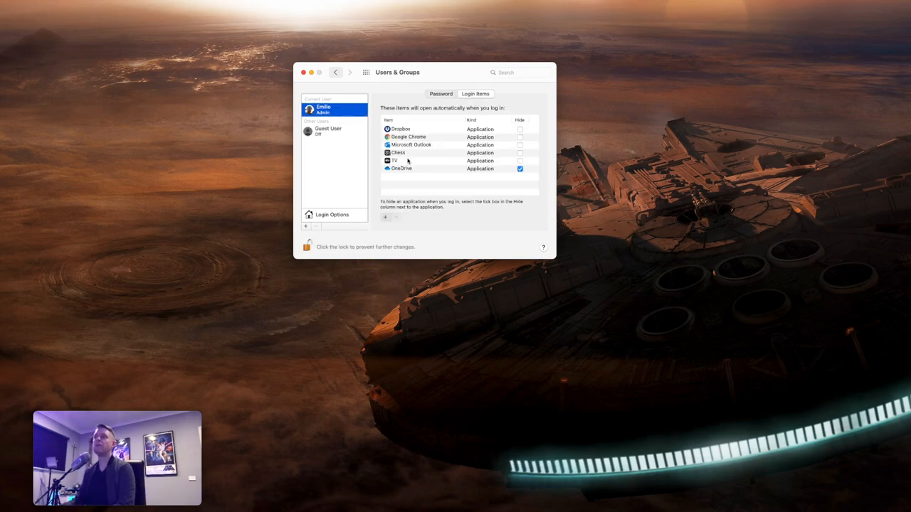
pyautogui.moveTo(455, 120)
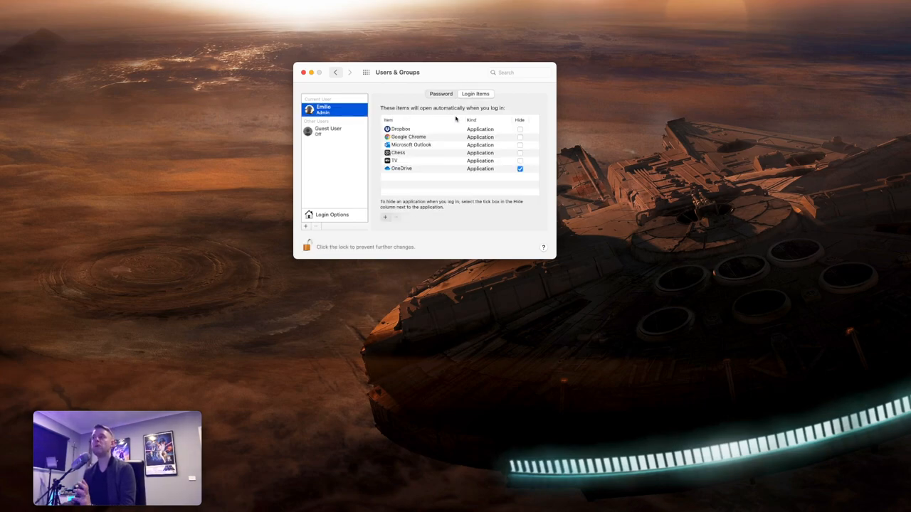
pyautogui.moveTo(420, 148)
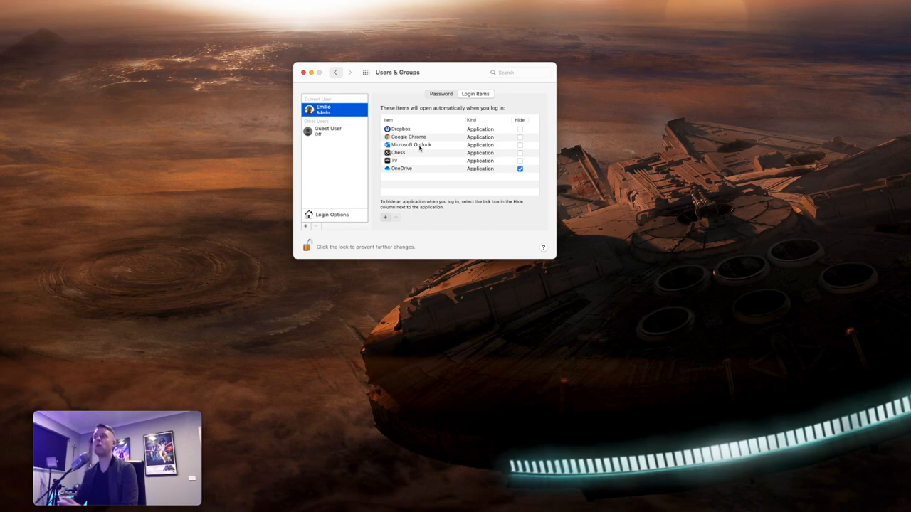
pyautogui.moveTo(407, 174)
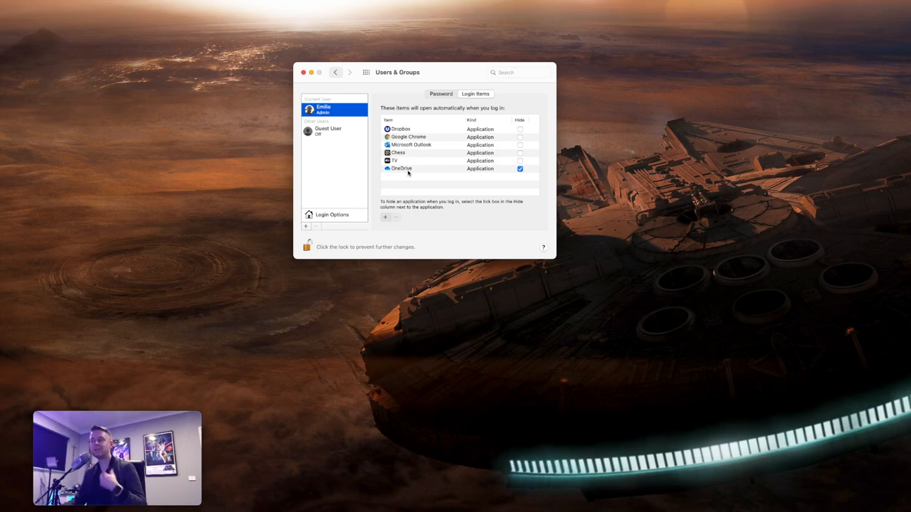
pyautogui.moveTo(402, 168)
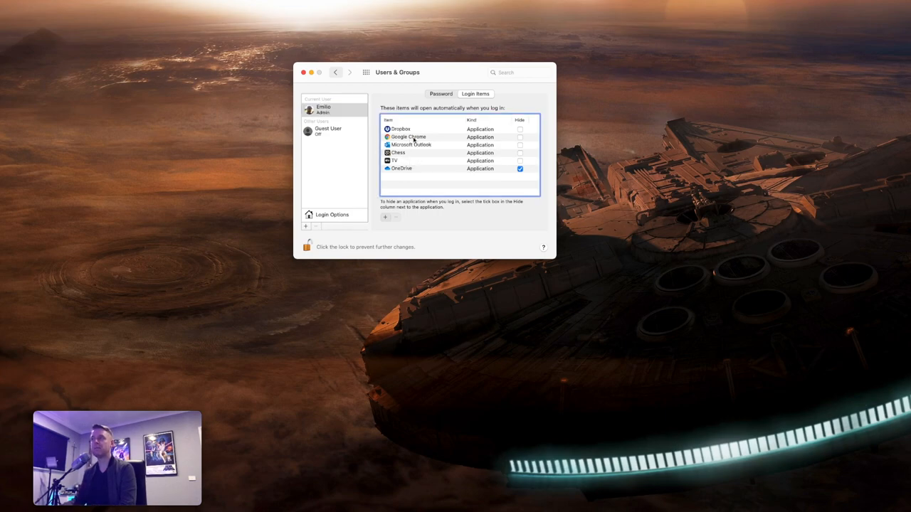
pyautogui.click(407, 136)
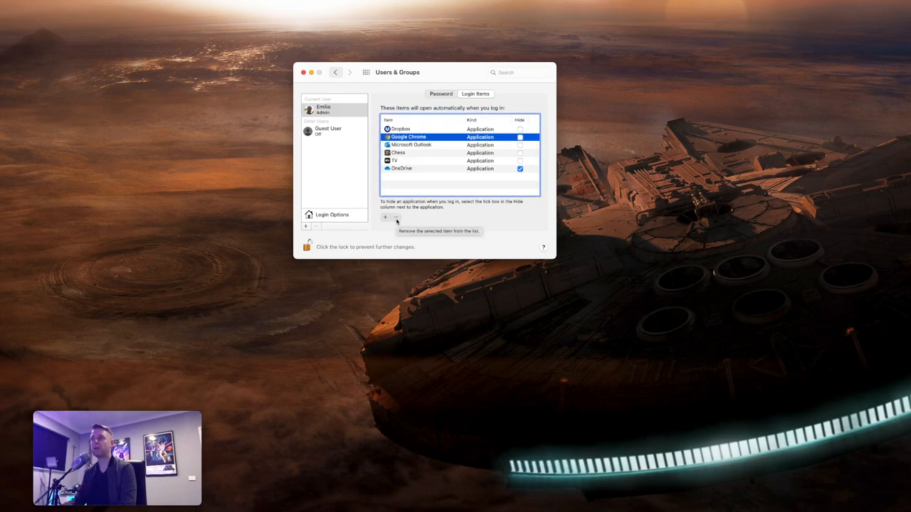
pyautogui.click(396, 217)
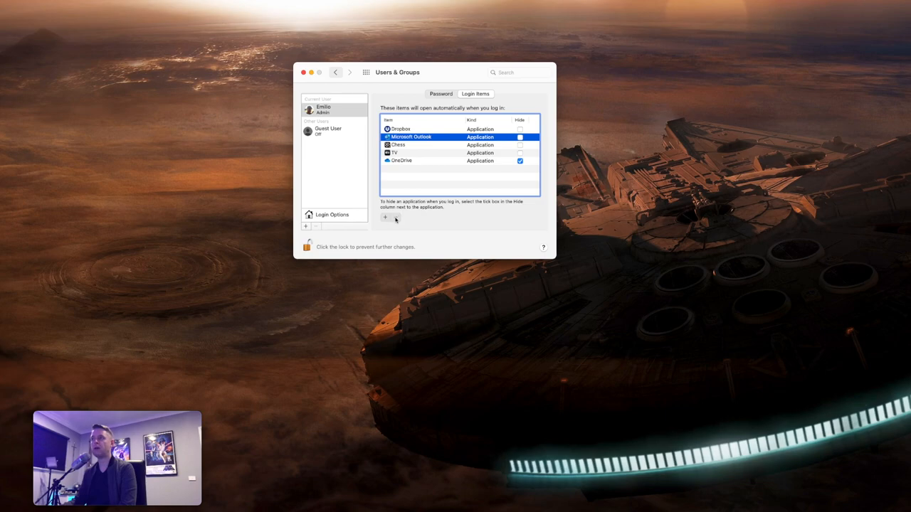
pyautogui.click(394, 217)
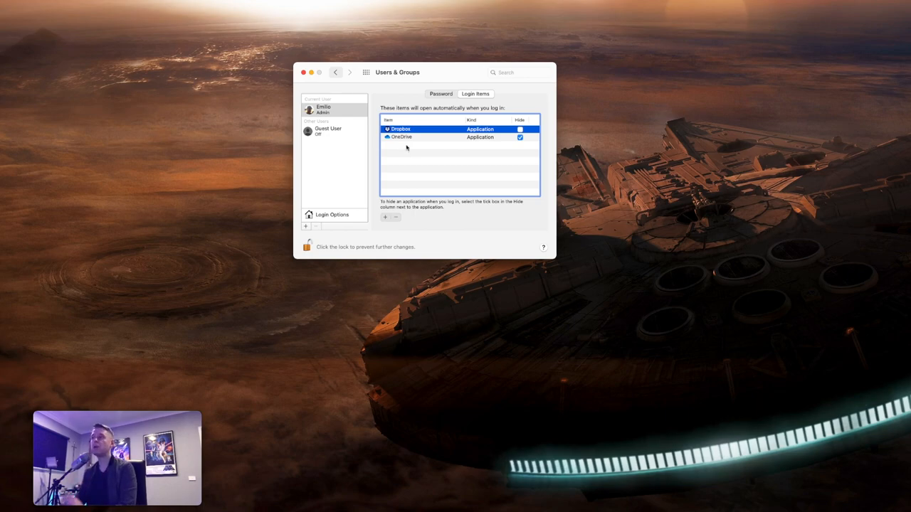
pyautogui.click(303, 71)
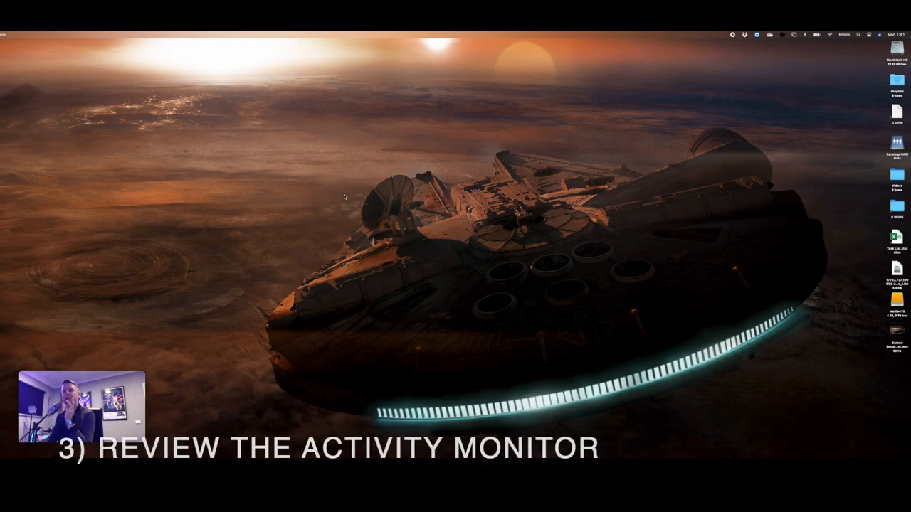
pyautogui.moveTo(592, 183)
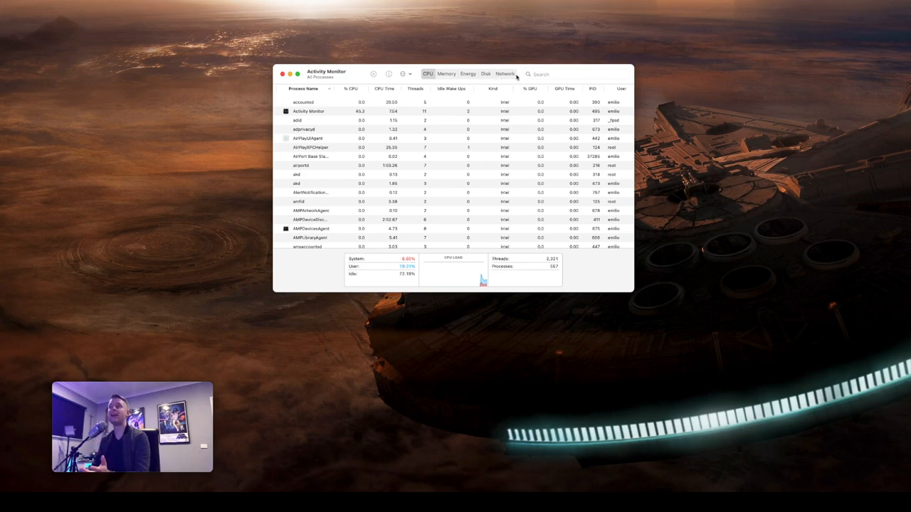
pyautogui.moveTo(608, 271)
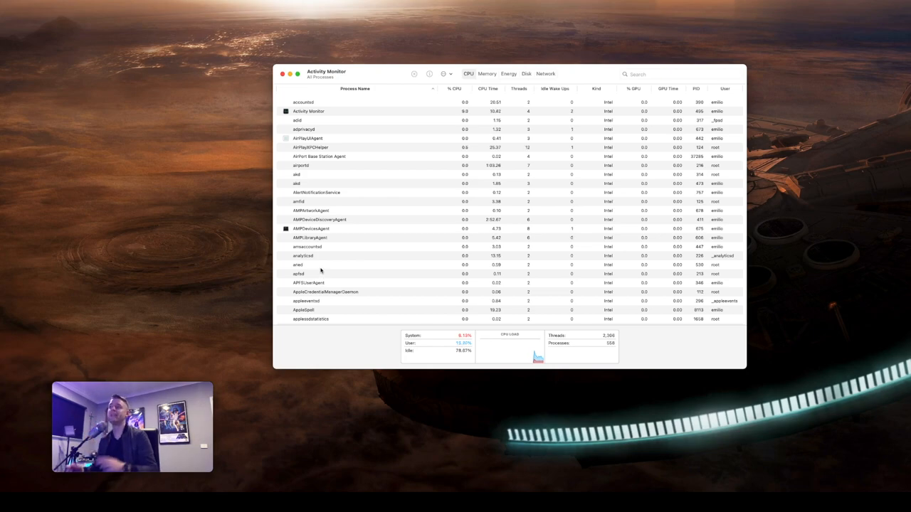
pyautogui.moveTo(461, 94)
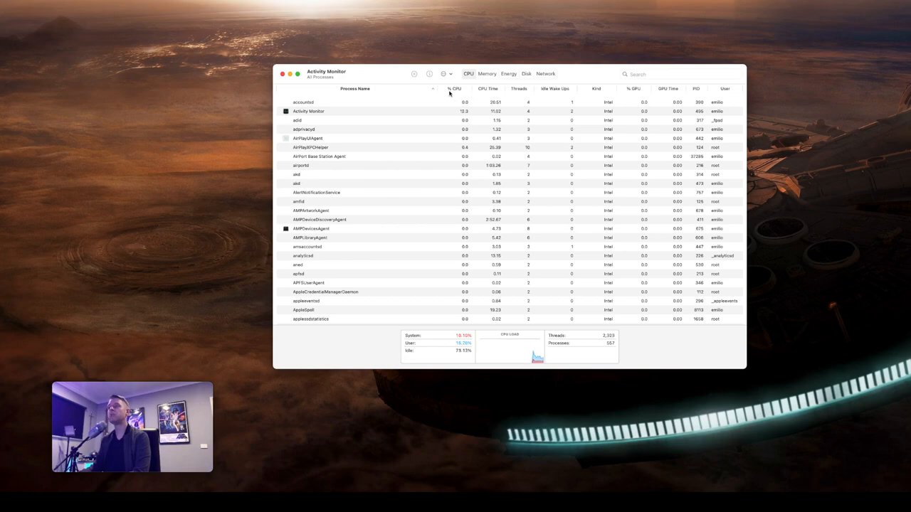
pyautogui.moveTo(456, 93)
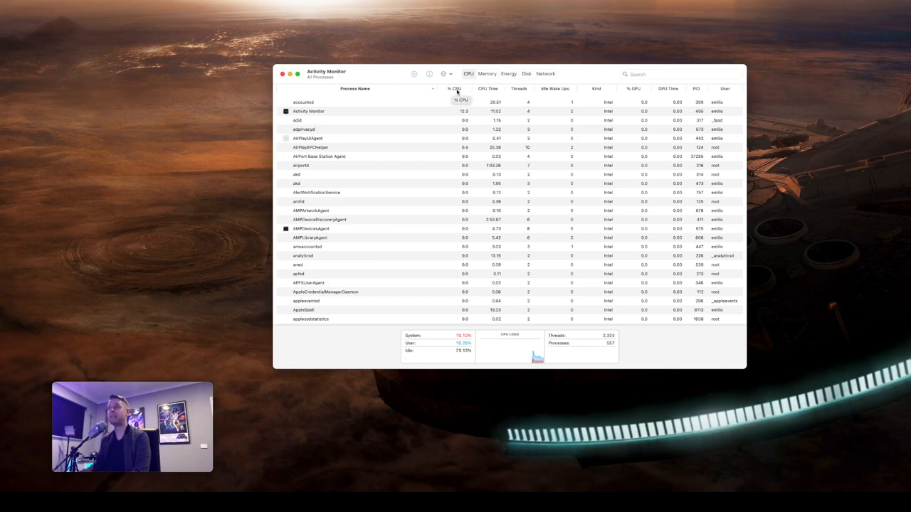
# Step: Sort the process list by % CPU, highest first
pyautogui.click(454, 88)
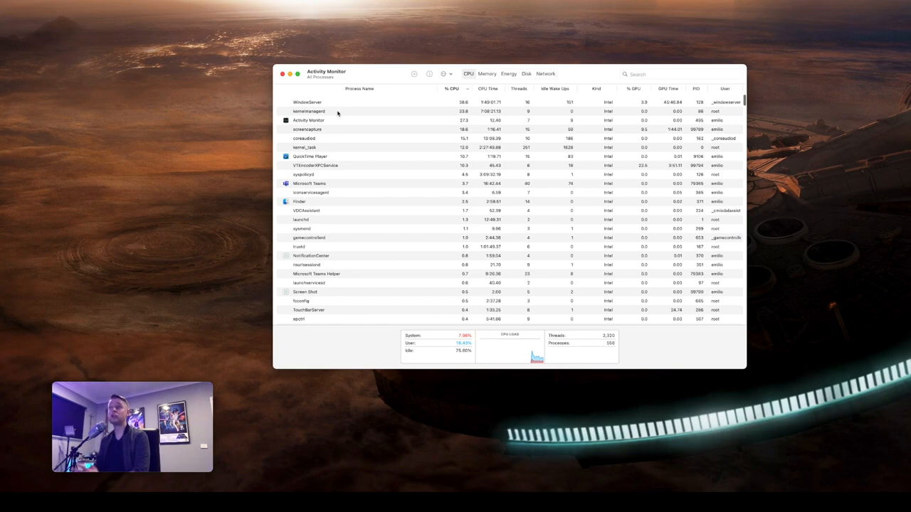
pyautogui.click(453, 88)
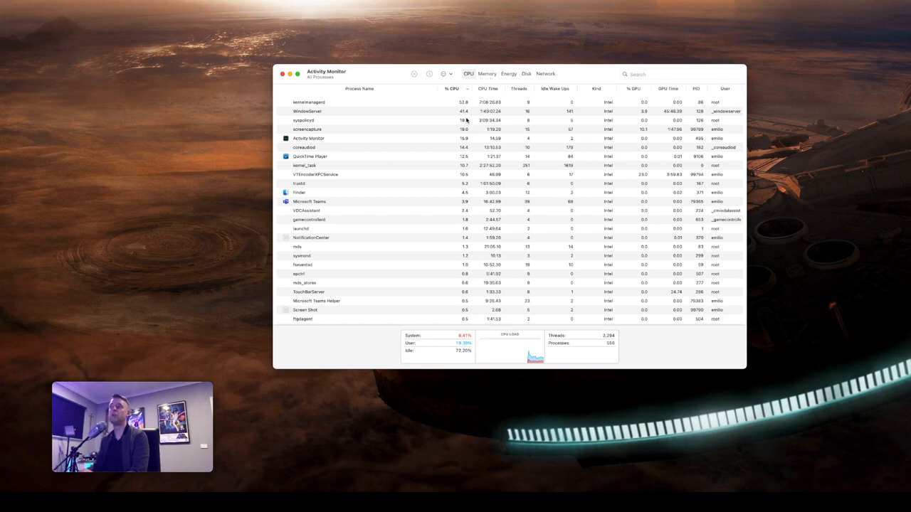
pyautogui.moveTo(440, 114)
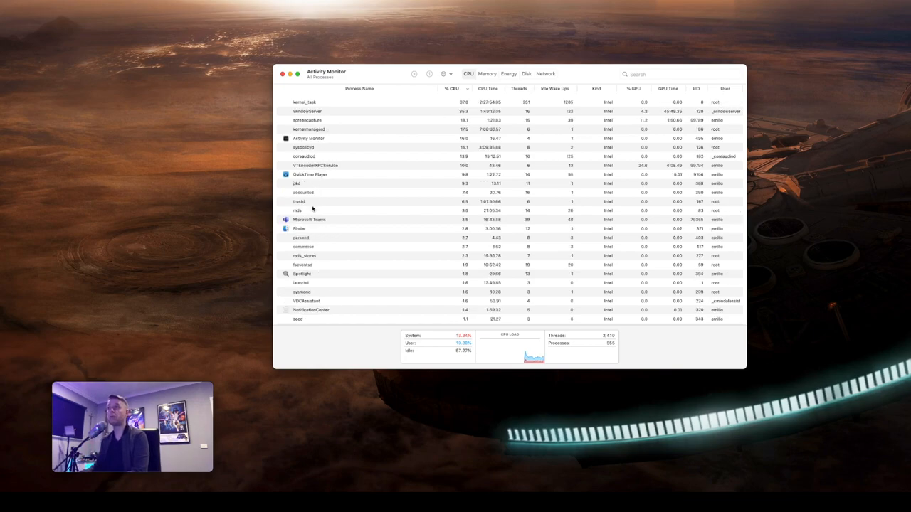
# Step: Select the Microsoft Teams process and stop it from the toolbar
pyautogui.click(309, 220)
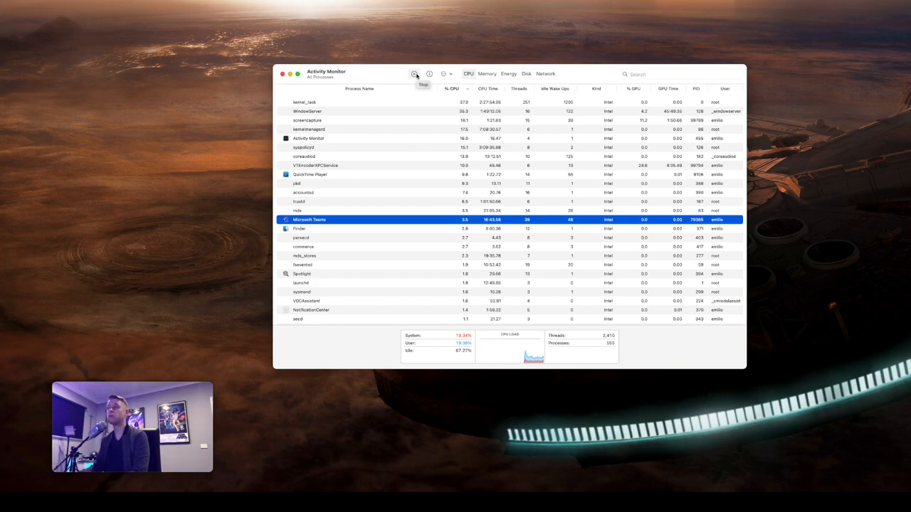
pyautogui.click(414, 74)
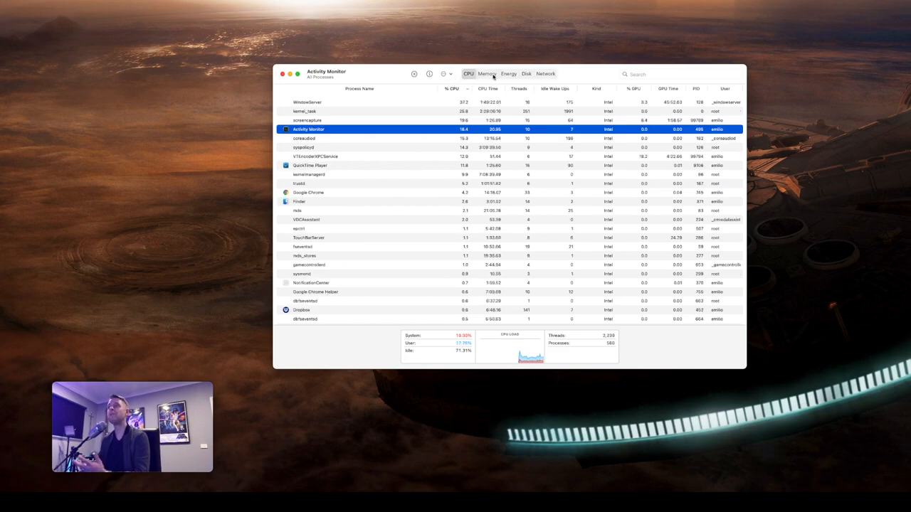
pyautogui.moveTo(410, 140)
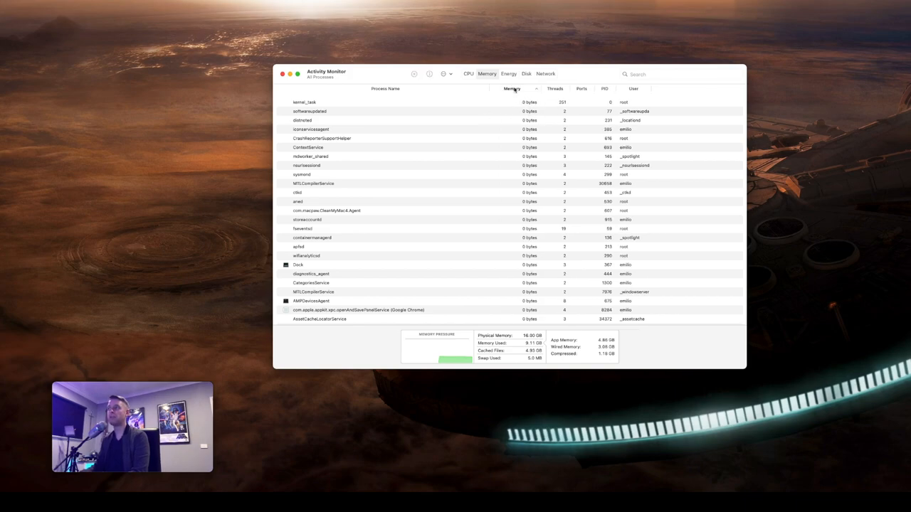
# Step: Sort by Memory, check the Network view, then return to the CPU view sorted by % CPU
pyautogui.click(511, 88)
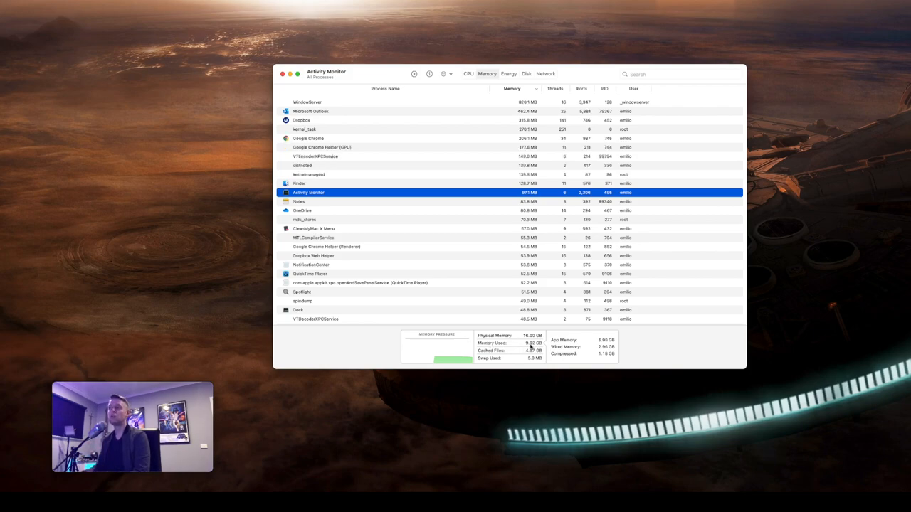
pyautogui.moveTo(532, 343)
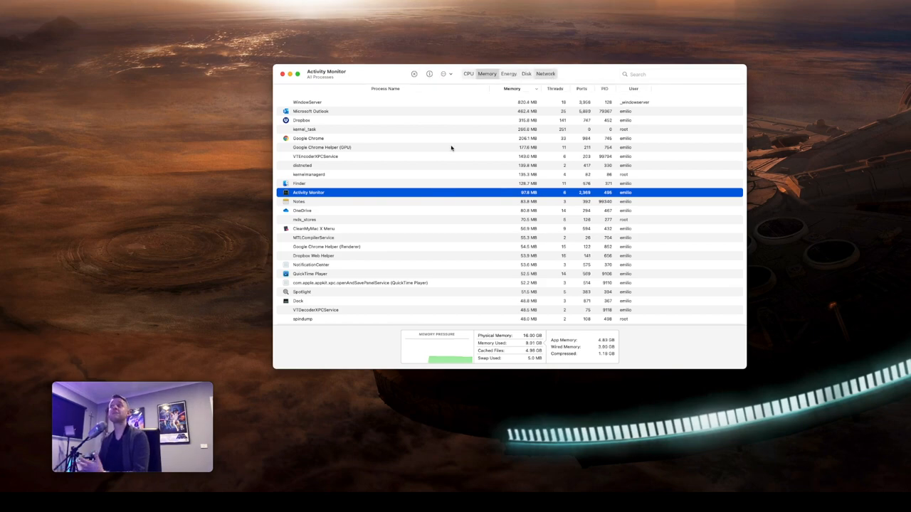
pyautogui.click(545, 74)
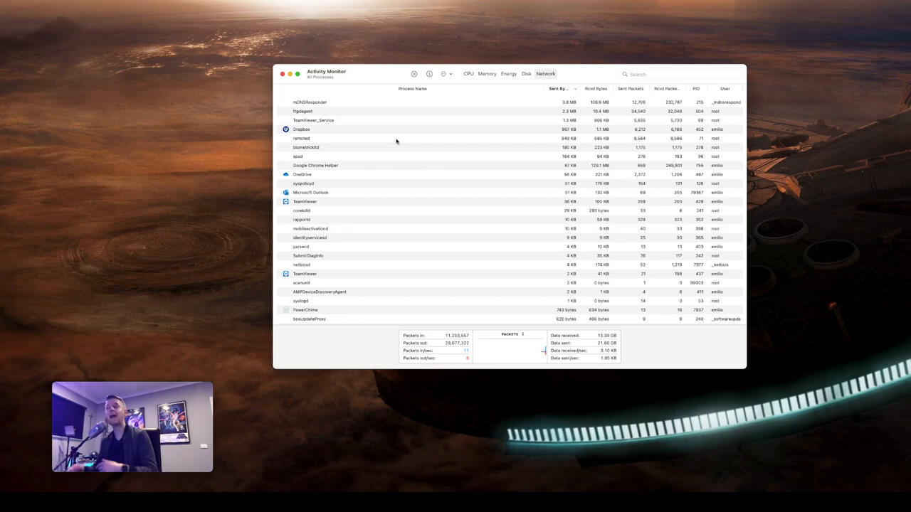
pyautogui.click(469, 74)
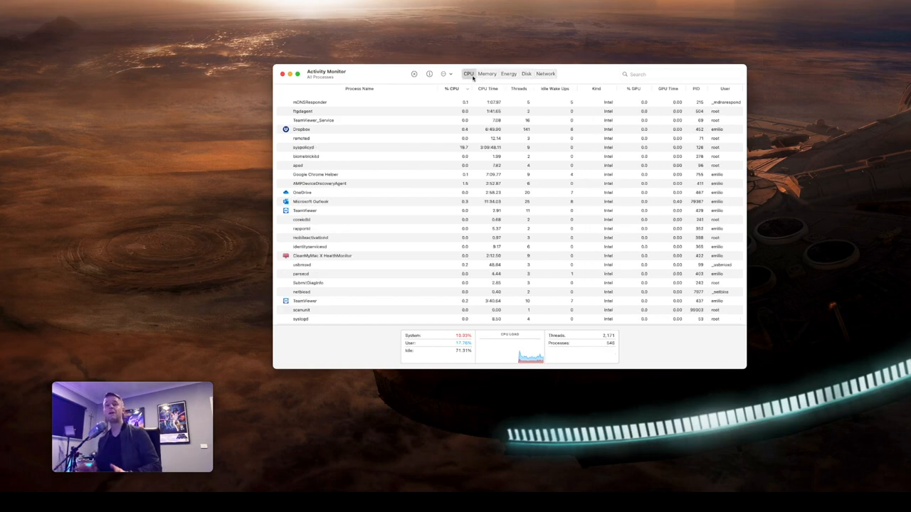
pyautogui.click(453, 88)
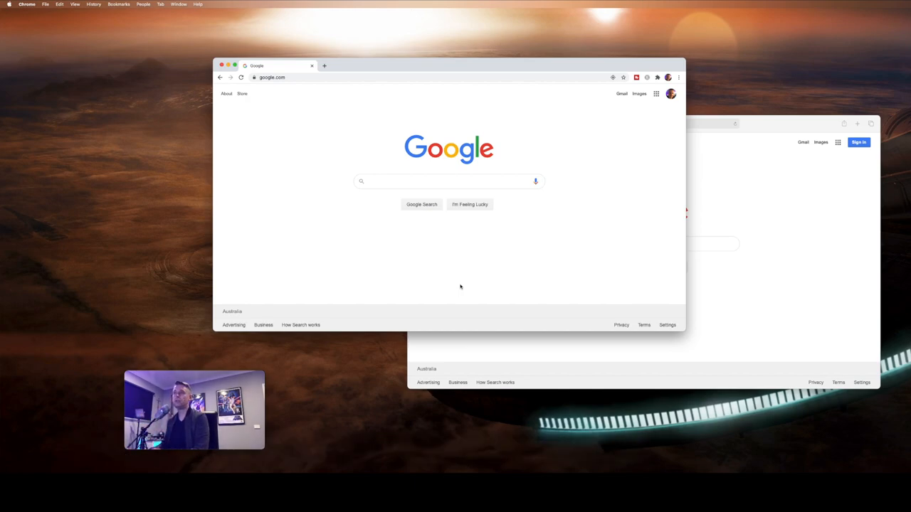
pyautogui.moveTo(395, 248)
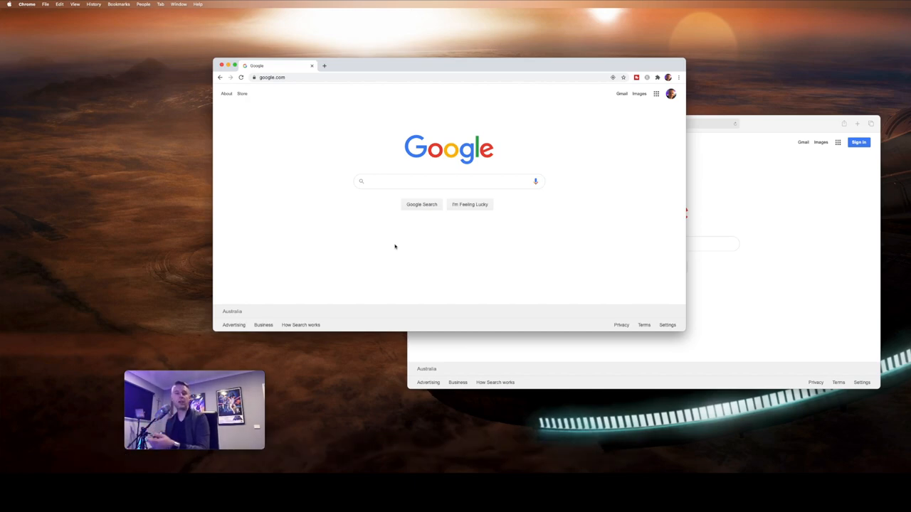
pyautogui.moveTo(310, 187)
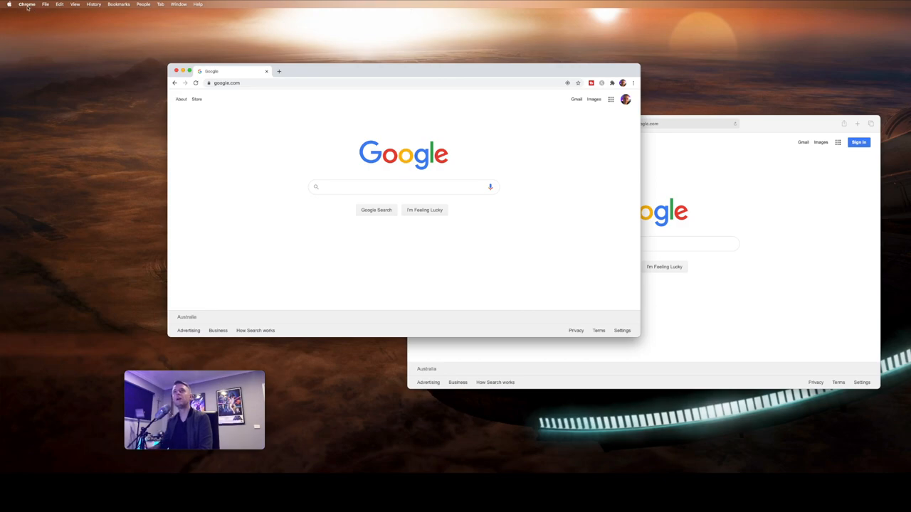
# Step: Bring up Clear Browsing Data with the All time range and the Advanced data types shown
pyautogui.click(26, 4)
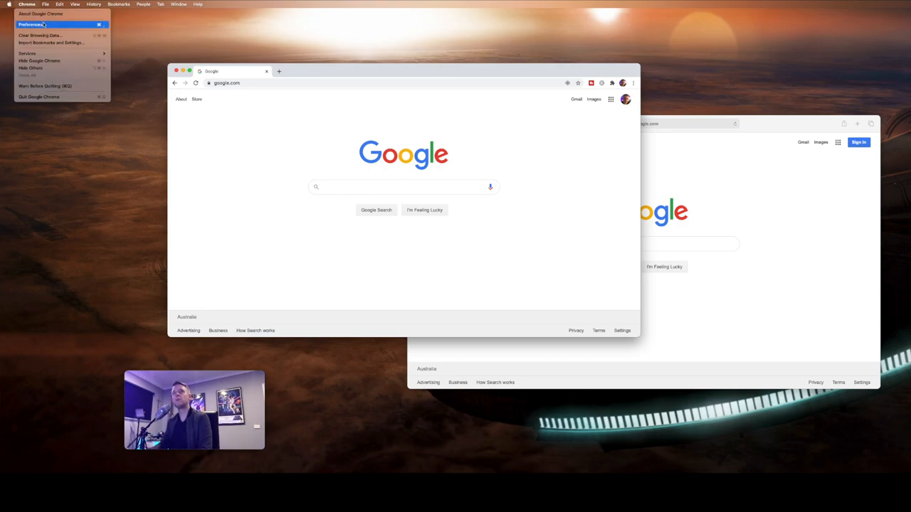
pyautogui.click(30, 24)
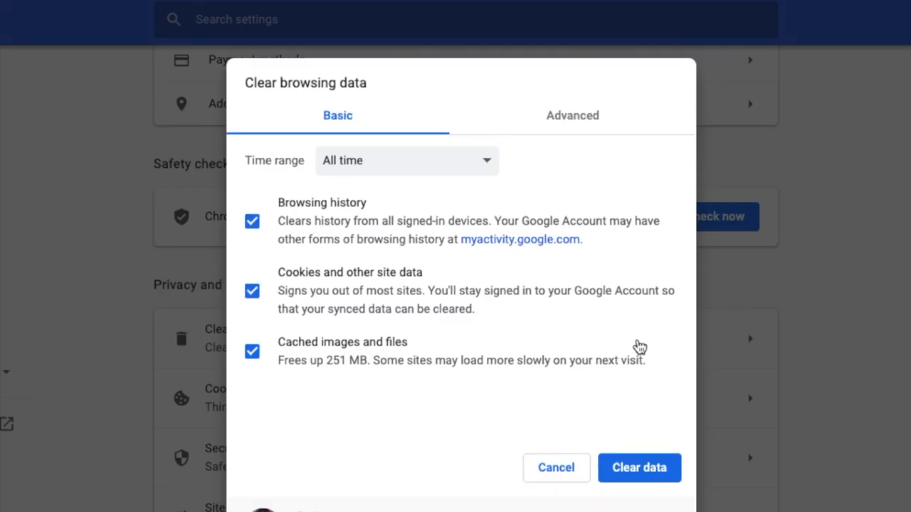
pyautogui.moveTo(376, 170)
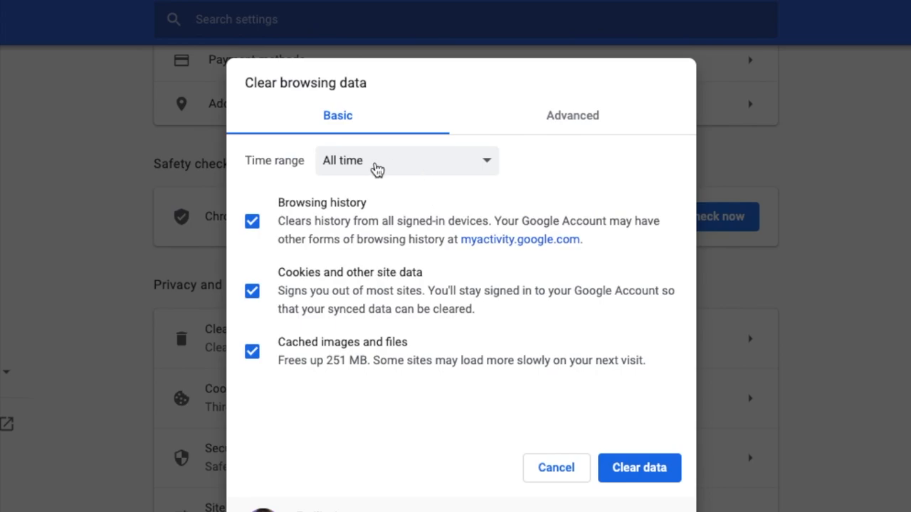
pyautogui.click(406, 160)
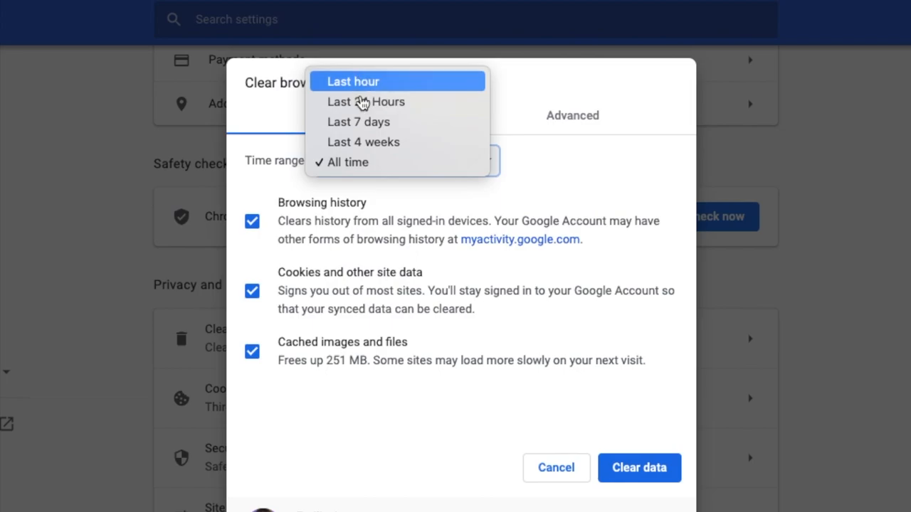
pyautogui.moveTo(348, 163)
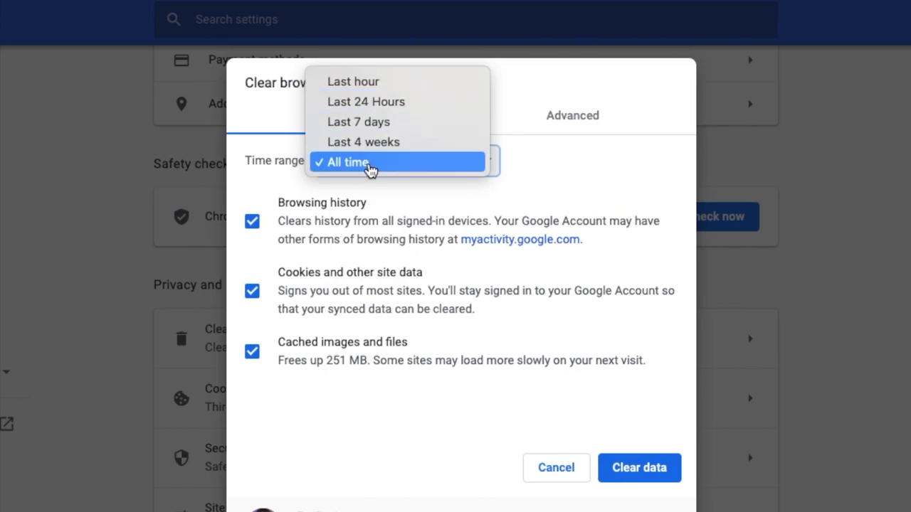
pyautogui.click(348, 163)
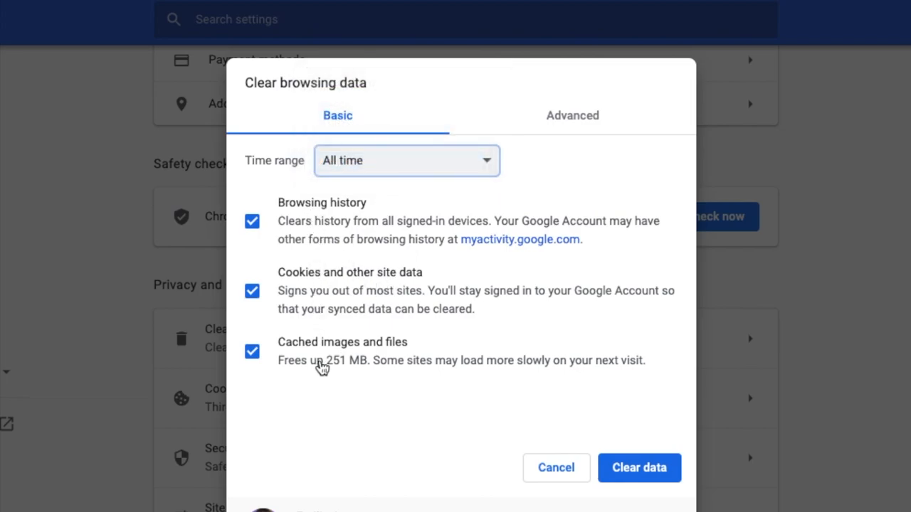
pyautogui.click(572, 115)
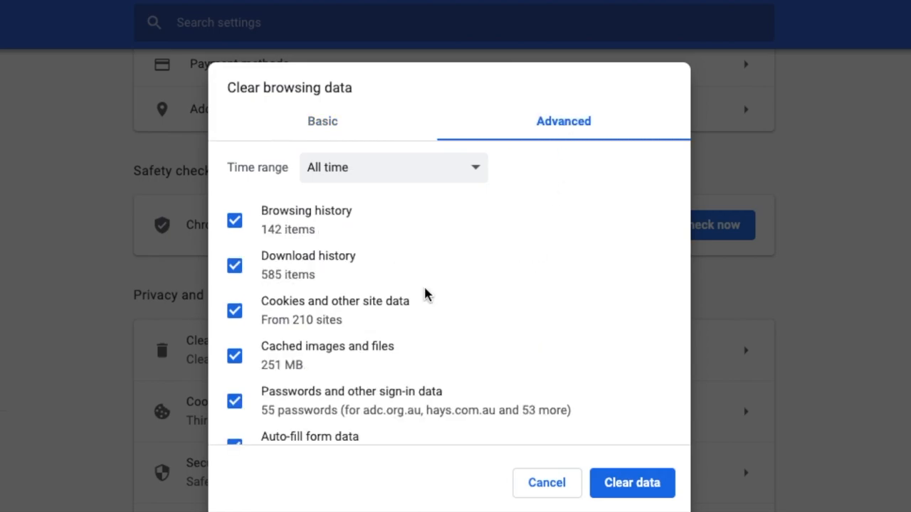
# Step: Review the advanced data types list and reopen Chrome's application menu
pyautogui.scroll(-3)
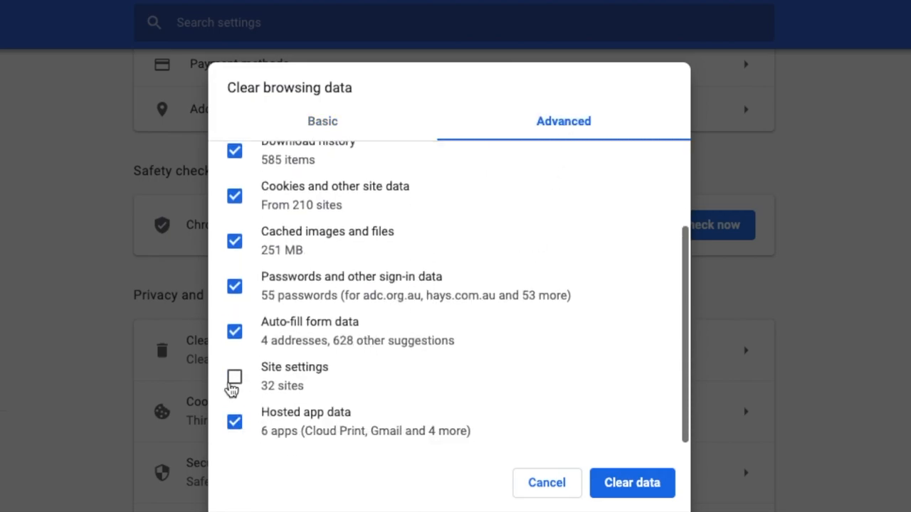
pyautogui.scroll(3)
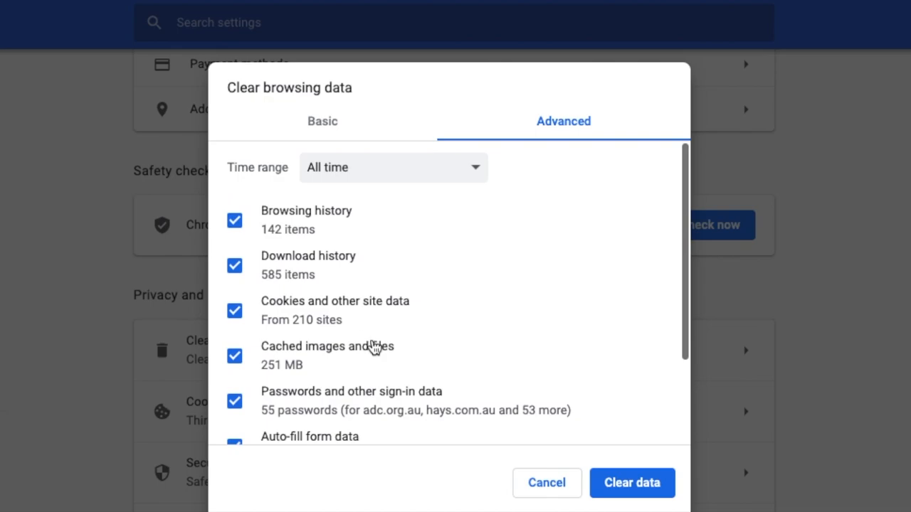
pyautogui.scroll(-3)
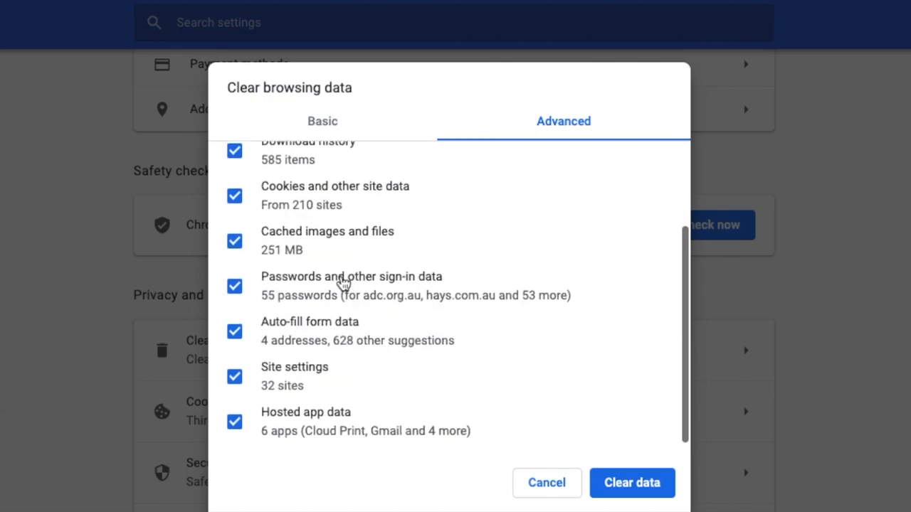
pyautogui.moveTo(362, 312)
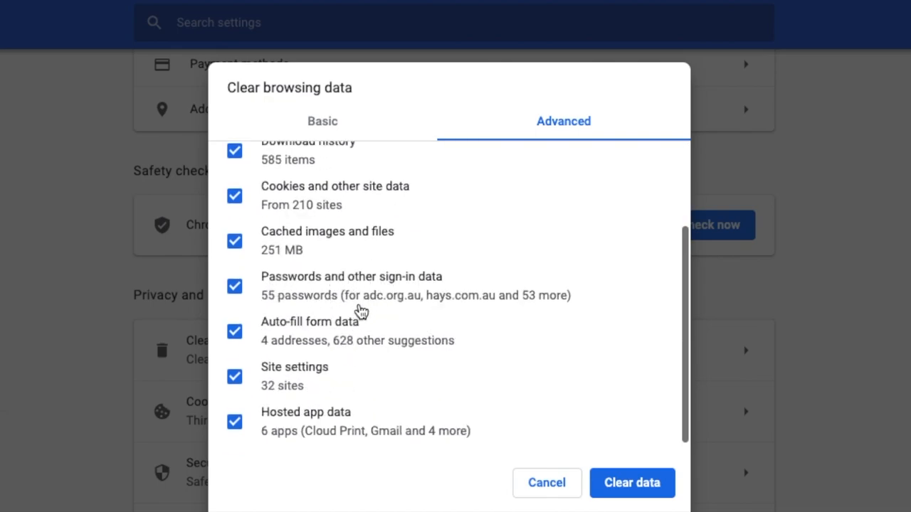
pyautogui.scroll(3)
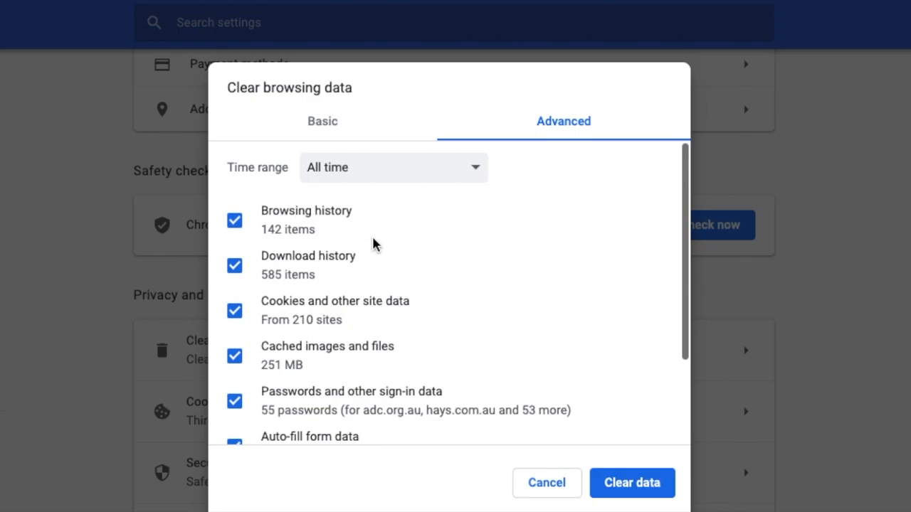
pyautogui.moveTo(570, 413)
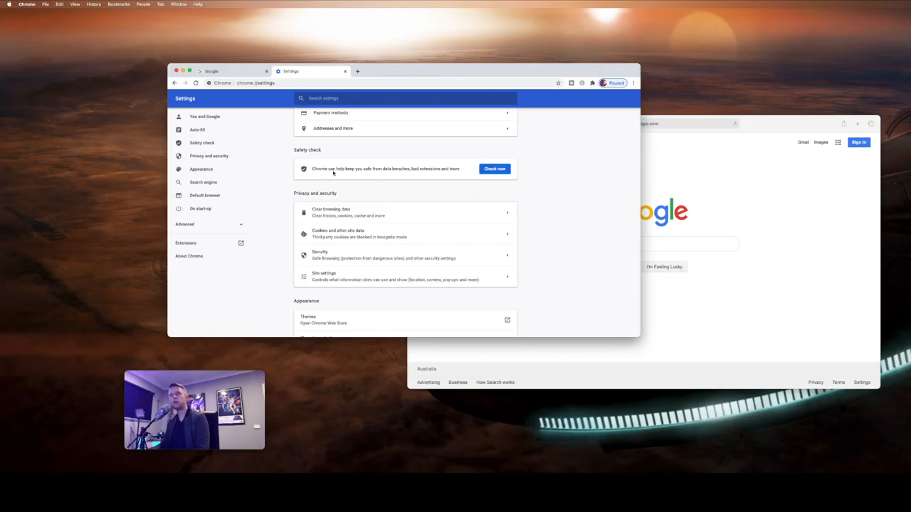
pyautogui.click(26, 5)
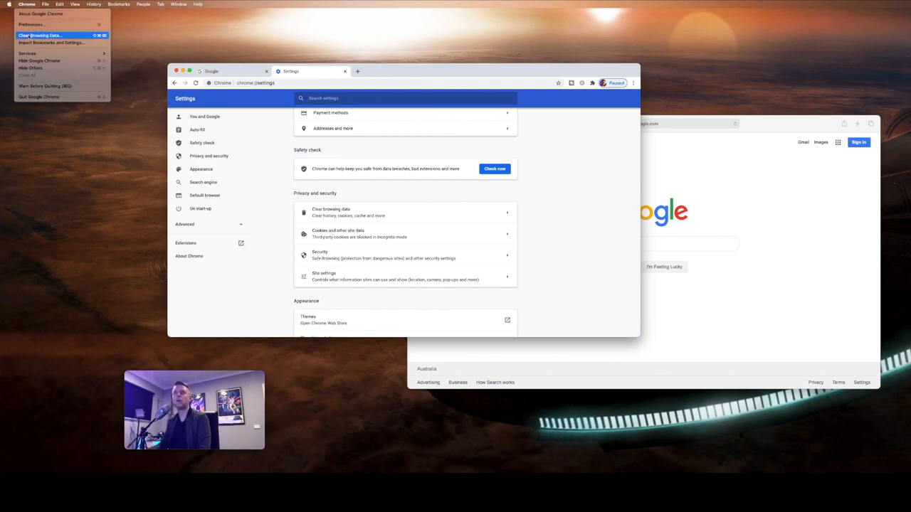
pyautogui.moveTo(527, 177)
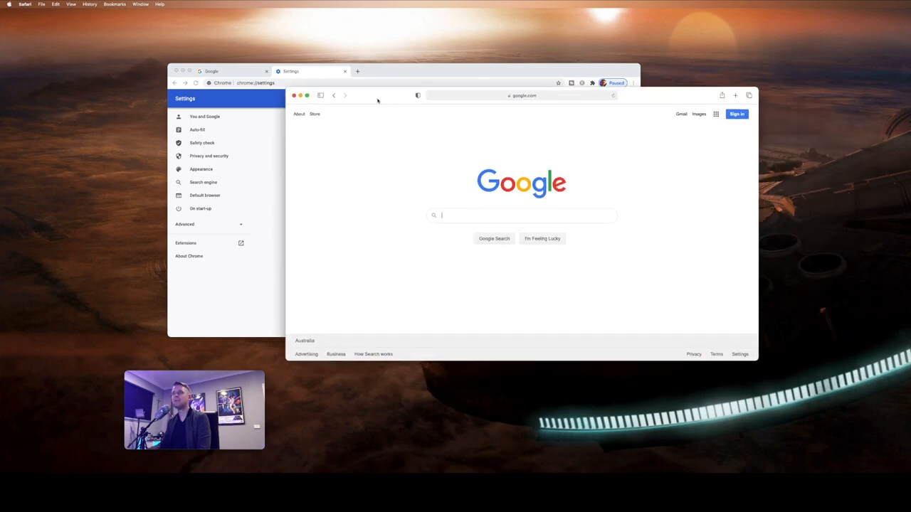
# Step: Set Safari General preferences to remove history after one day and downloads when Safari quits
pyautogui.click(26, 4)
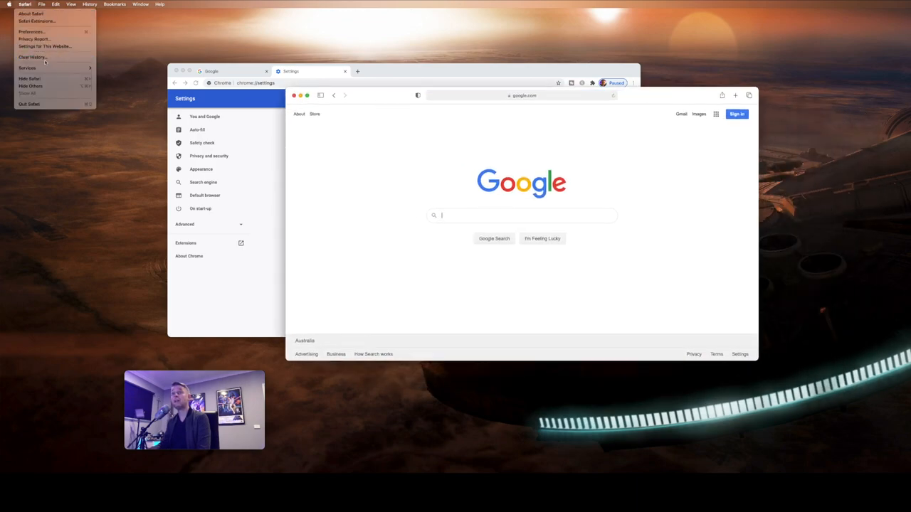
pyautogui.moveTo(32, 31)
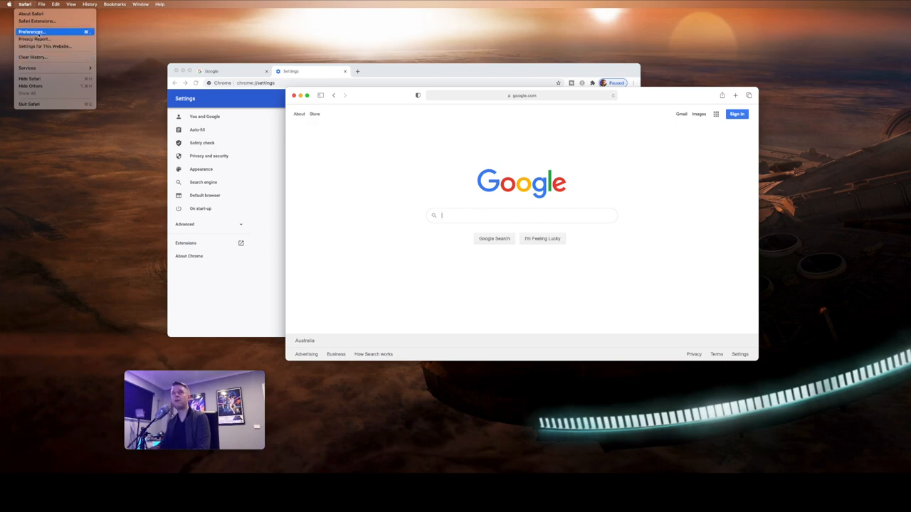
pyautogui.click(32, 31)
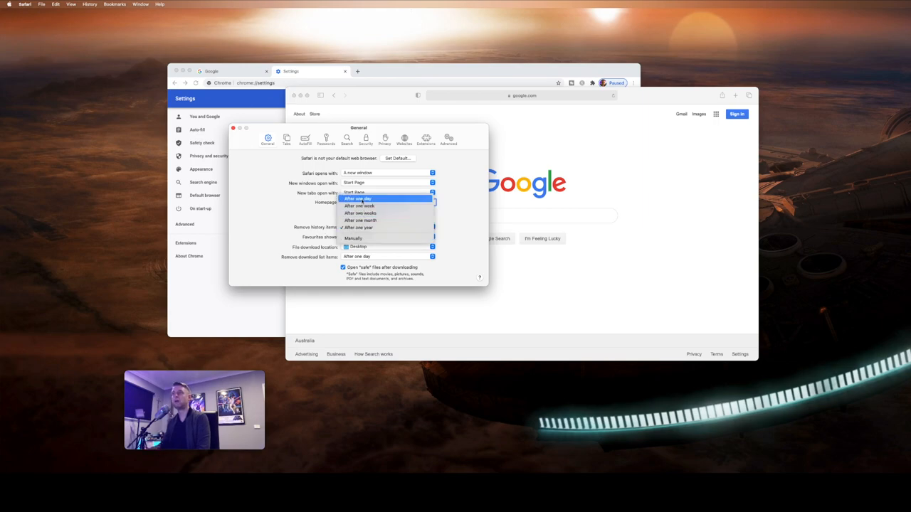
pyautogui.click(353, 192)
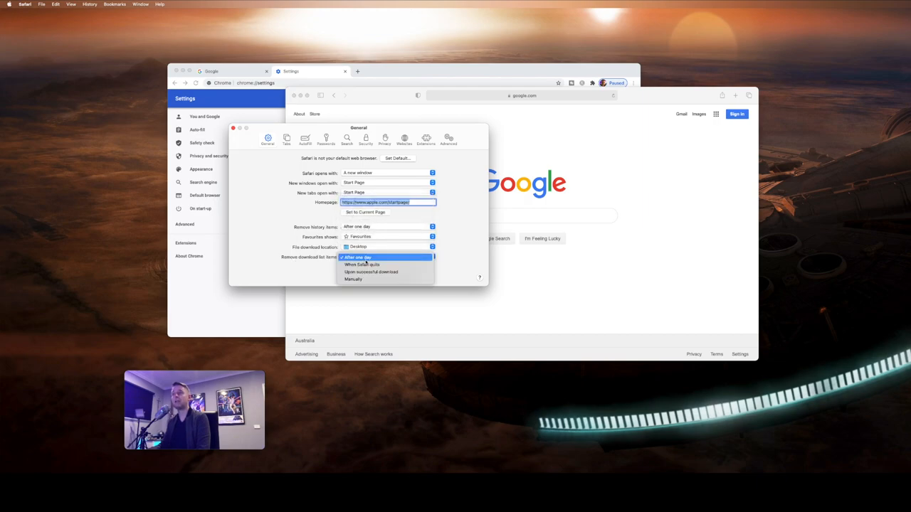
pyautogui.moveTo(361, 263)
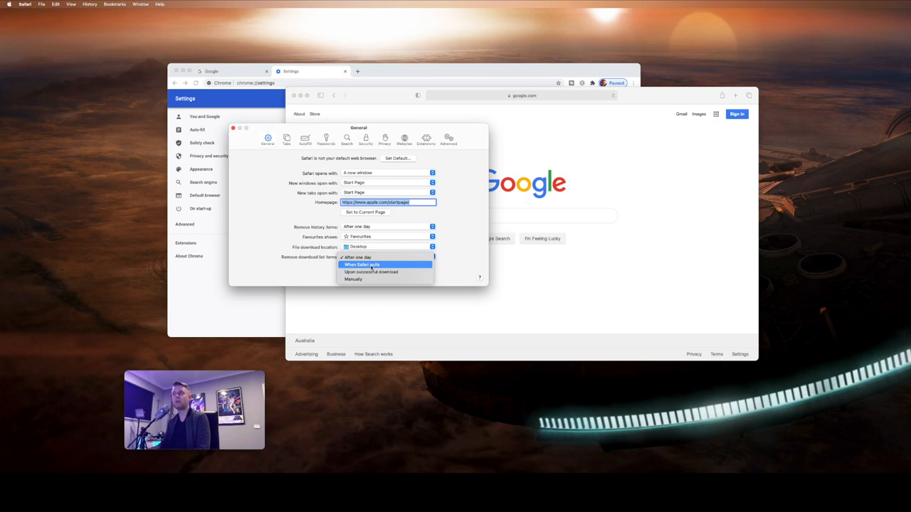
pyautogui.click(362, 263)
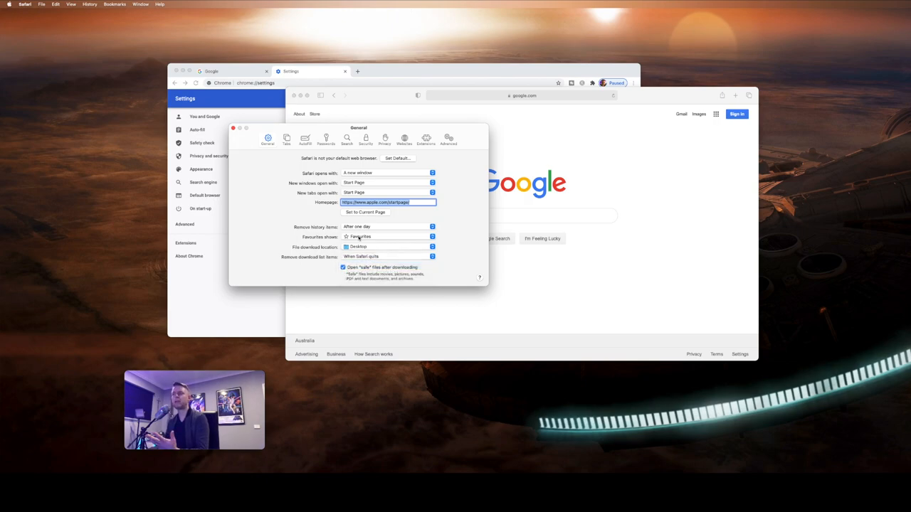
pyautogui.moveTo(269, 137)
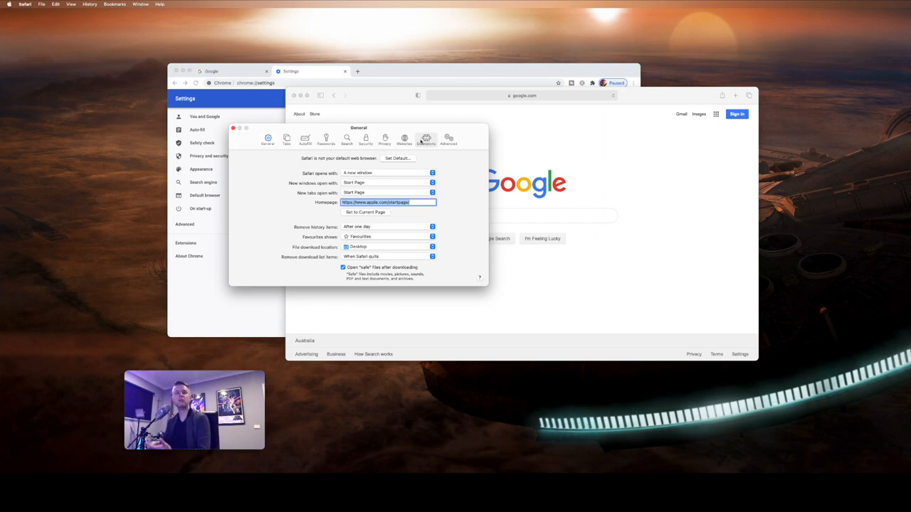
# Step: Review Chrome's installed extensions, then quit the browsers and switch to System Preferences
pyautogui.click(426, 140)
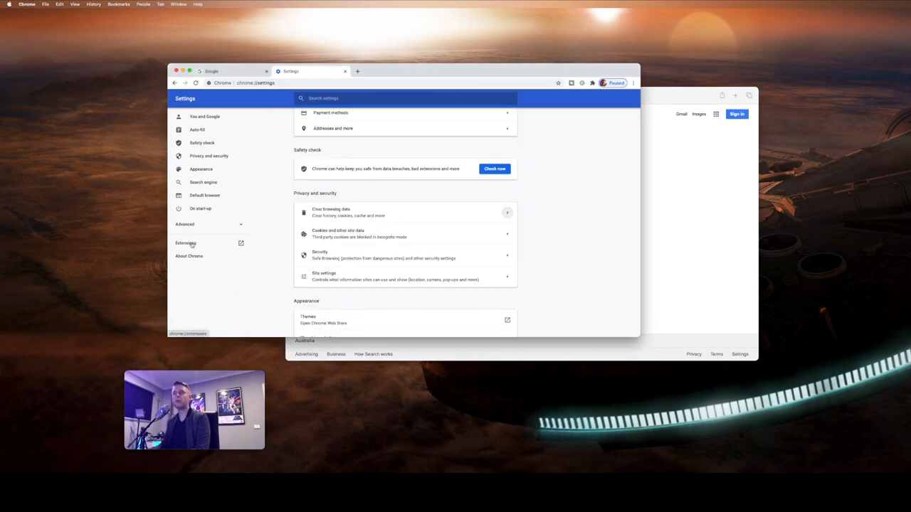
pyautogui.click(185, 242)
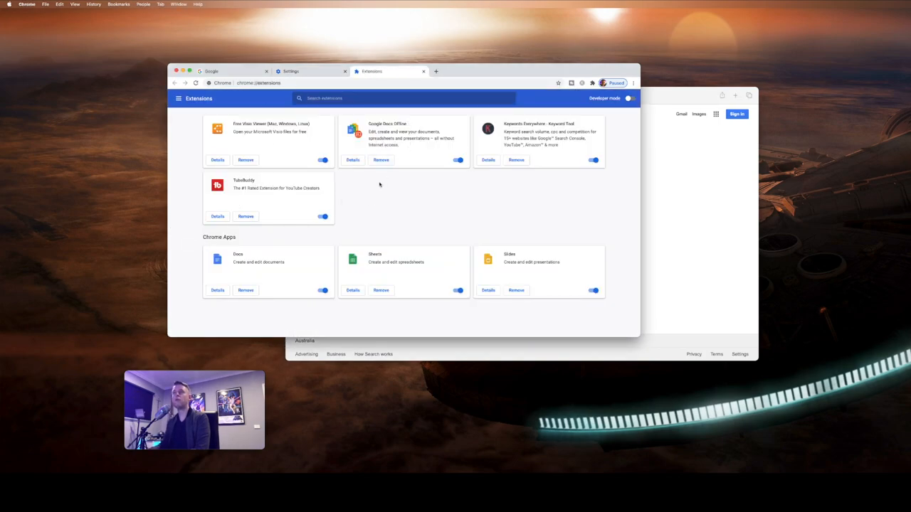
pyautogui.click(211, 71)
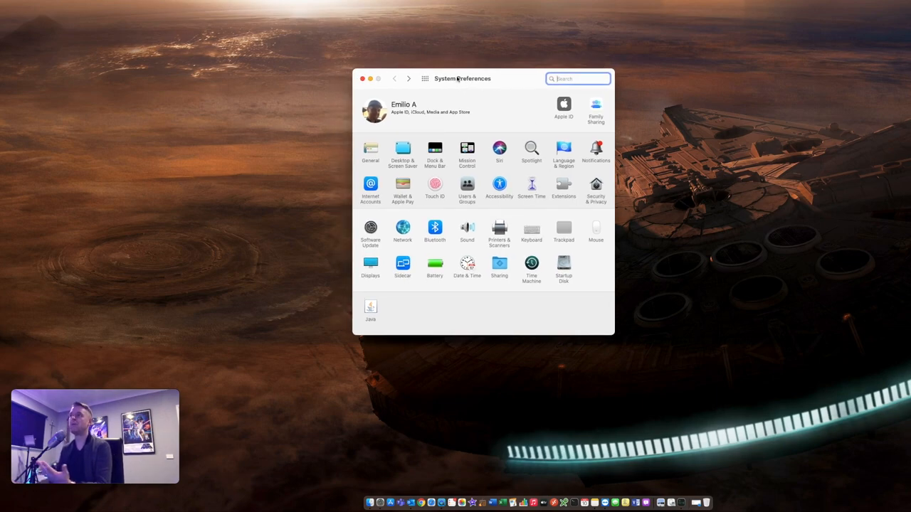
pyautogui.moveTo(462, 78); pyautogui.dragTo(453, 84)
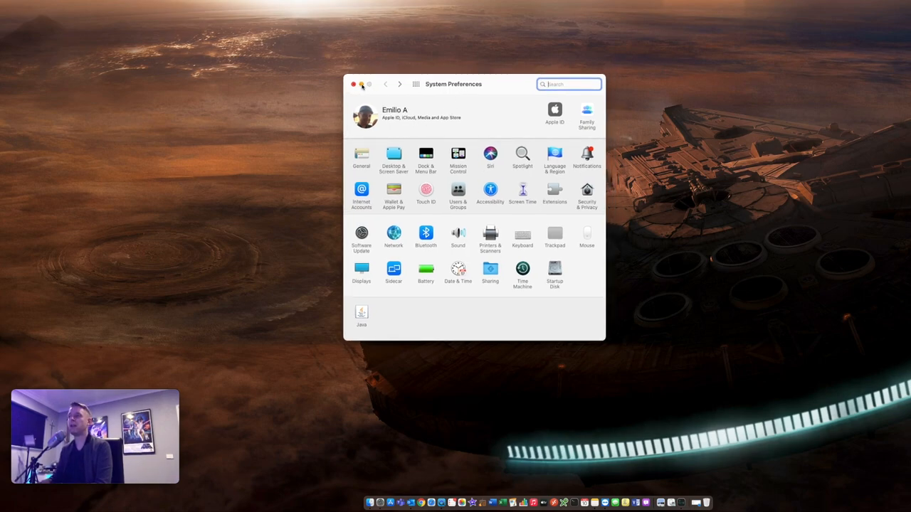
pyautogui.click(361, 84)
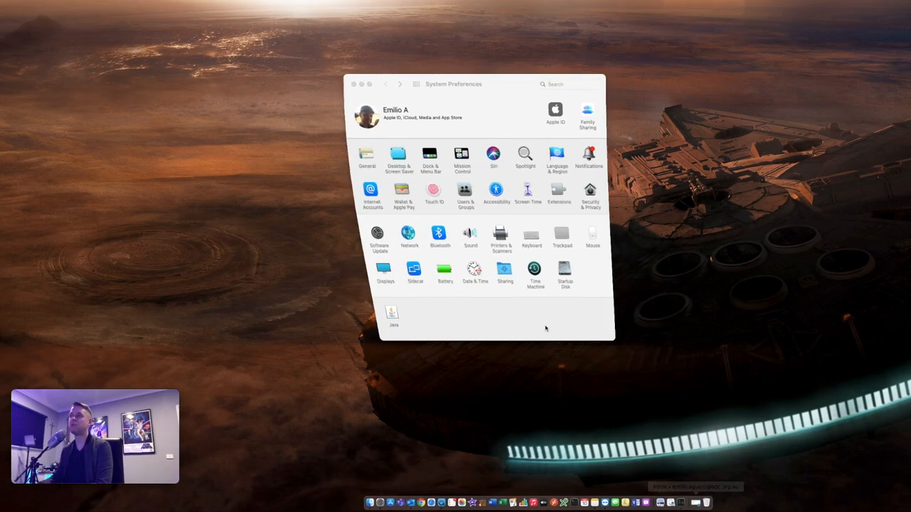
pyautogui.click(568, 84)
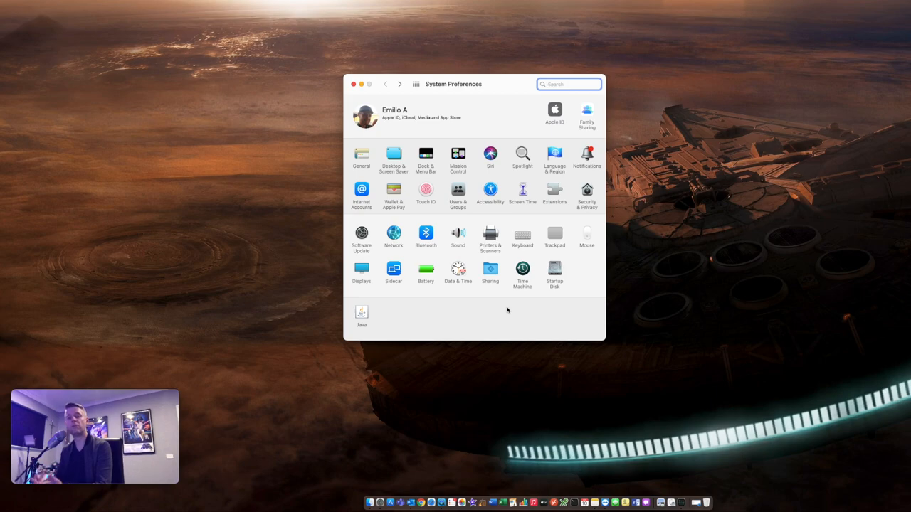
pyautogui.moveTo(379, 491)
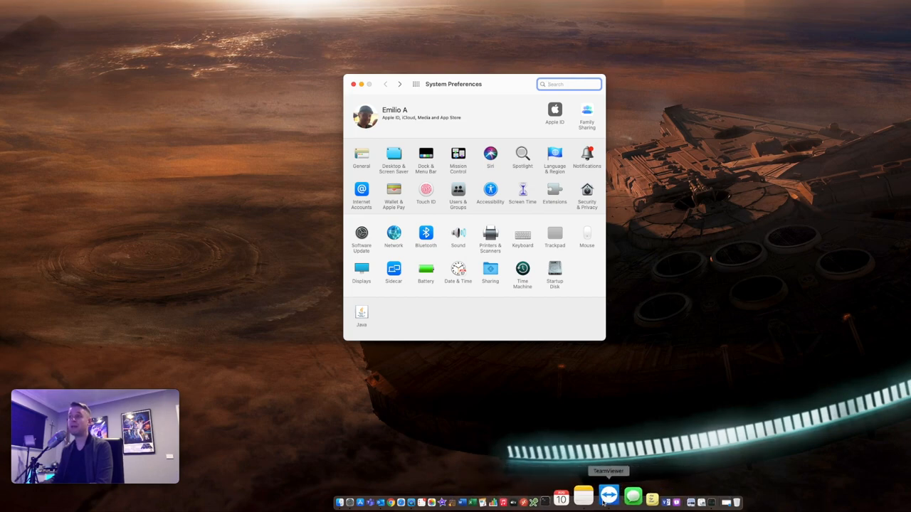
pyautogui.moveTo(560, 440)
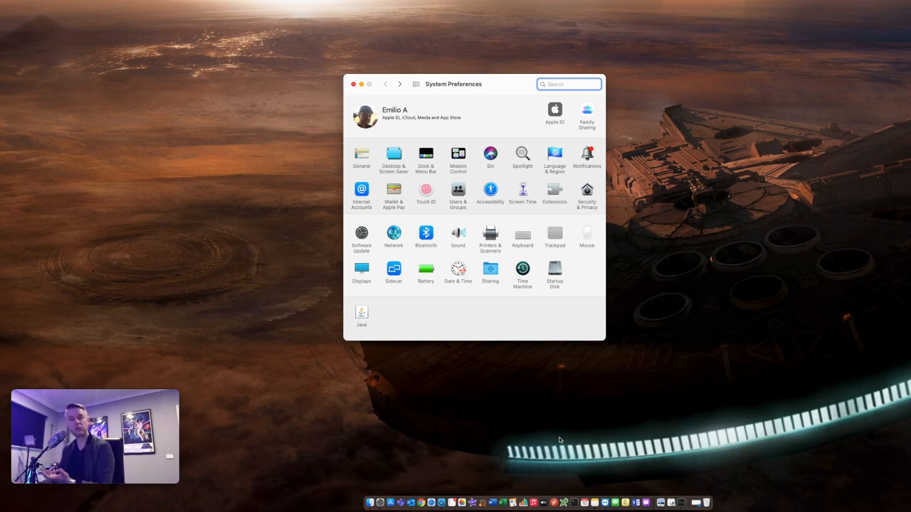
pyautogui.moveTo(498, 155)
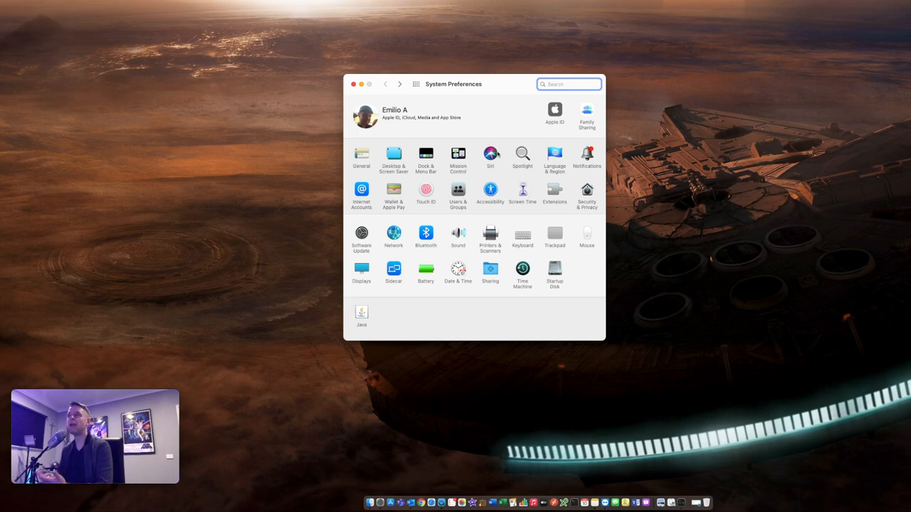
pyautogui.moveTo(468, 119)
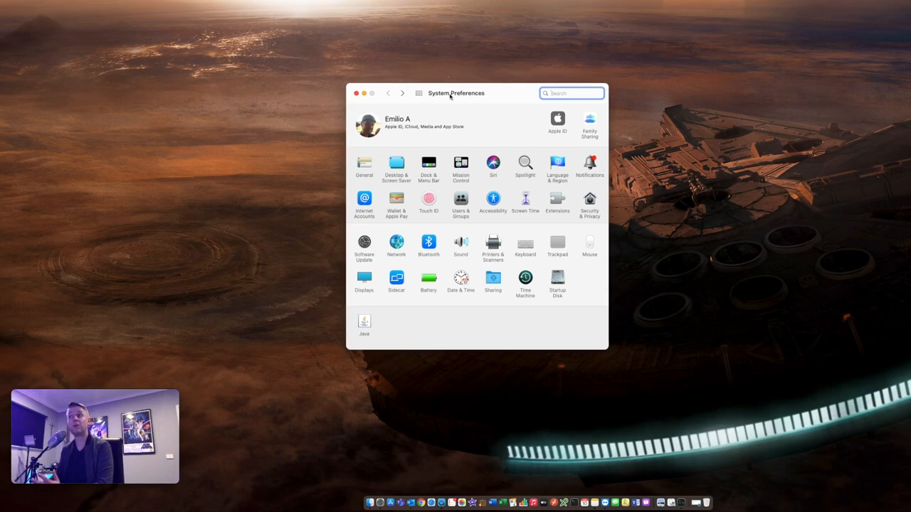
pyautogui.moveTo(427, 165)
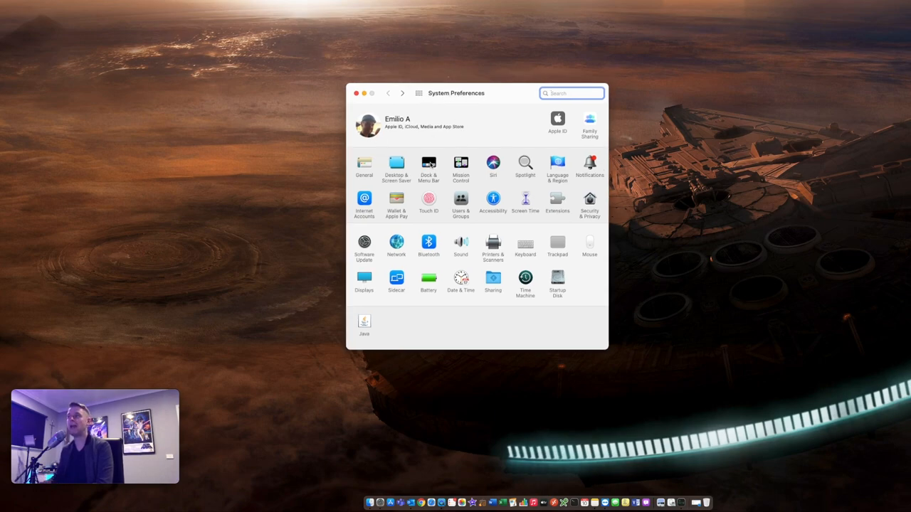
# Step: In Dock & Menu Bar turn magnification off, set minimizing to the Scale effect and preview it
pyautogui.click(429, 165)
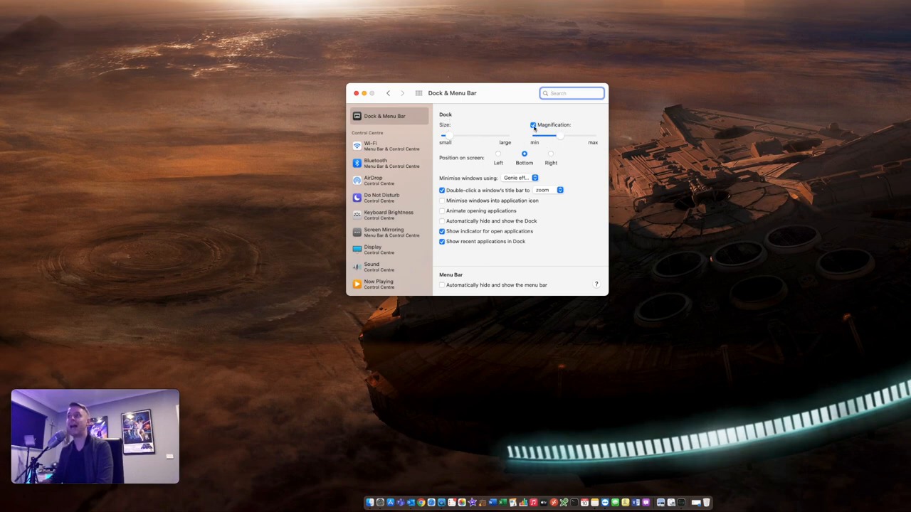
pyautogui.click(532, 125)
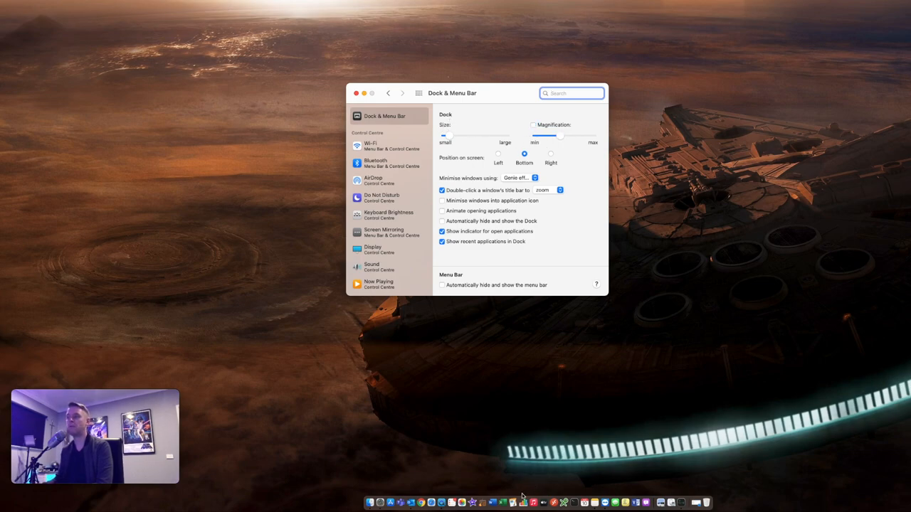
pyautogui.moveTo(498, 178)
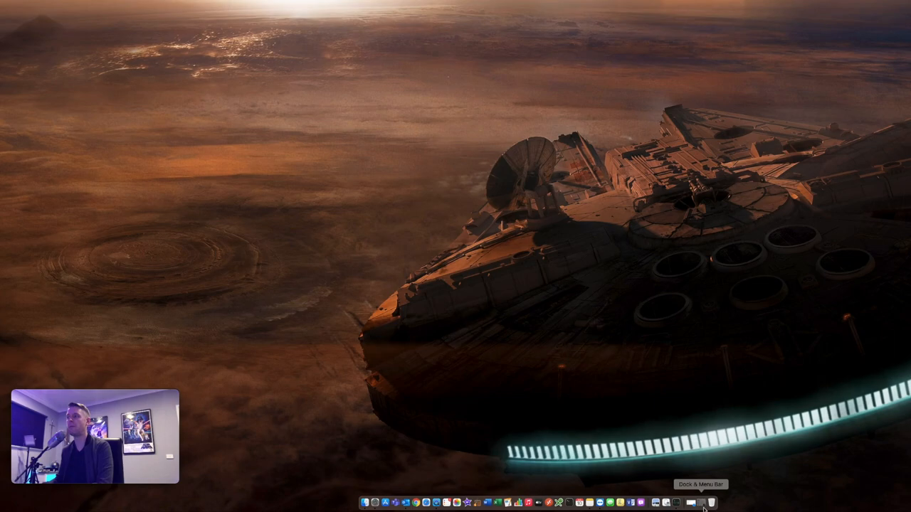
pyautogui.click(706, 504)
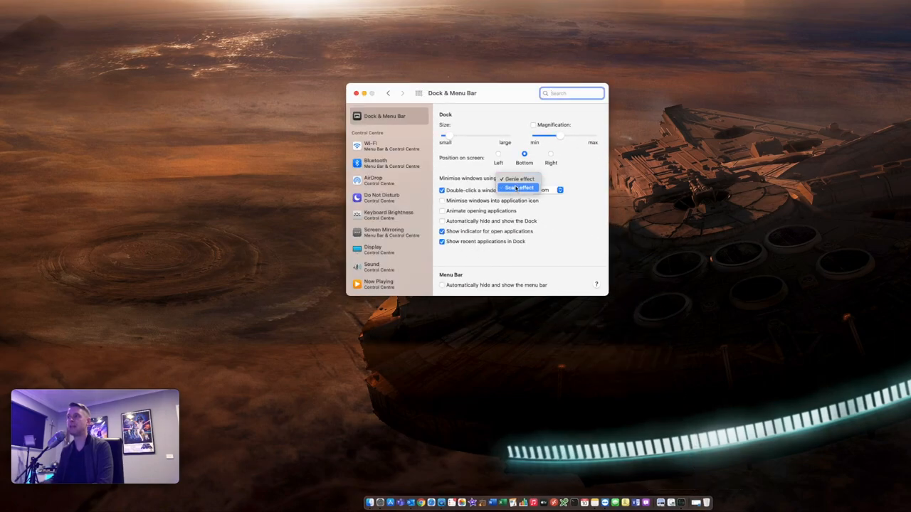
pyautogui.click(519, 188)
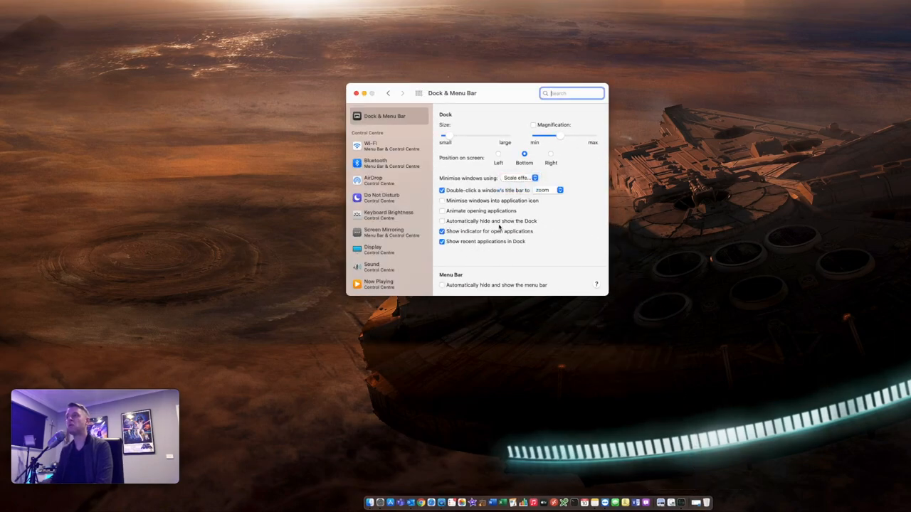
pyautogui.click(441, 222)
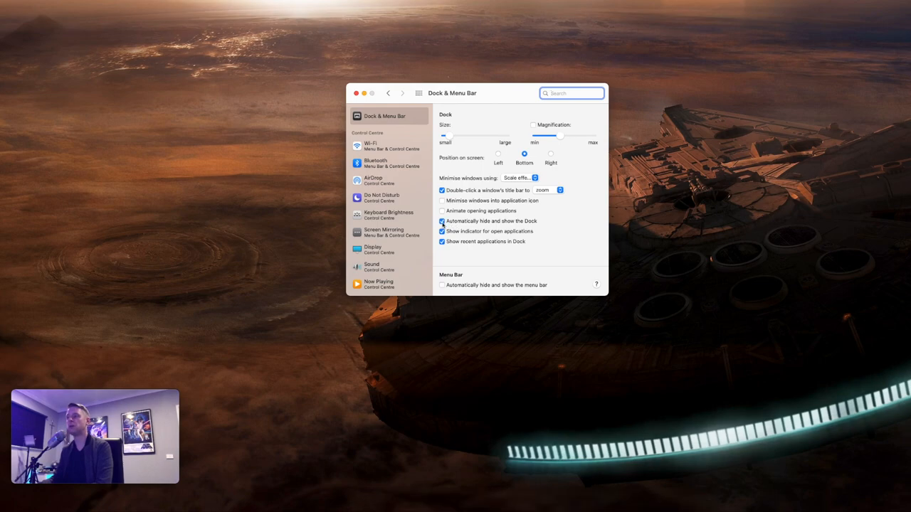
pyautogui.click(441, 222)
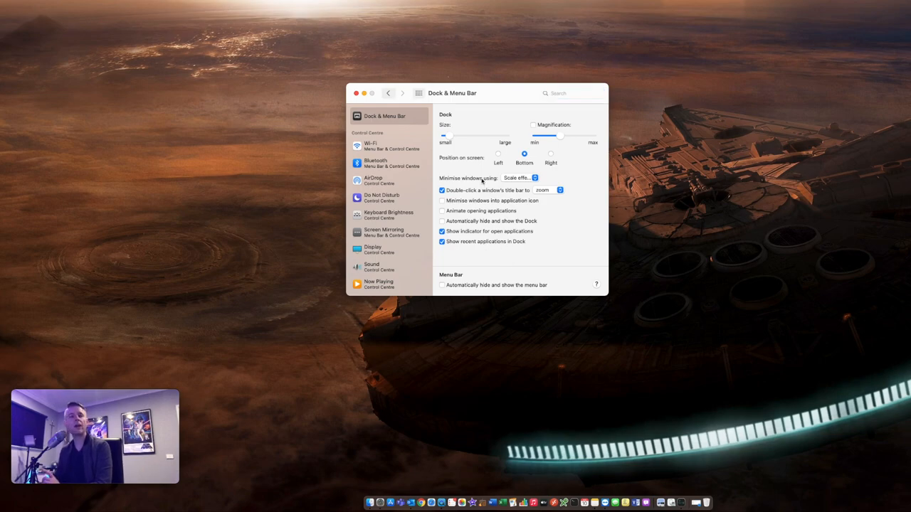
pyautogui.click(356, 94)
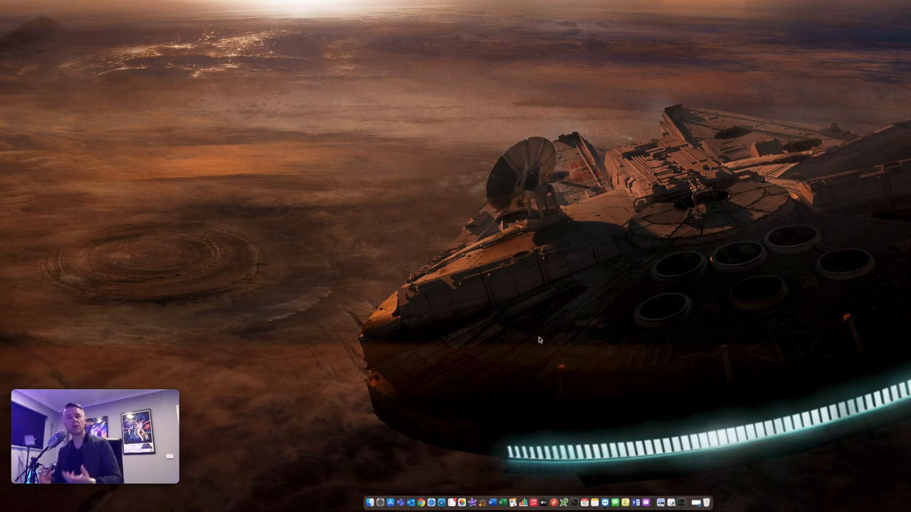
pyautogui.moveTo(536, 342)
pyautogui.write('/libra')
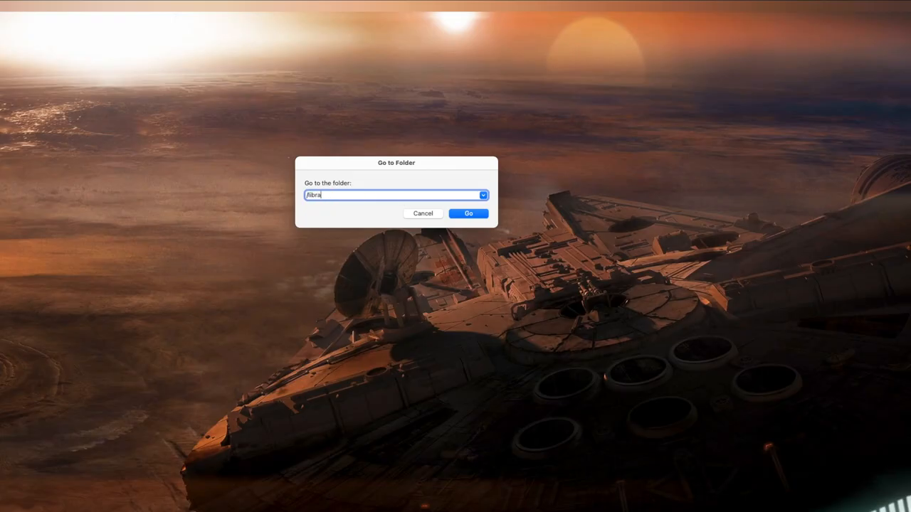
# Step: Move the four items in /Library/Caches to the Bin, authorizing with the admin password
pyautogui.click(468, 213)
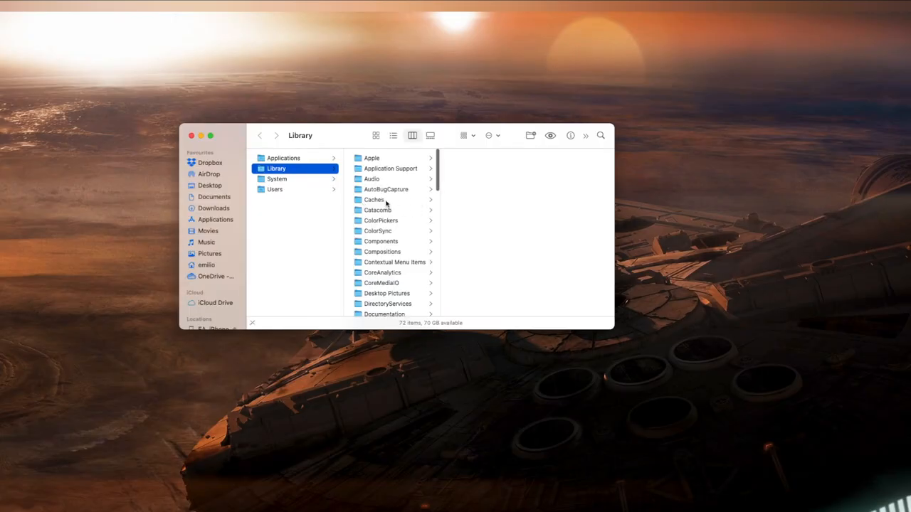
pyautogui.click(374, 200)
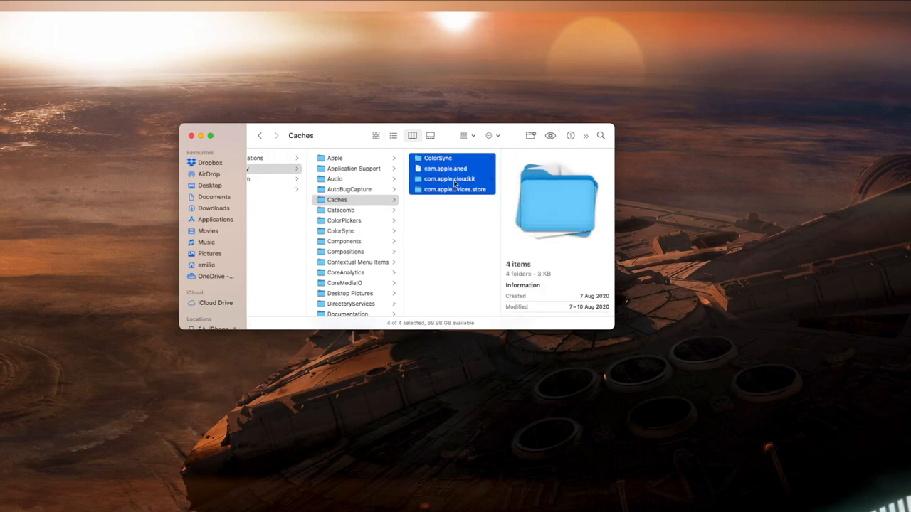
pyautogui.rightClick(453, 179)
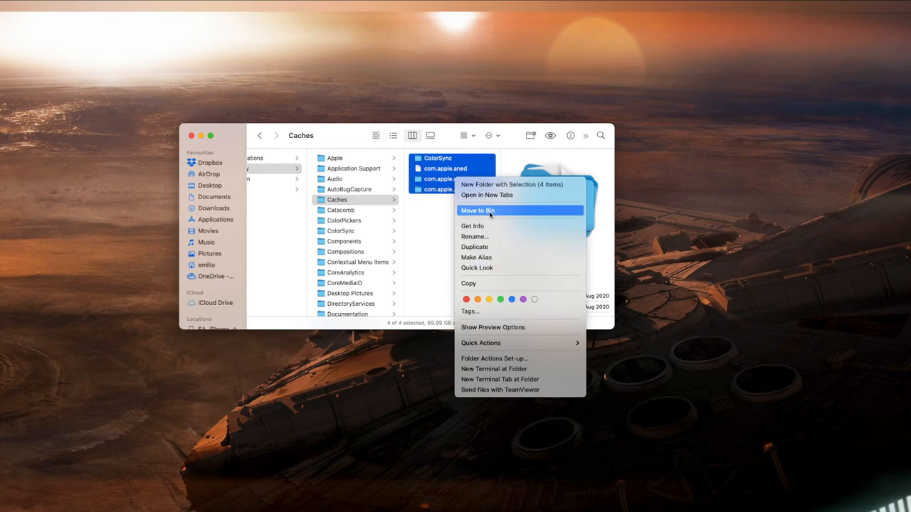
pyautogui.click(477, 211)
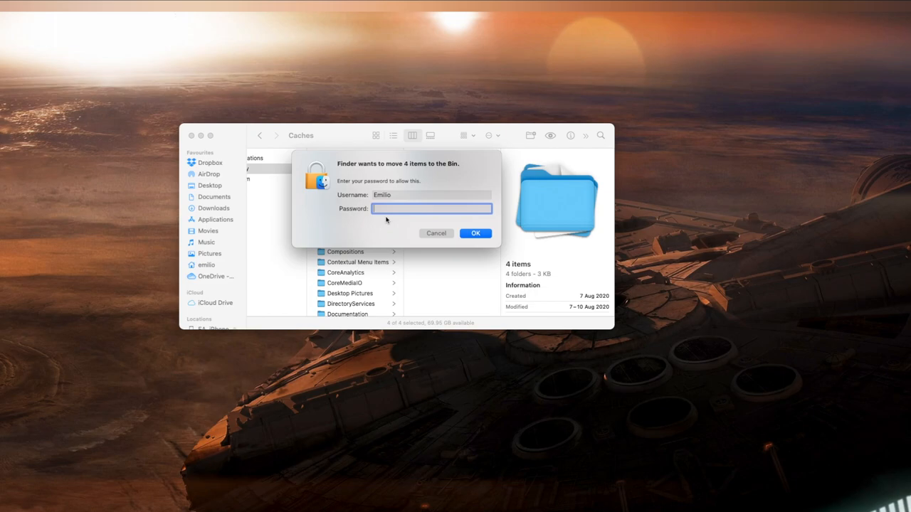
pyautogui.click(436, 233)
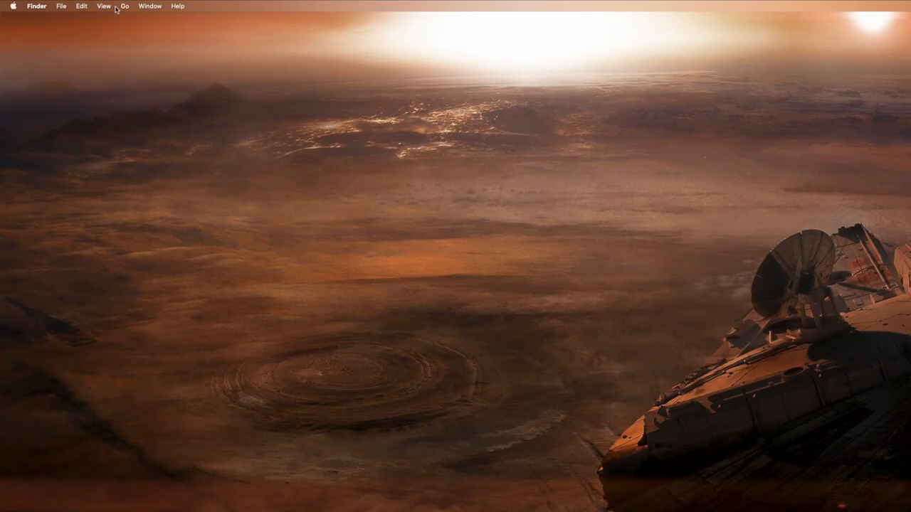
# Step: Go to ~/Library via Go to Folder and move all 64 Caches items to the Bin
pyautogui.click(125, 6)
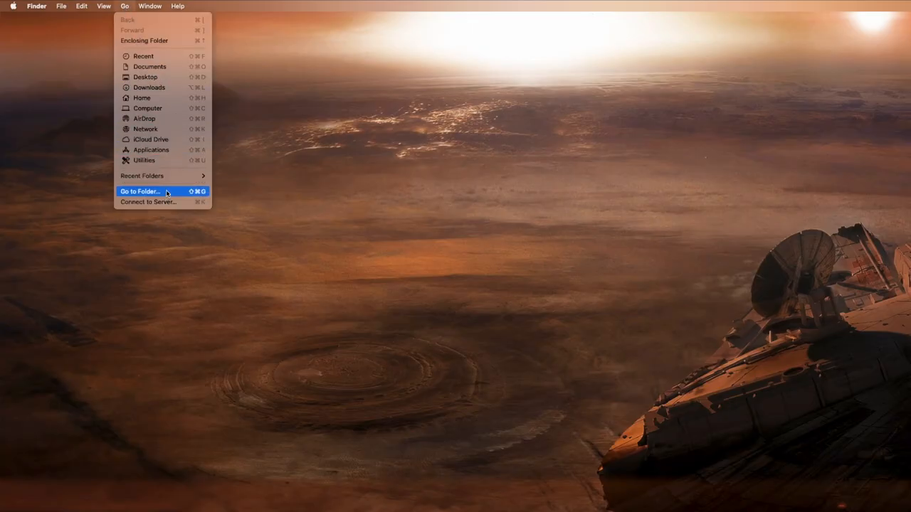
pyautogui.click(140, 191)
pyautogui.write('~/Library')
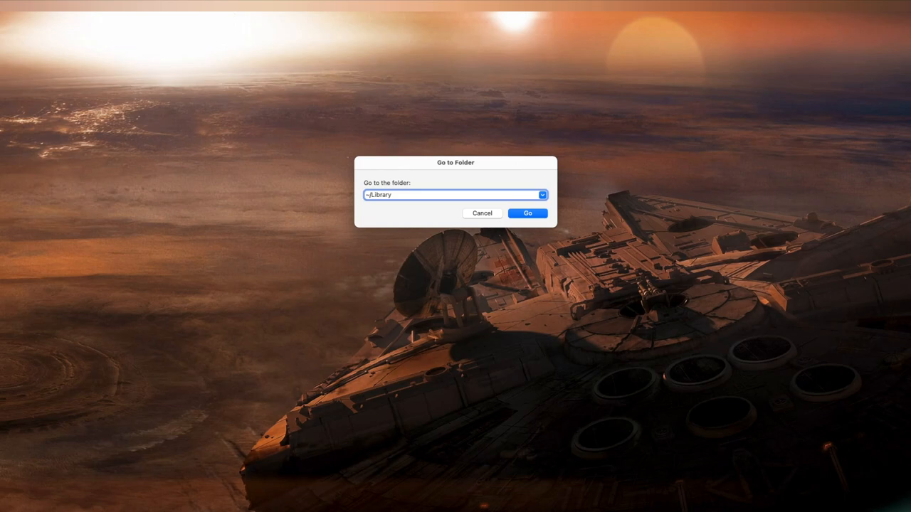
pyautogui.click(526, 214)
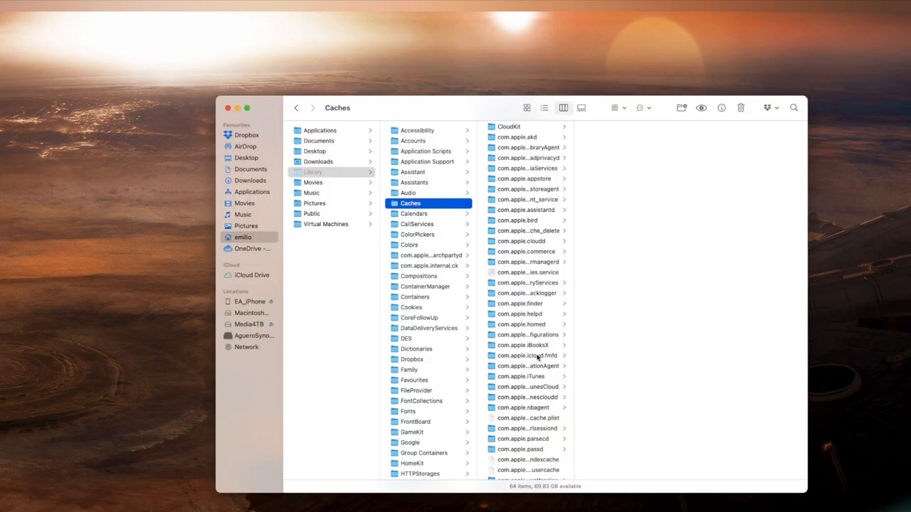
pyautogui.click(519, 219)
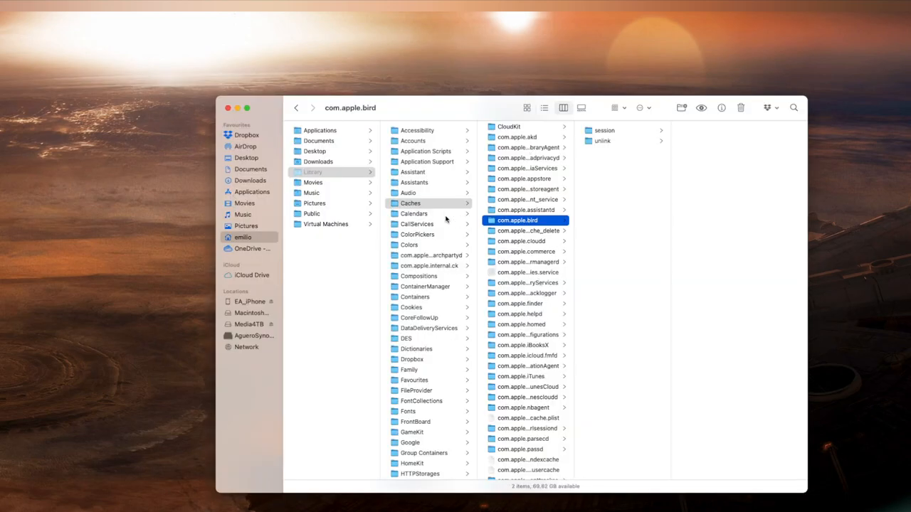
pyautogui.click(410, 202)
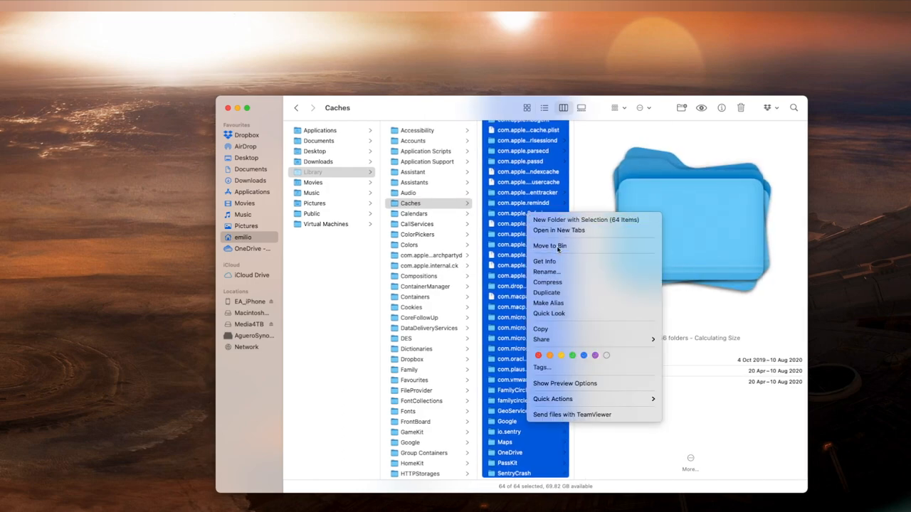
pyautogui.click(552, 245)
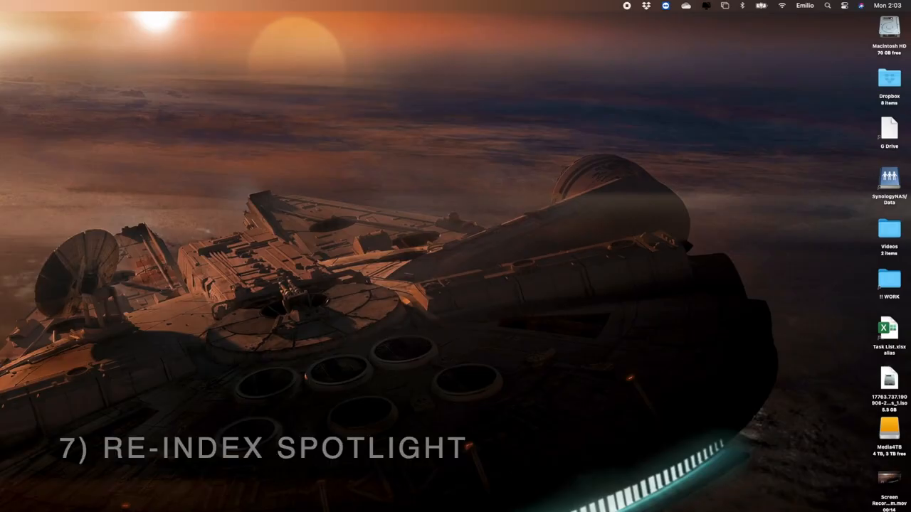
# Step: Launch Disk Utility from a Spotlight search to show the Macintosh HD volume
pyautogui.click(827, 6)
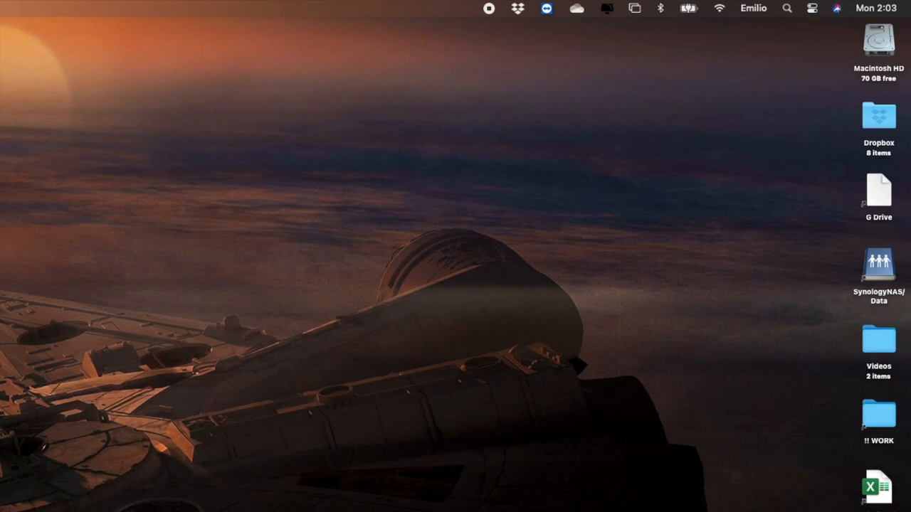
pyautogui.click(787, 9)
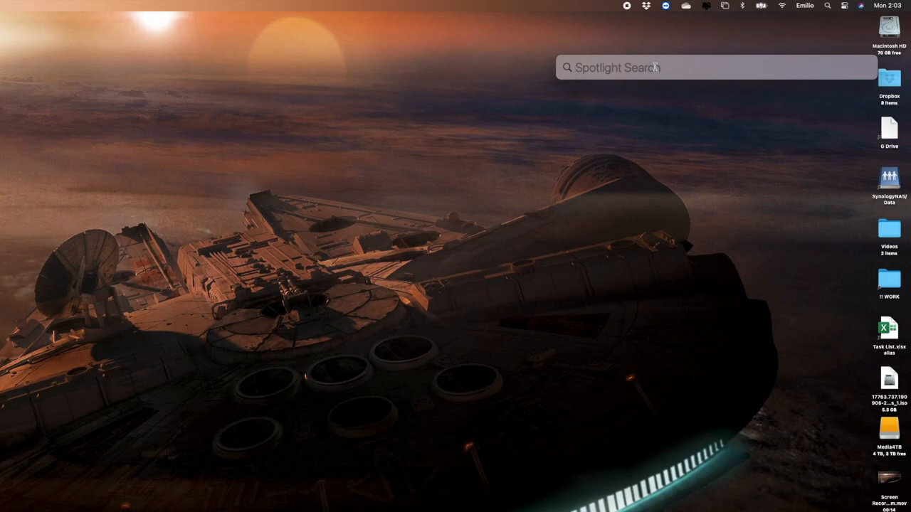
pyautogui.press('Escape')
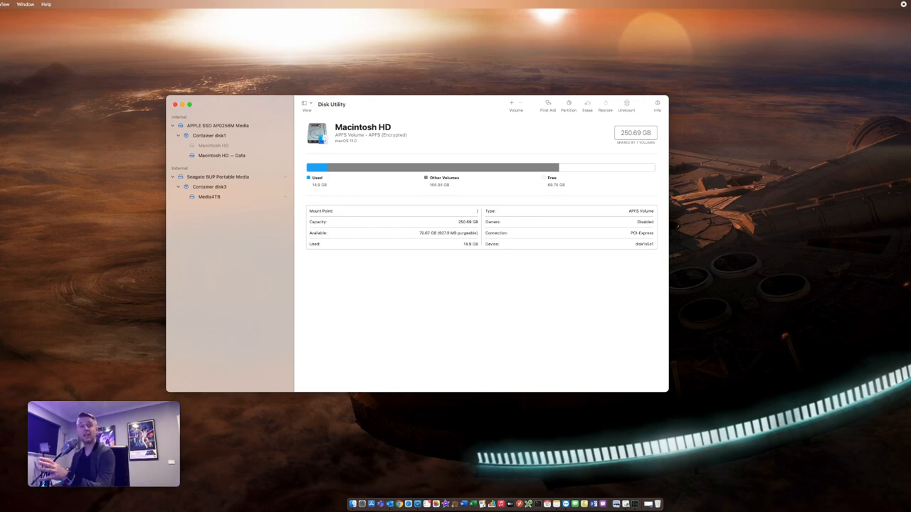
pyautogui.moveTo(305, 71)
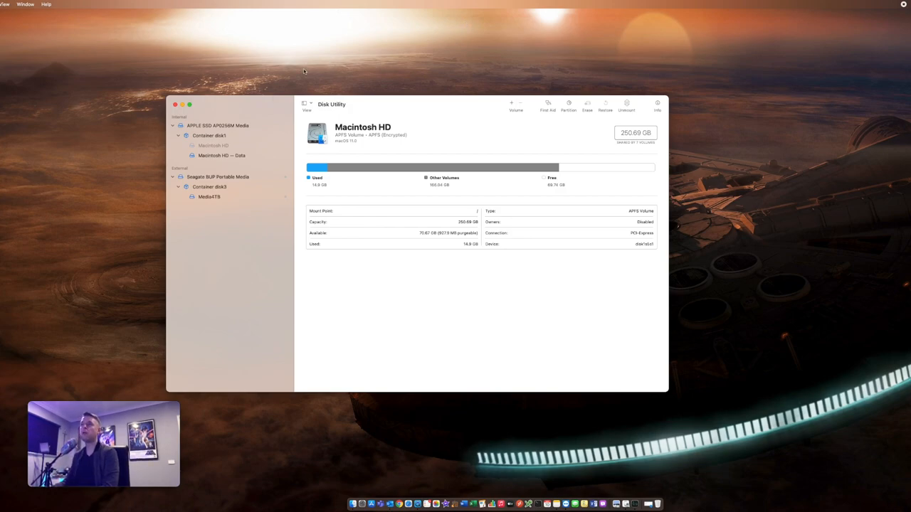
# Step: Quit Disk Utility and return to System Preferences' main overview
pyautogui.click(175, 105)
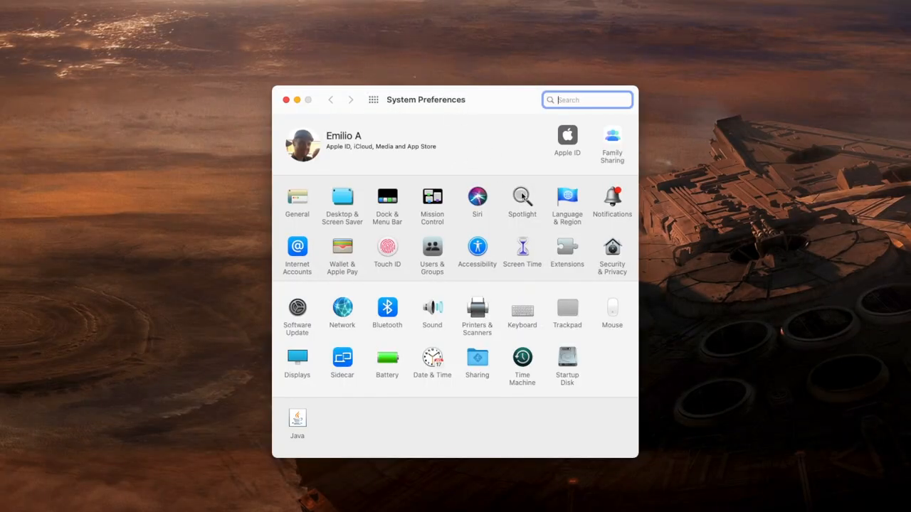
# Step: In Spotlight's Privacy settings, add Macintosh HD to the excluded locations and confirm
pyautogui.click(521, 198)
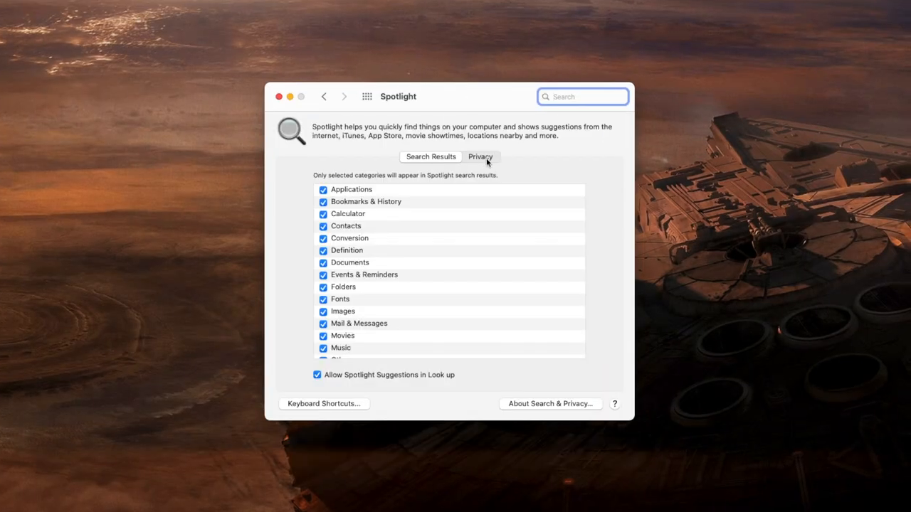
pyautogui.click(480, 157)
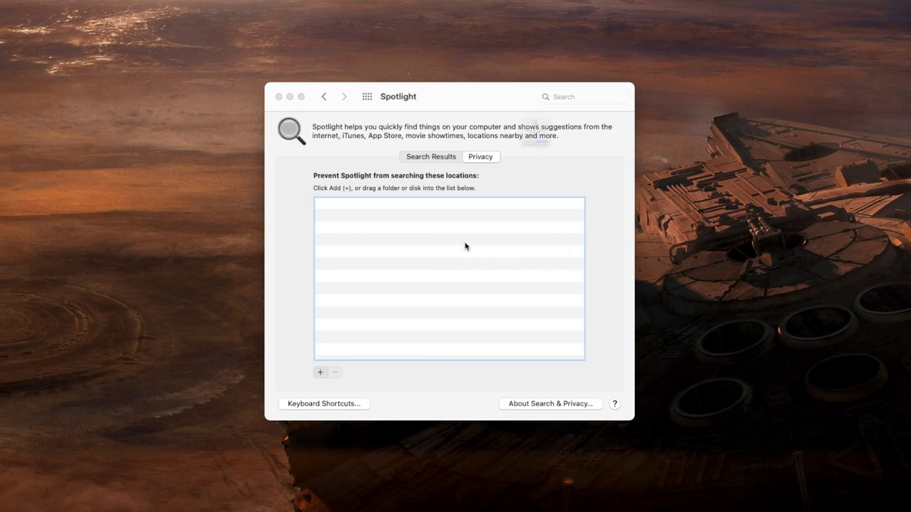
pyautogui.click(319, 373)
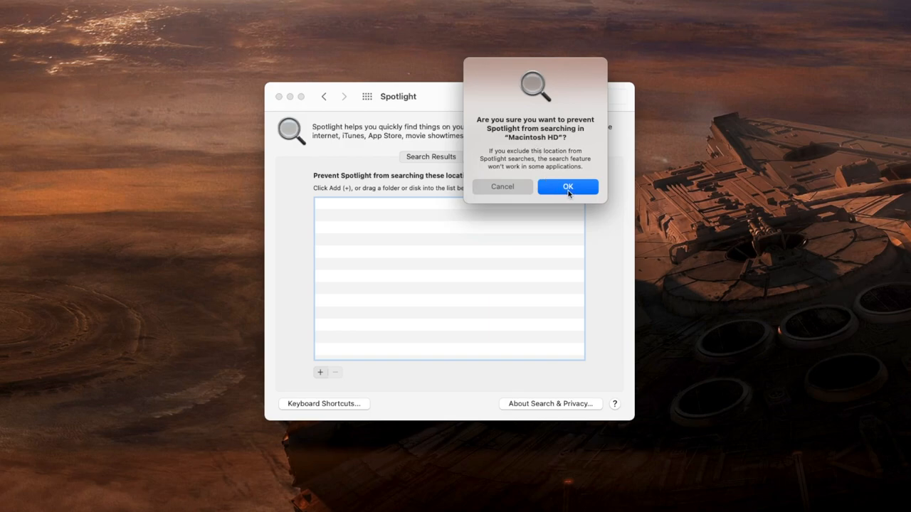
pyautogui.click(566, 186)
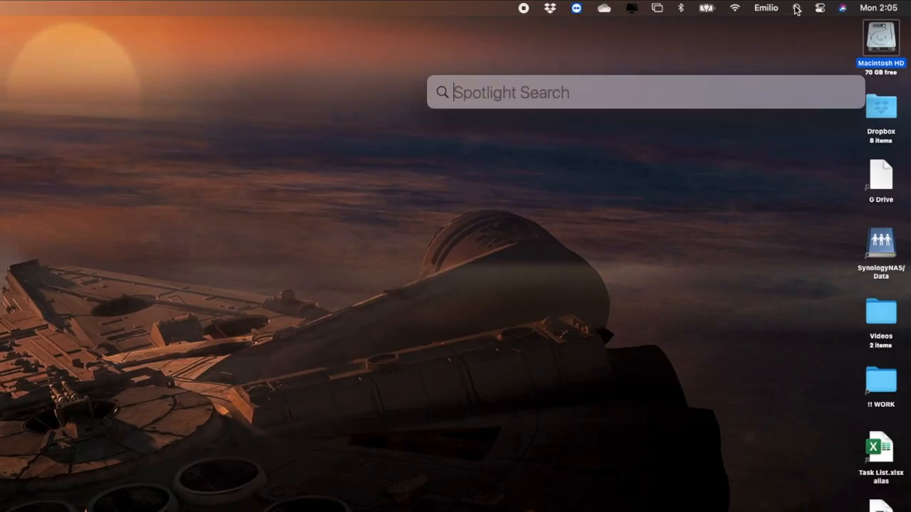
# Step: Search Spotlight for 'project' to confirm only web suggestions appear, then select Macintosh HD for removal
pyautogui.write('project')
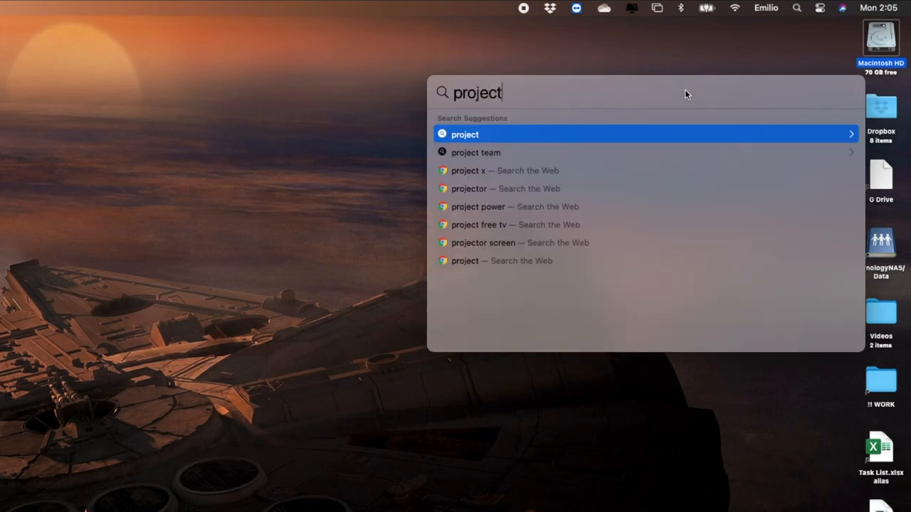
pyautogui.moveTo(484, 242)
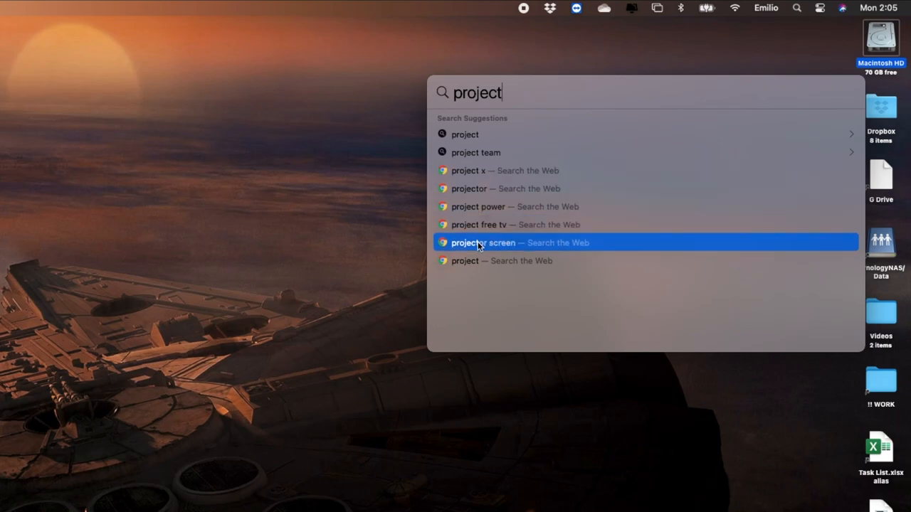
pyautogui.press('Escape')
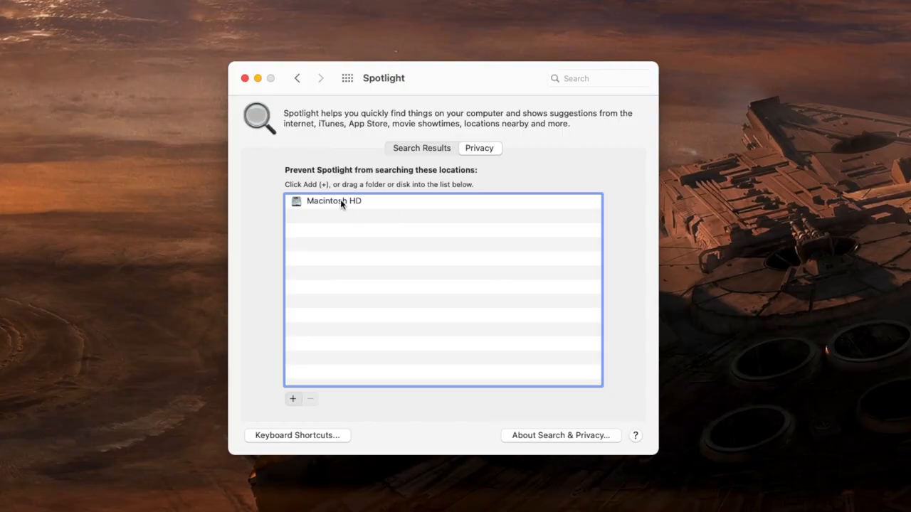
pyautogui.click(310, 399)
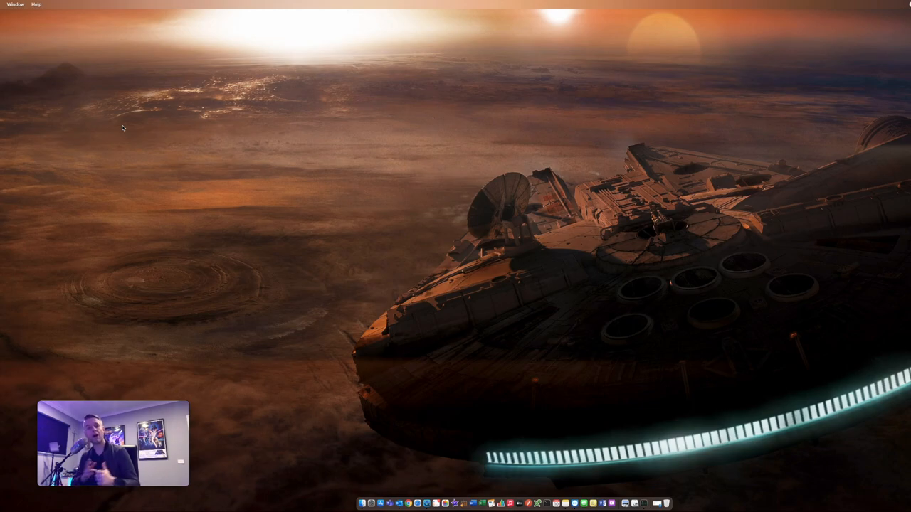
pyautogui.moveTo(25, 129)
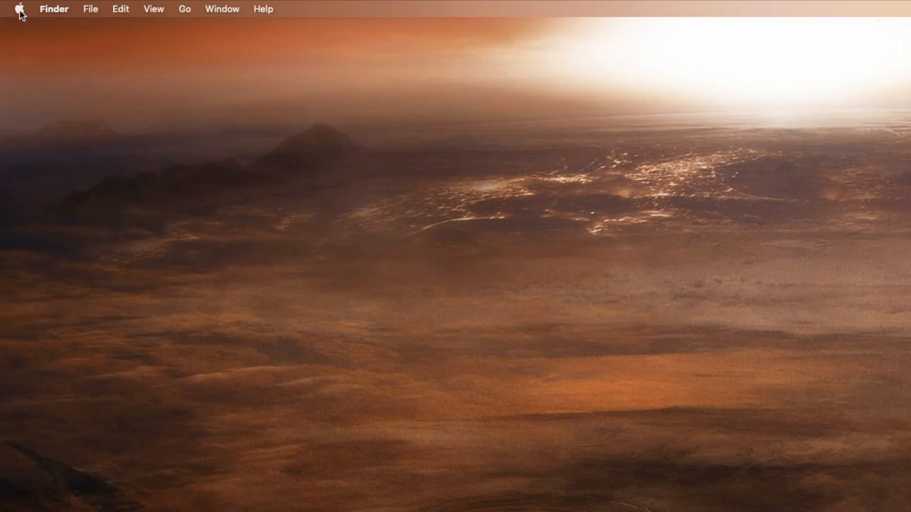
pyautogui.moveTo(37, 30)
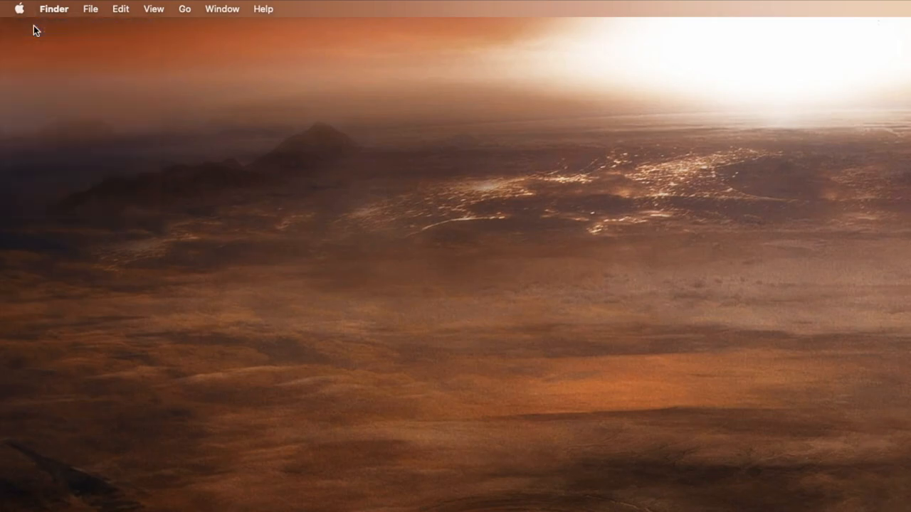
# Step: Review About This Mac's Overview and Storage tabs listing both drives
pyautogui.click(19, 9)
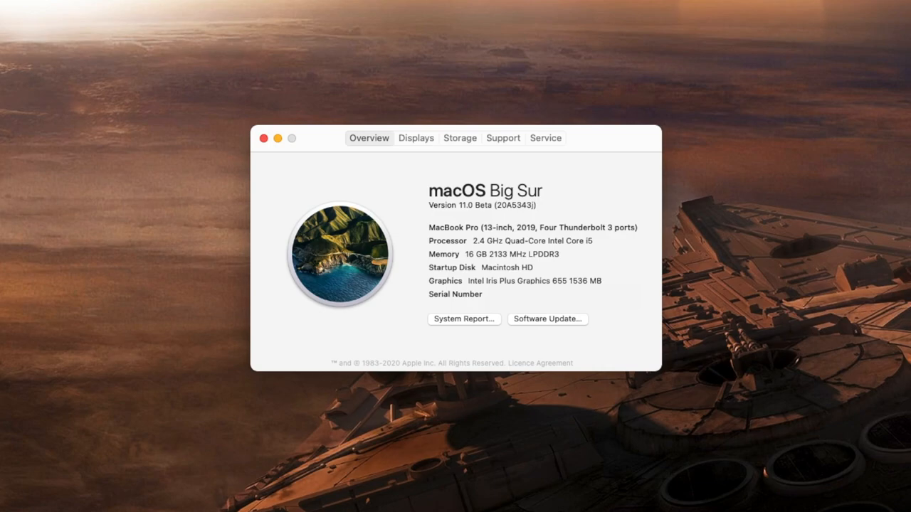
pyautogui.moveTo(182, 54)
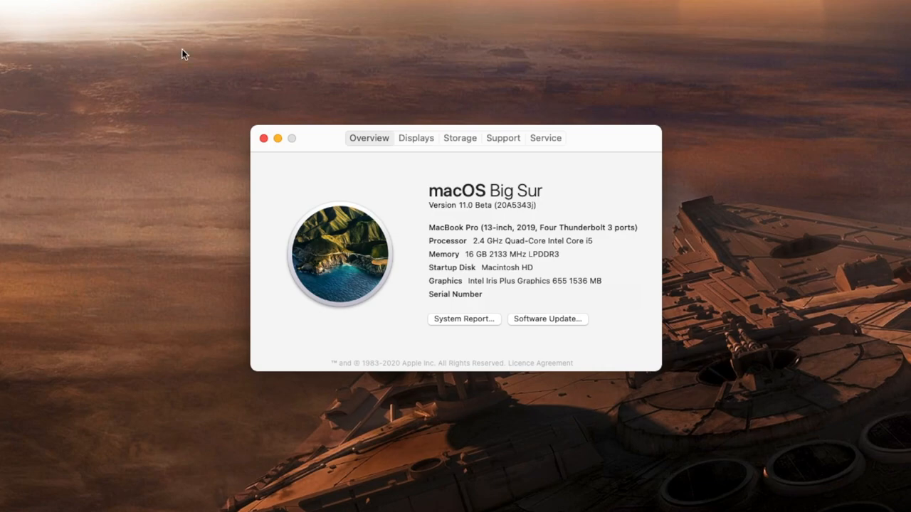
pyautogui.moveTo(400, 88)
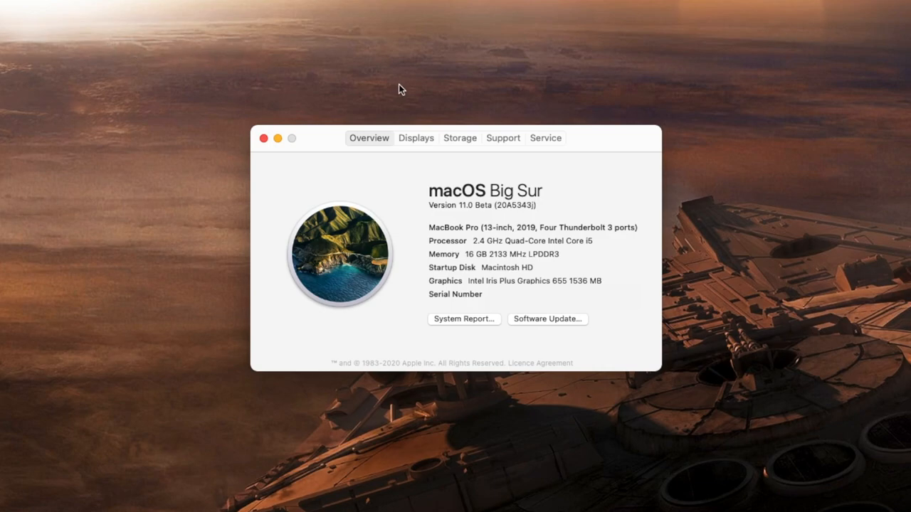
pyautogui.click(460, 136)
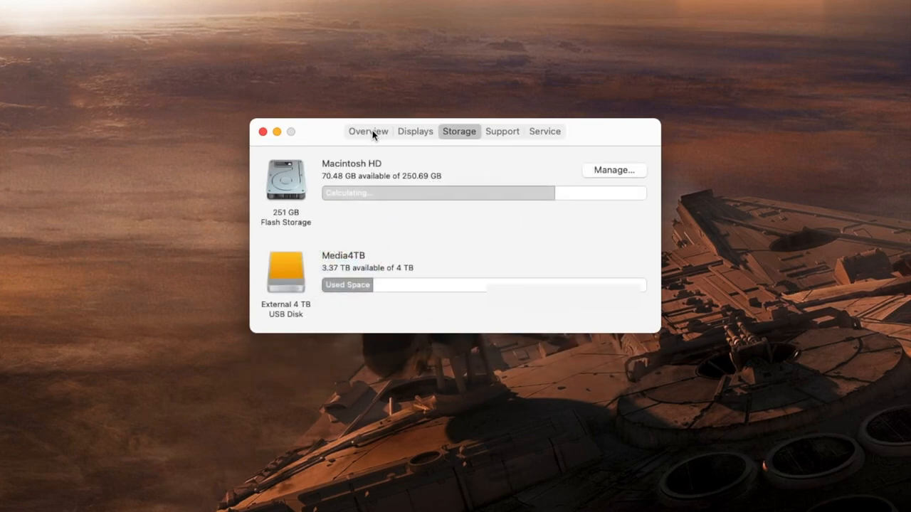
pyautogui.click(367, 131)
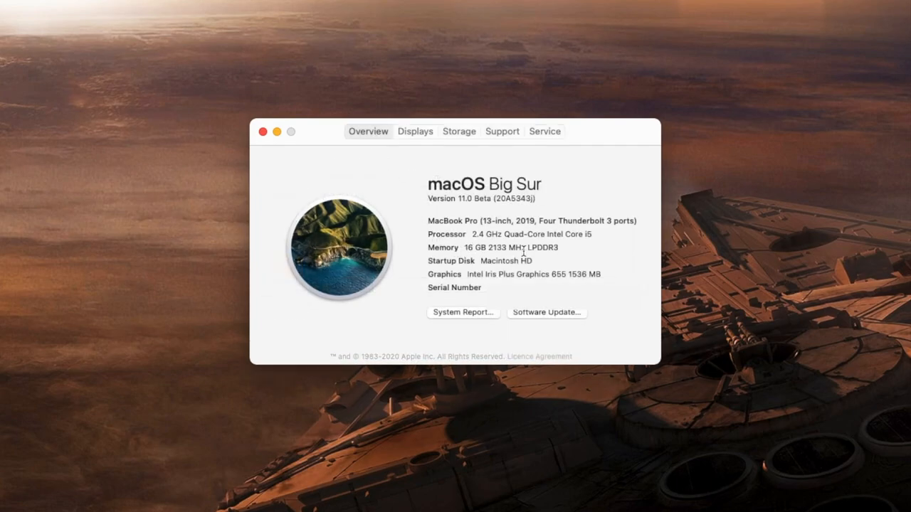
pyautogui.moveTo(421, 245)
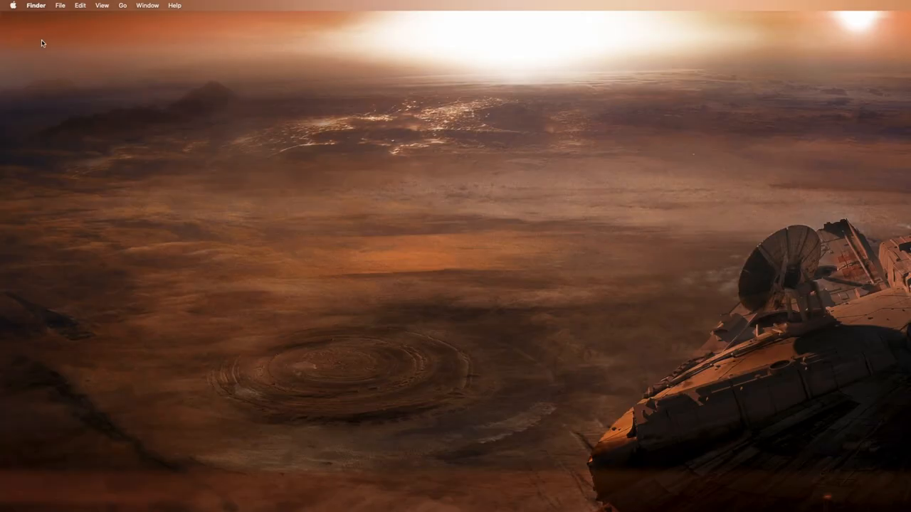
# Step: Unlock Users & Groups in System Preferences so accounts can be changed
pyautogui.click(11, 6)
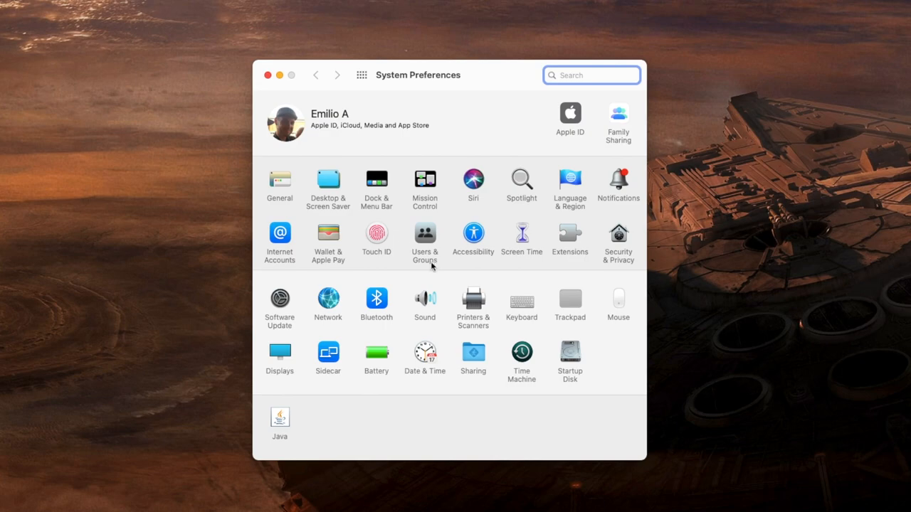
pyautogui.click(424, 239)
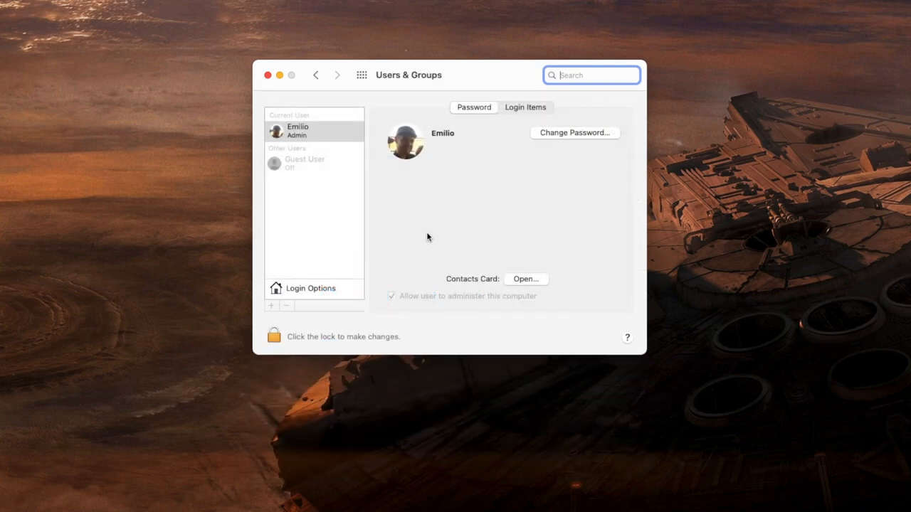
pyautogui.moveTo(312, 136)
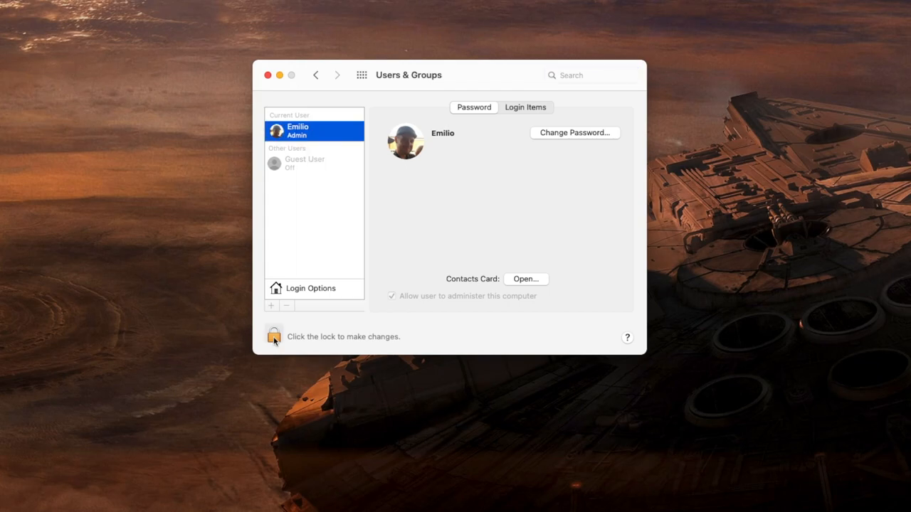
pyautogui.click(273, 336)
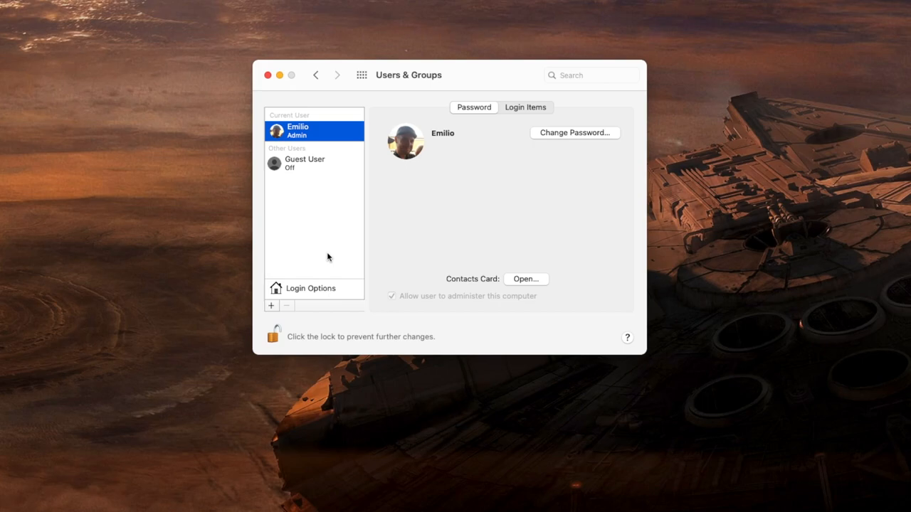
pyautogui.moveTo(316, 199)
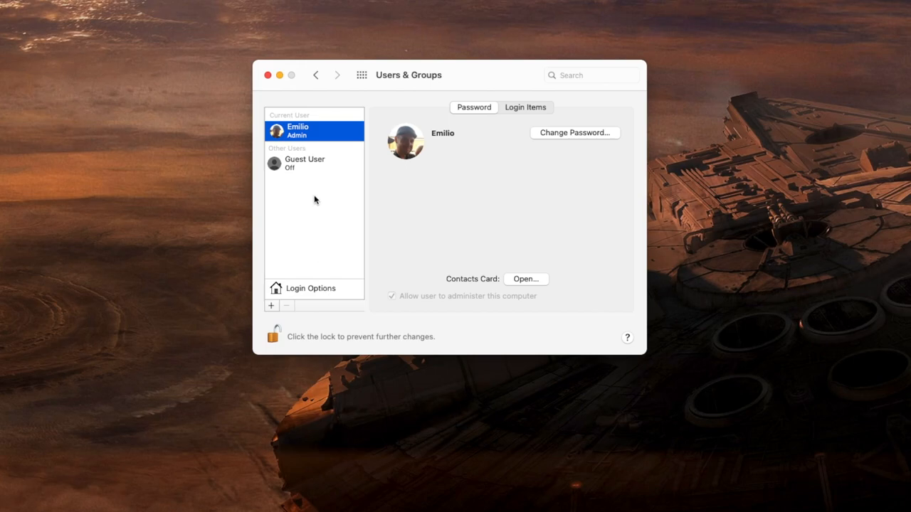
pyautogui.moveTo(273, 310)
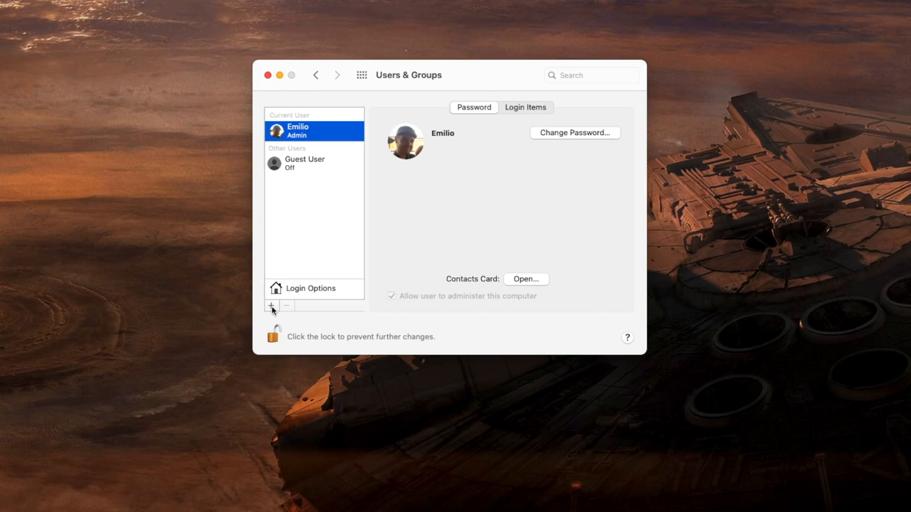
# Step: Create a new Administrator account named EmilioTwo in Users & Groups
pyautogui.click(271, 305)
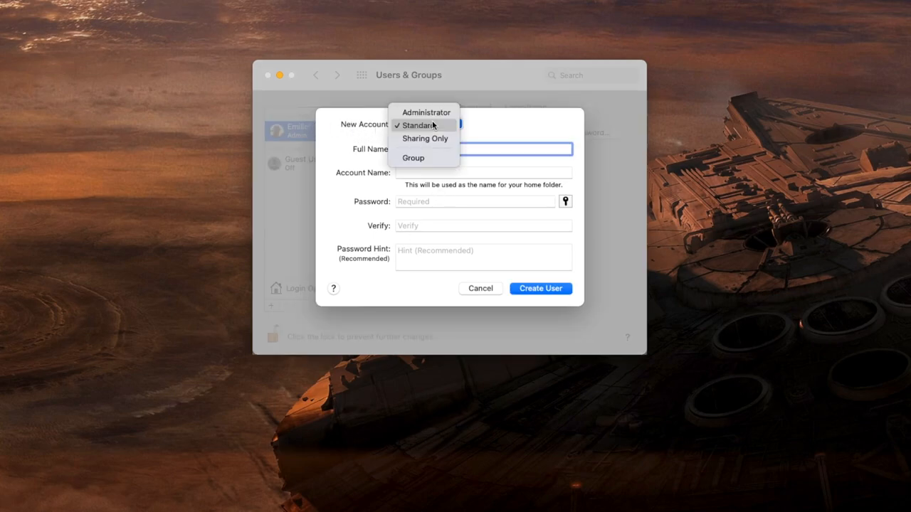
pyautogui.moveTo(426, 111)
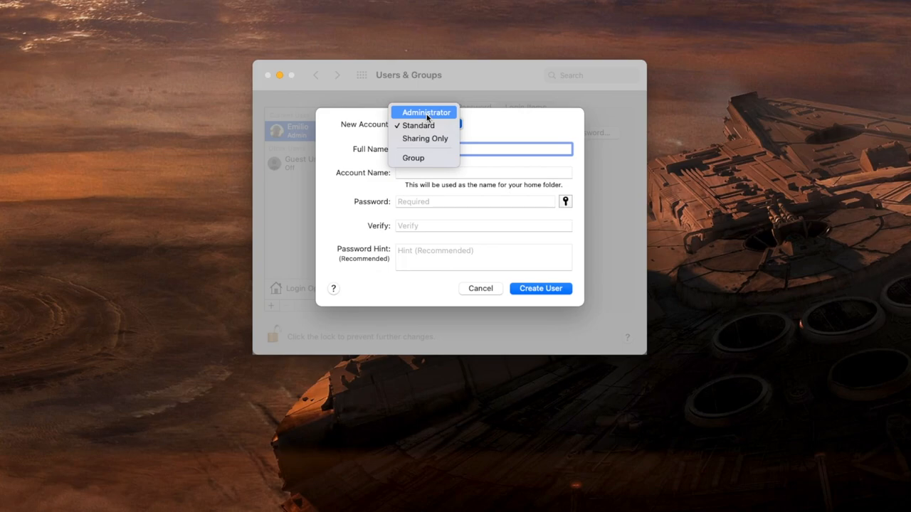
pyautogui.click(424, 111)
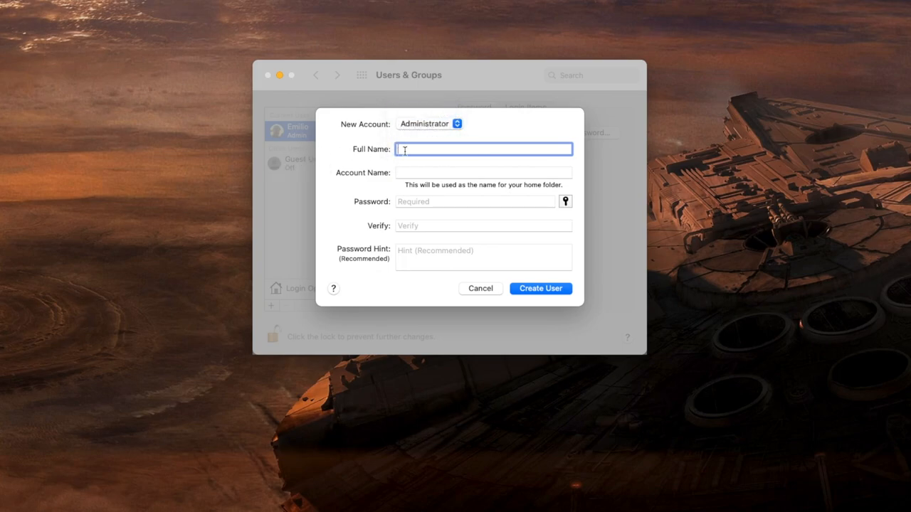
pyautogui.write('EmilioTwo')
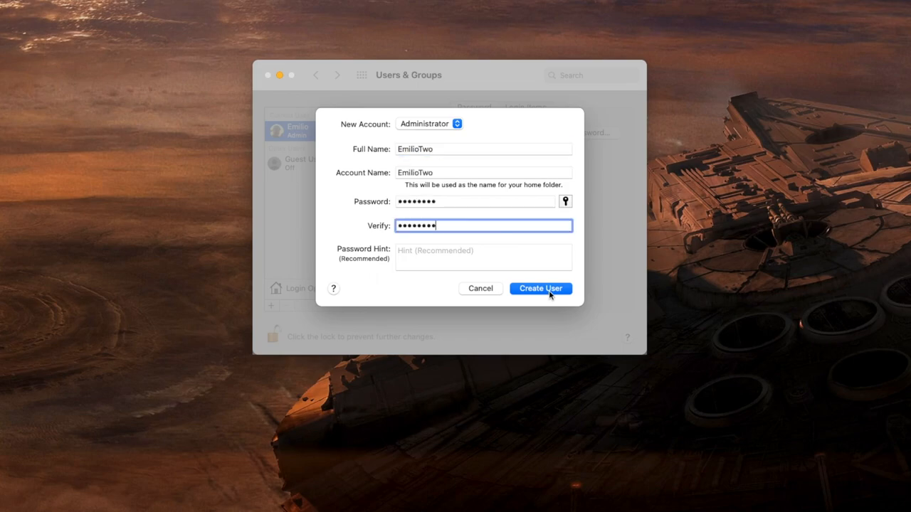
pyautogui.click(540, 288)
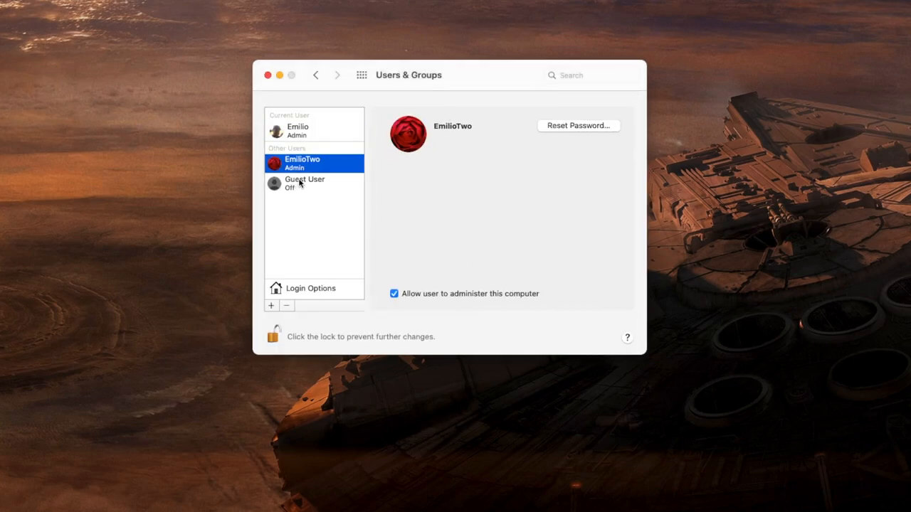
pyautogui.moveTo(350, 188)
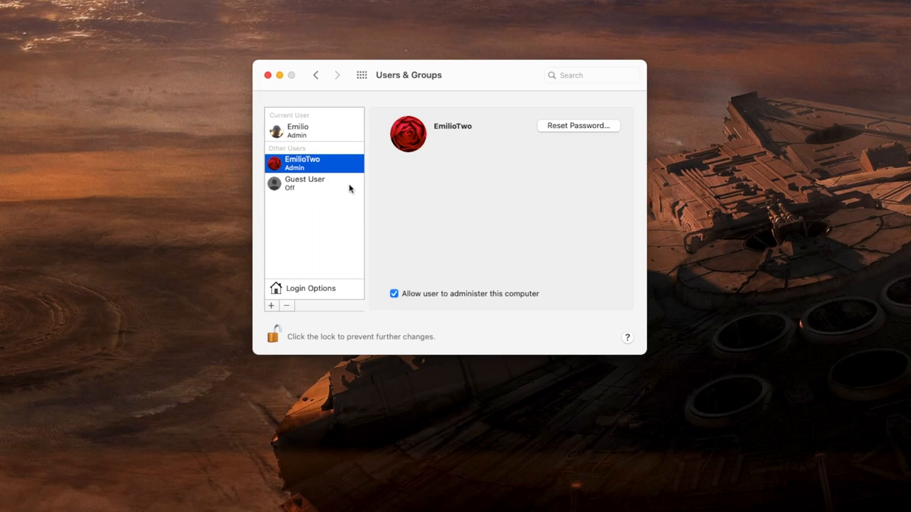
pyautogui.moveTo(338, 174)
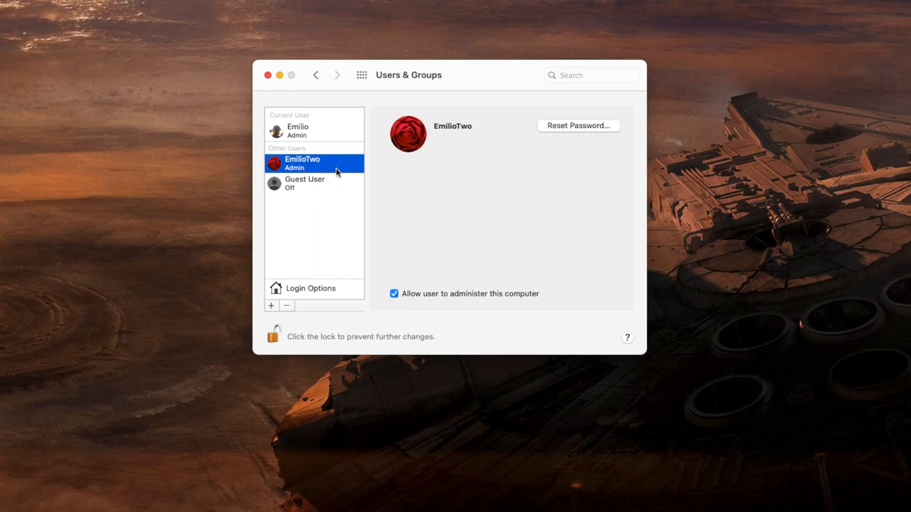
pyautogui.moveTo(336, 171)
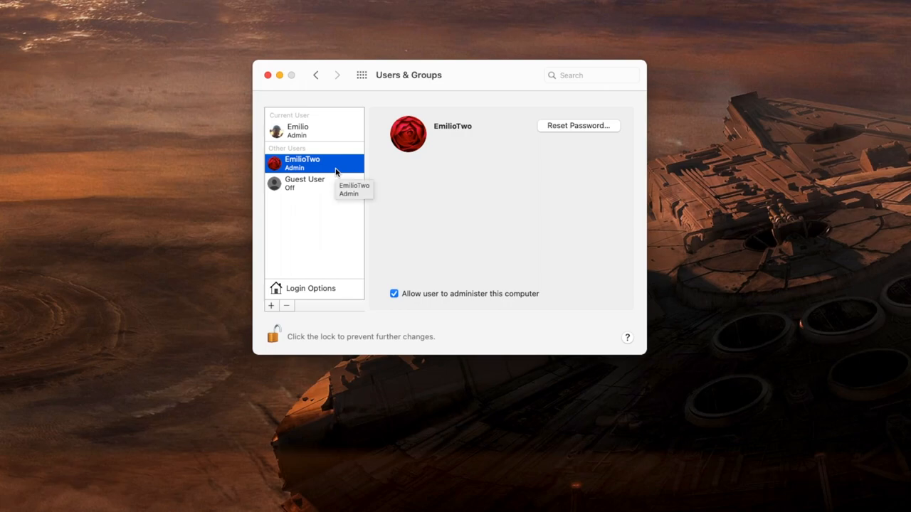
pyautogui.moveTo(302, 142)
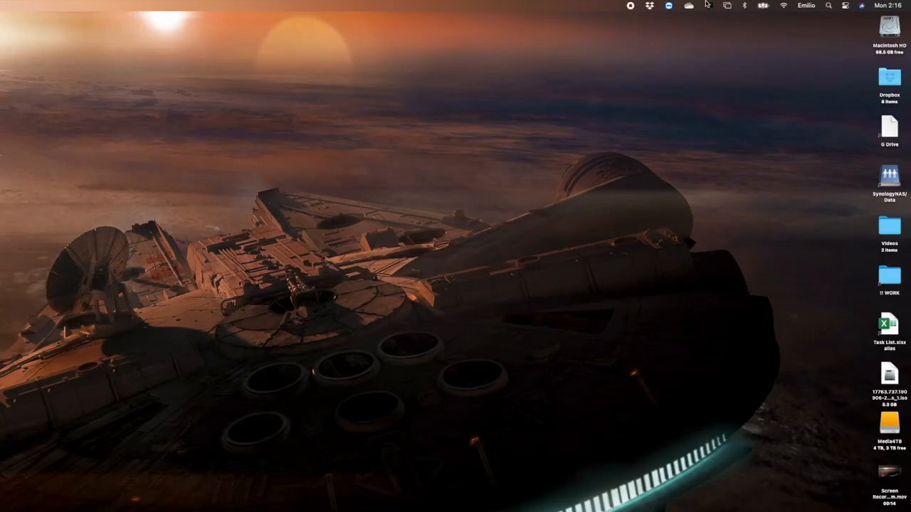
pyautogui.moveTo(709, 8)
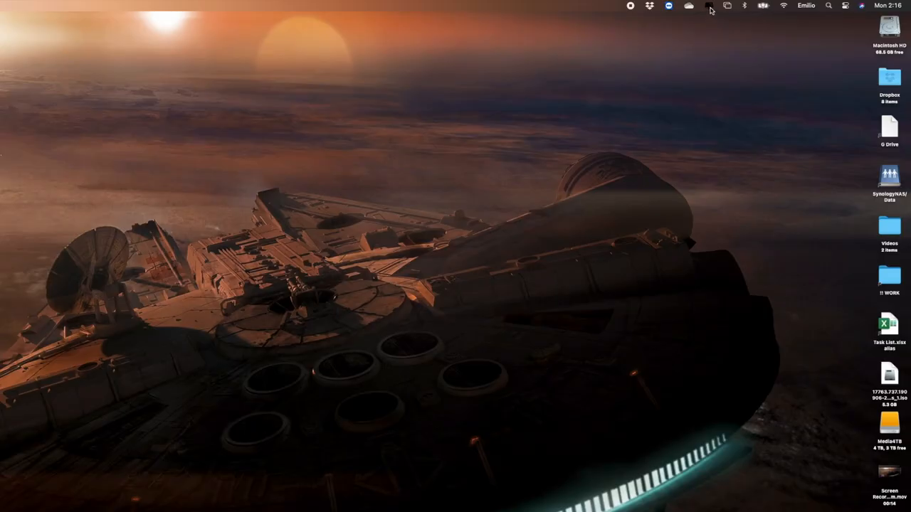
# Step: Launch the full CleanMyMac X app from its menu-bar status monitor
pyautogui.click(709, 5)
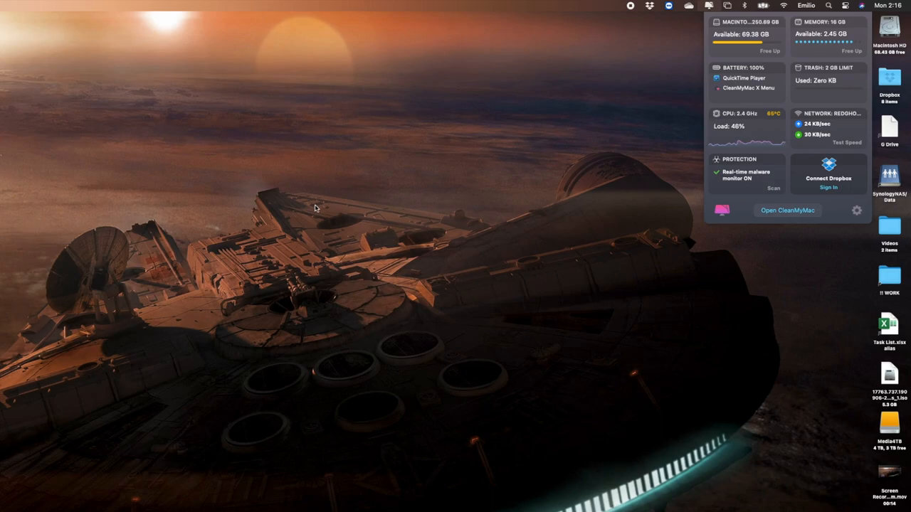
pyautogui.click(787, 211)
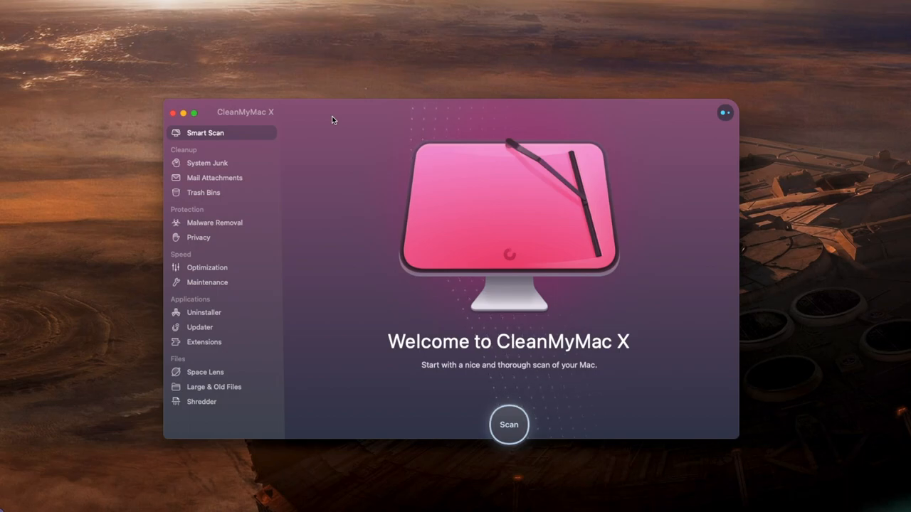
pyautogui.moveTo(421, 259)
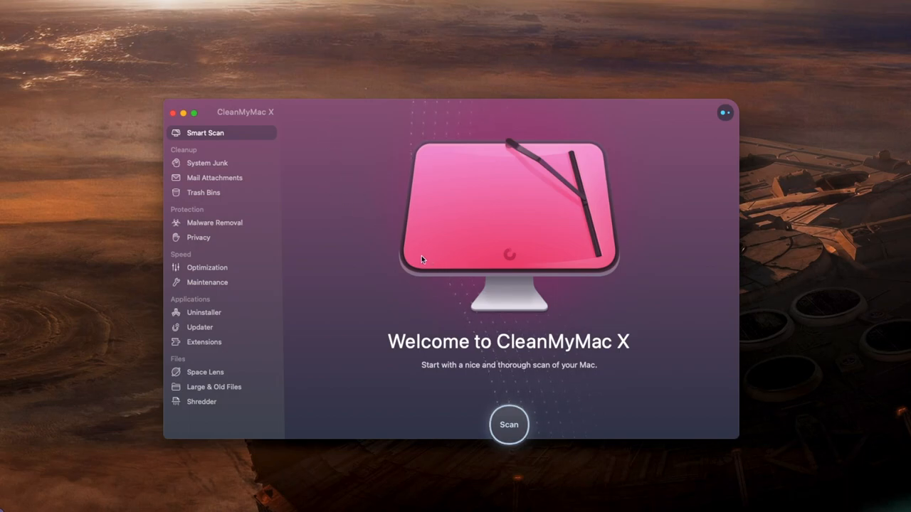
pyautogui.moveTo(525, 421)
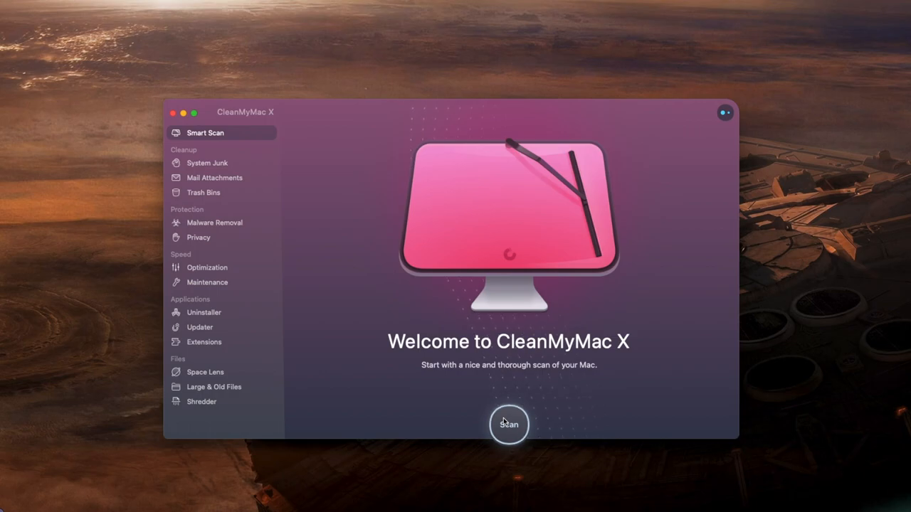
pyautogui.moveTo(344, 377)
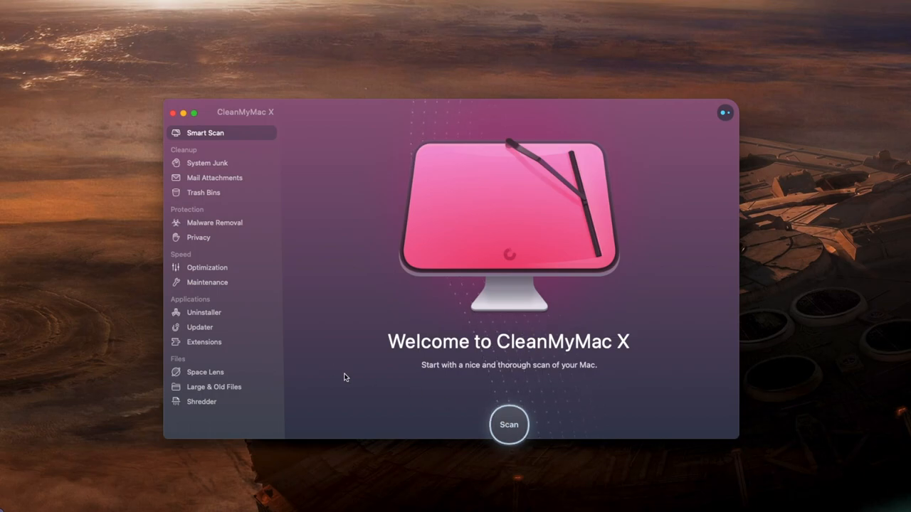
# Step: Browse System Junk and Mail Attachments, then show the Uninstaller's installed-apps list
pyautogui.click(208, 162)
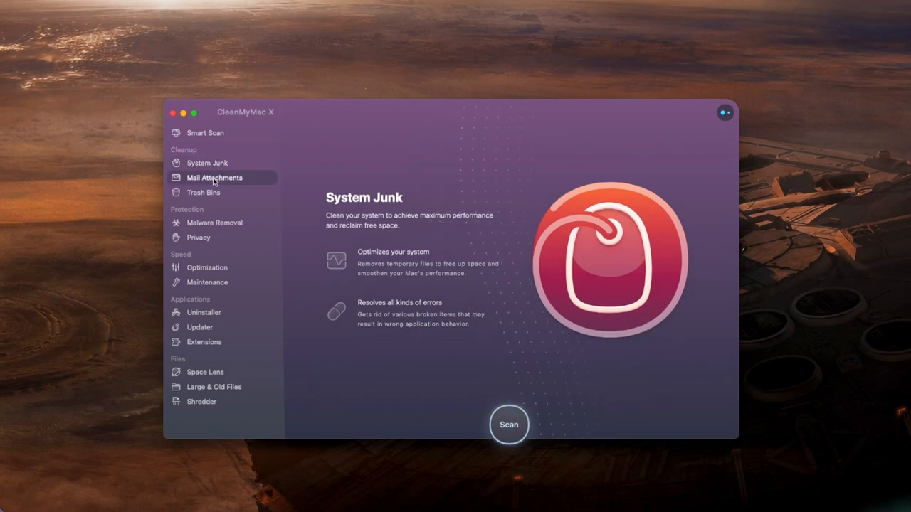
pyautogui.click(213, 176)
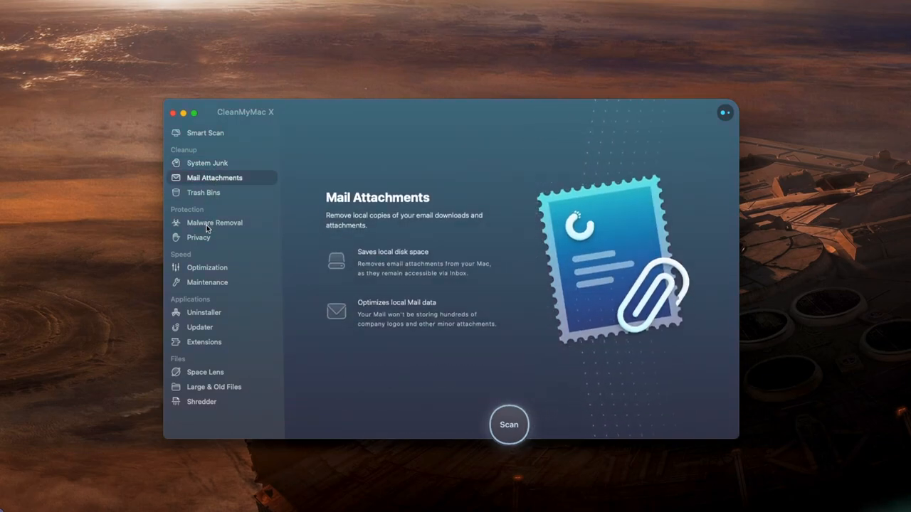
pyautogui.moveTo(202, 245)
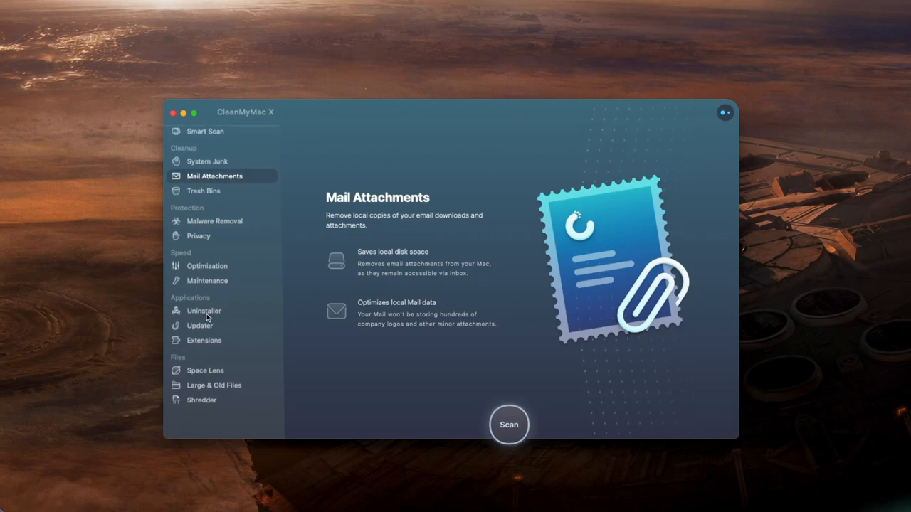
pyautogui.moveTo(204, 313)
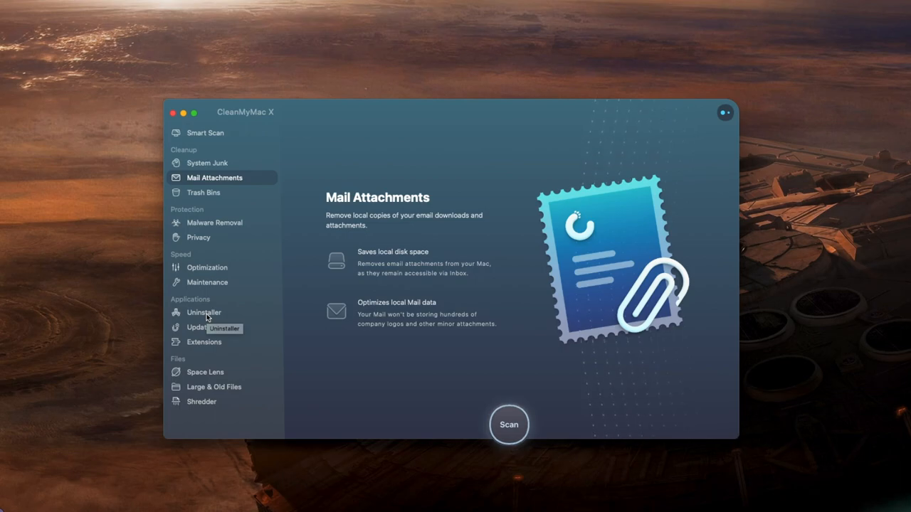
pyautogui.click(205, 313)
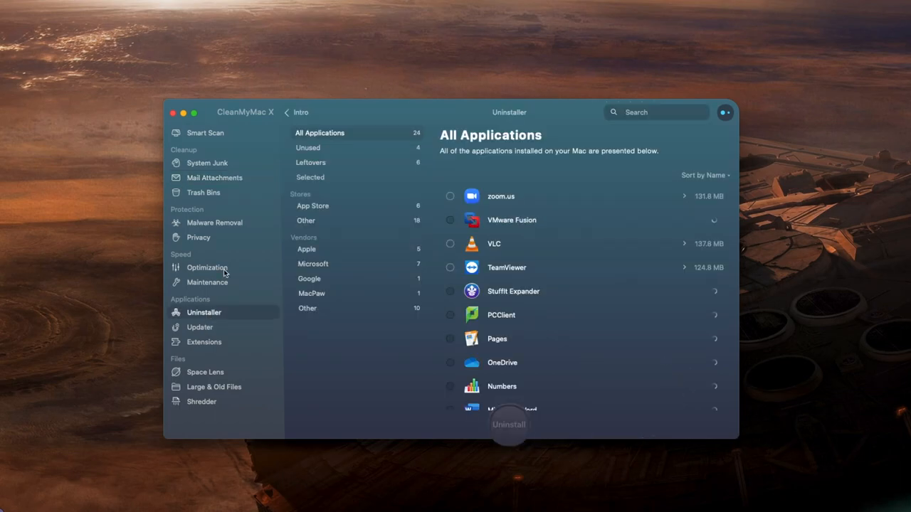